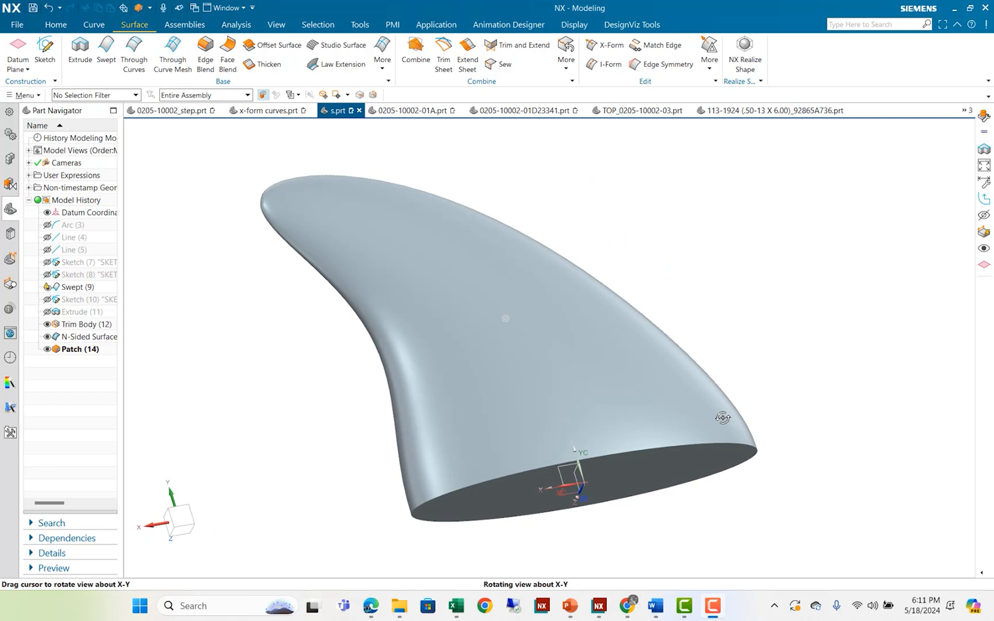
Orbit the finished fin solid from two sides, then switch to the empty part ddd.prt.
{"action": "left_click_drag", "start_coordinate": [722, 417], "coordinate": [839, 451]}
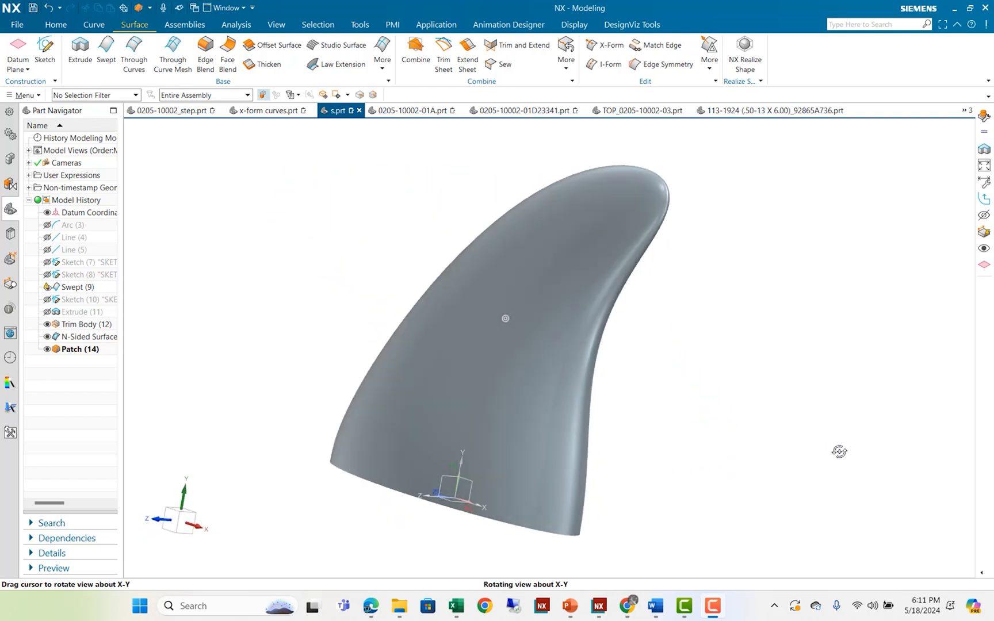
{"action": "left_click_drag", "start_coordinate": [840, 451], "coordinate": [828, 462]}
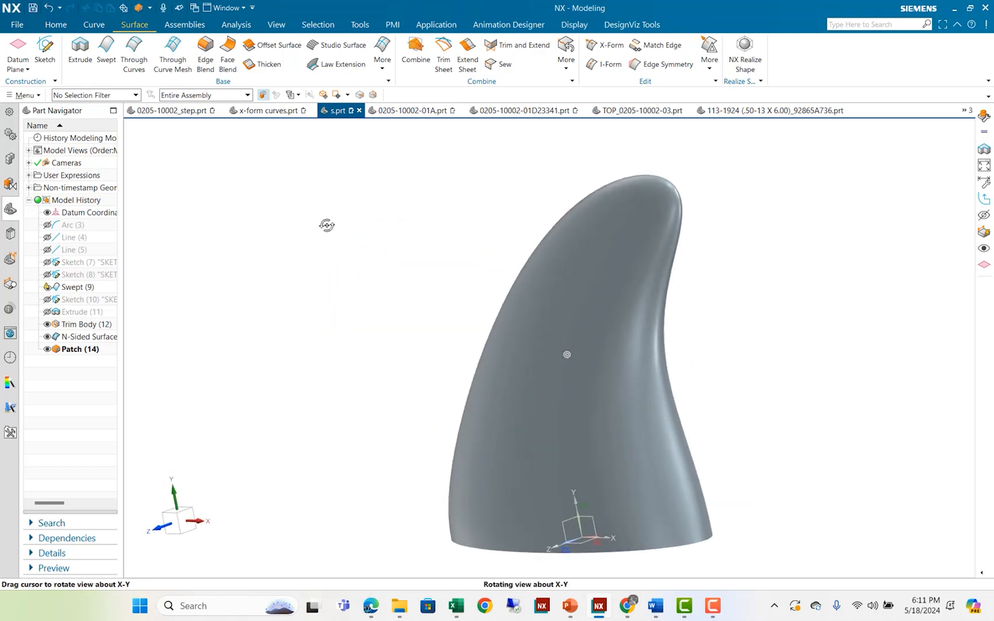
{"action": "left_click", "coordinate": [18, 24]}
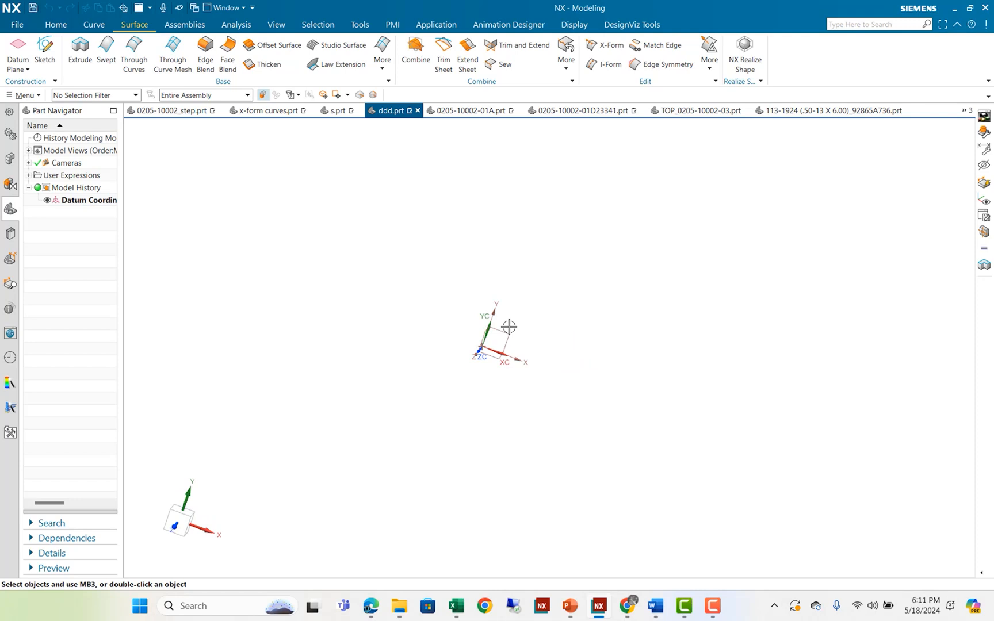
Create a full circle of radius 5 in centred on the origin in top view.
{"action": "left_click_drag", "start_coordinate": [509, 327], "coordinate": [558, 326]}
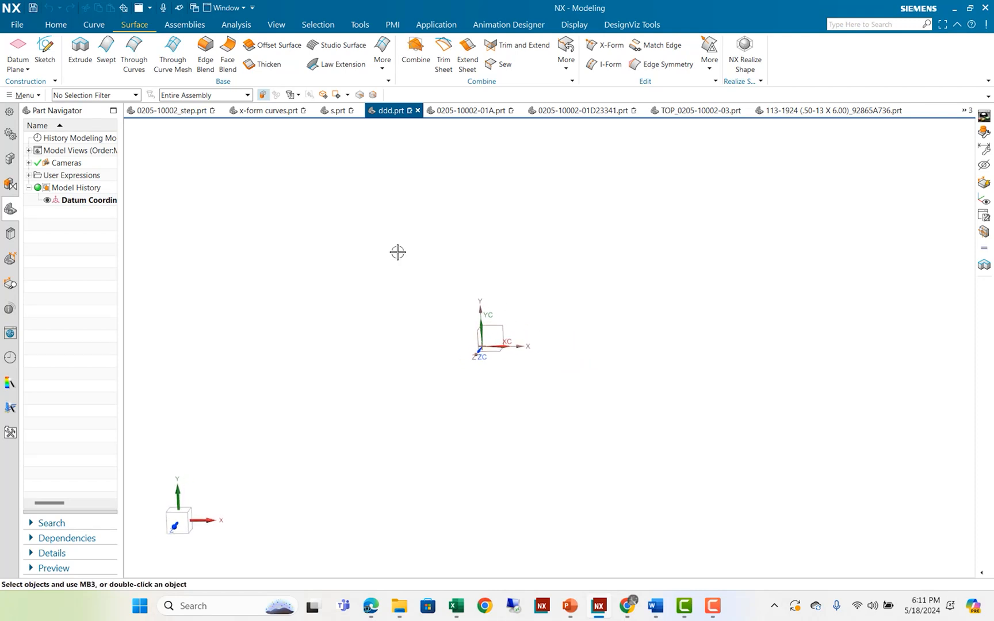
{"action": "mouse_move", "coordinate": [239, 198]}
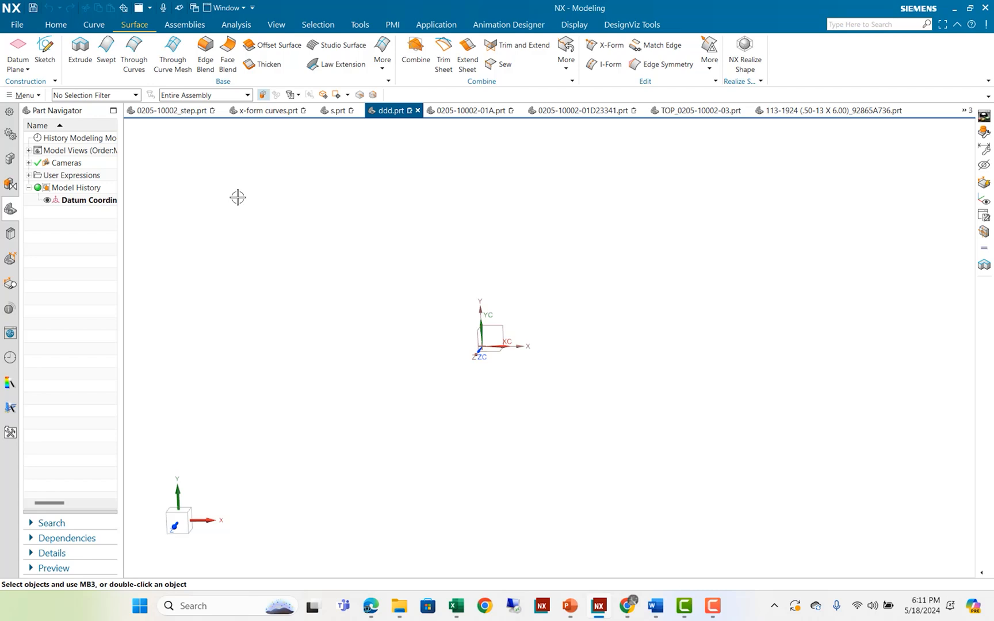
{"action": "left_click", "coordinate": [94, 25]}
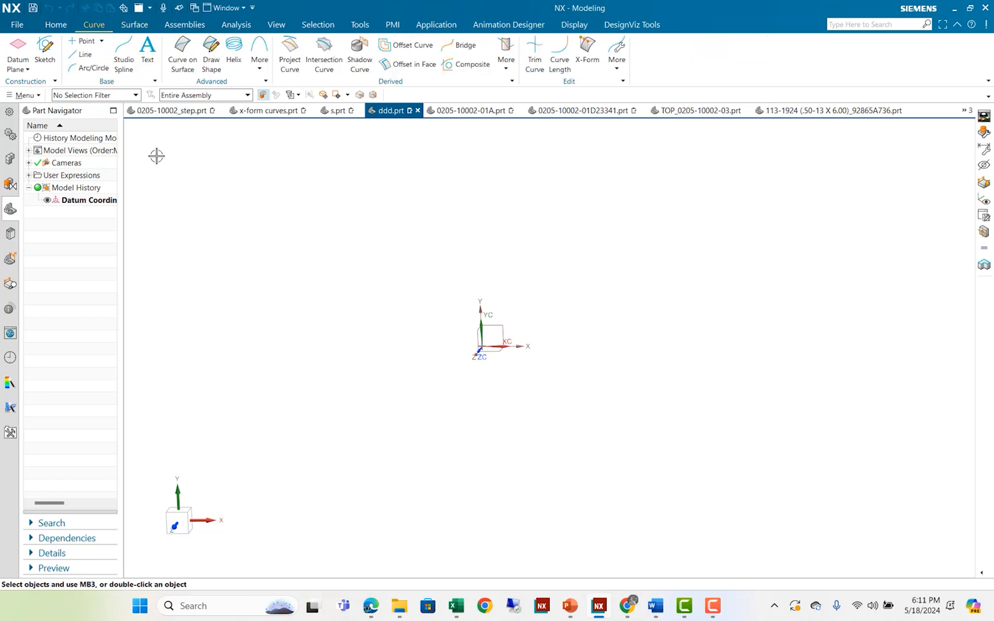
{"action": "left_click", "coordinate": [88, 67]}
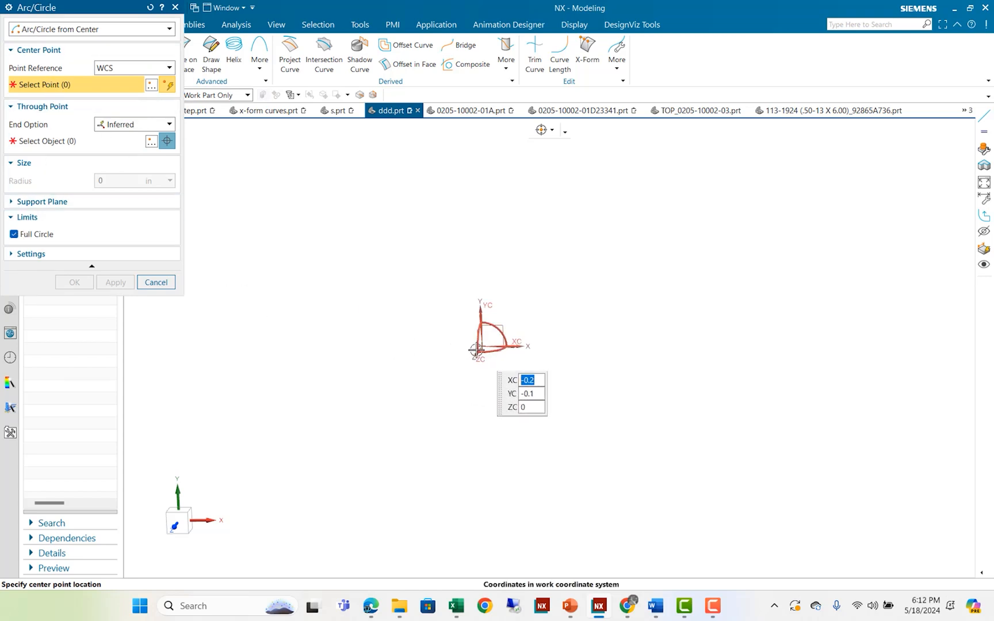
{"action": "left_click", "coordinate": [481, 351]}
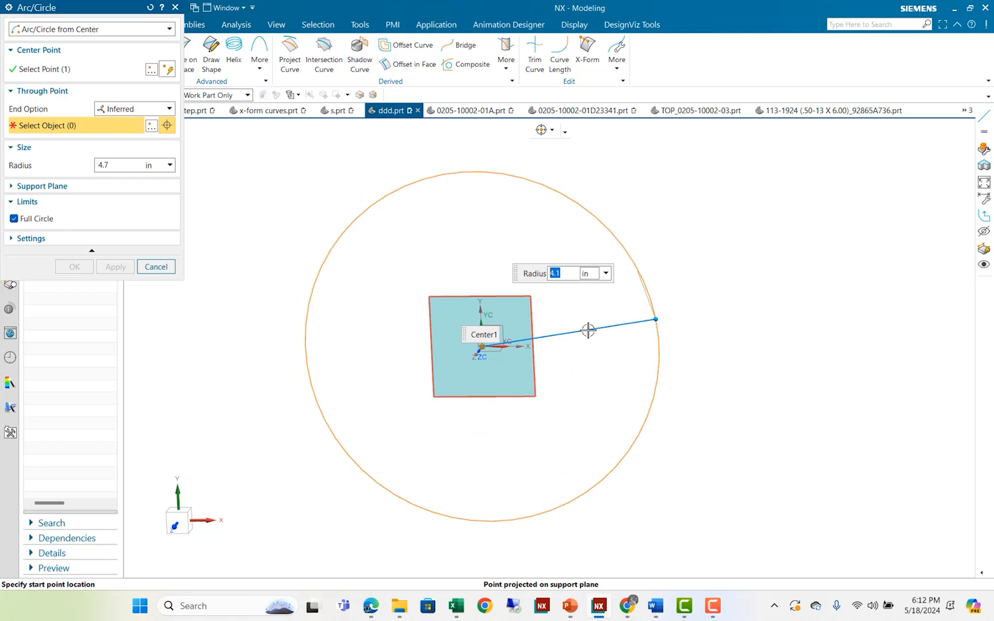
{"action": "left_click_drag", "start_coordinate": [656, 320], "coordinate": [612, 353]}
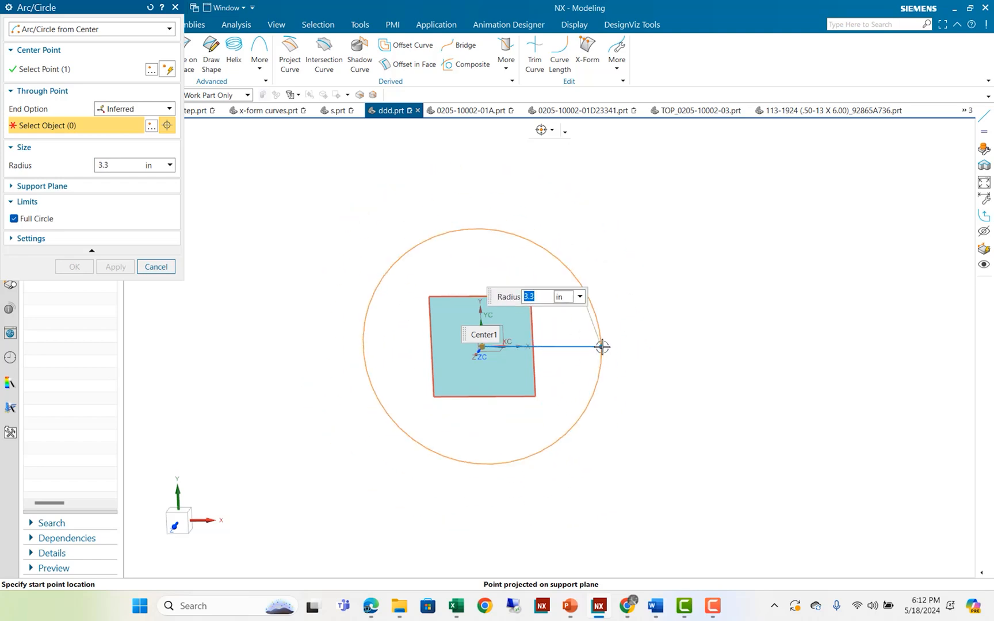
{"action": "type", "text": "5"}
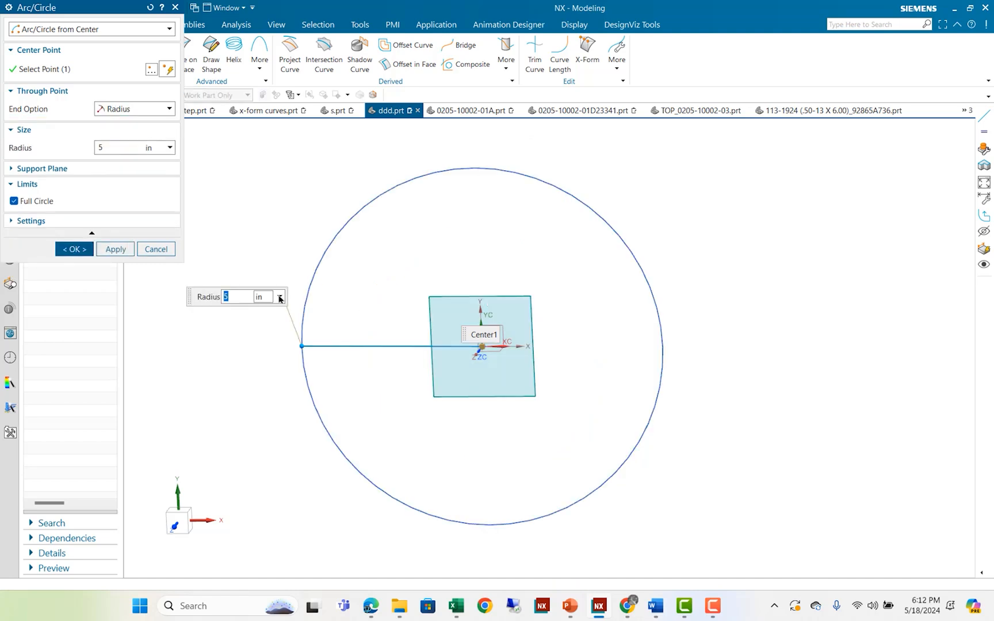
{"action": "left_click", "coordinate": [74, 249]}
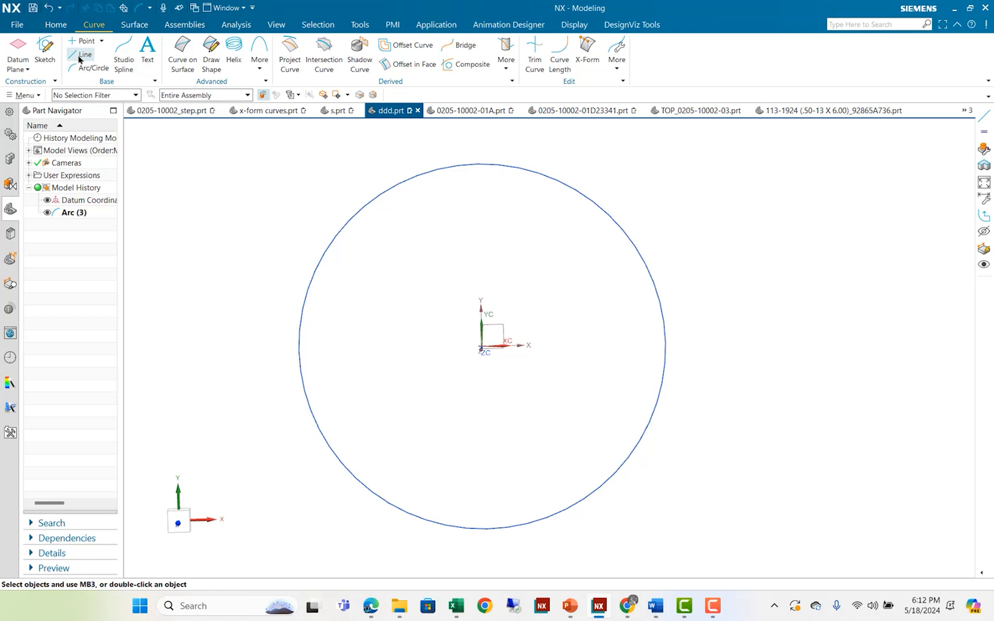
Draw two lines from the circle's centre along XC.
{"action": "left_click", "coordinate": [85, 55]}
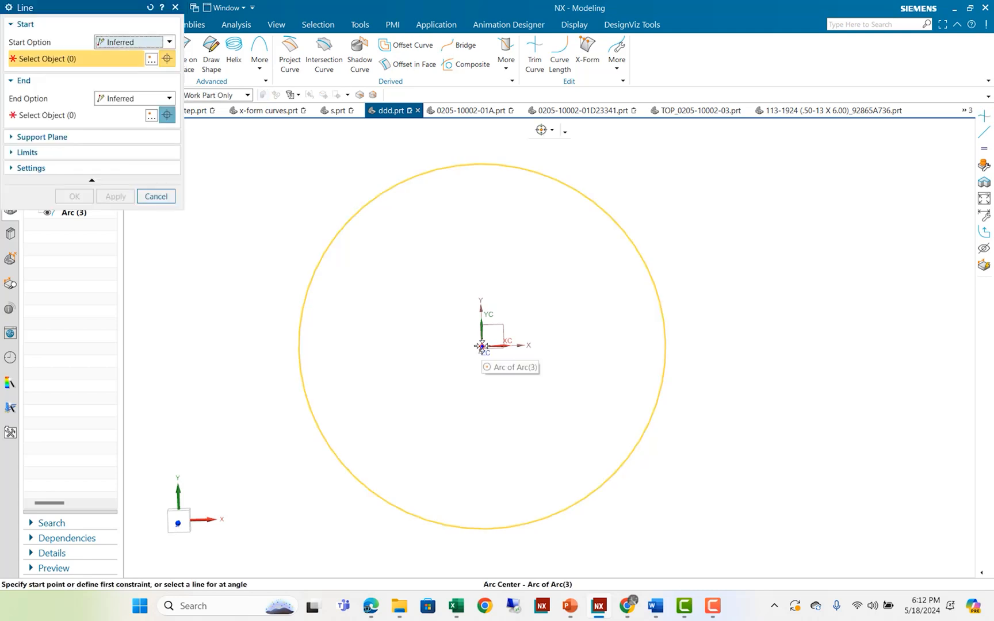
{"action": "left_click", "coordinate": [481, 348]}
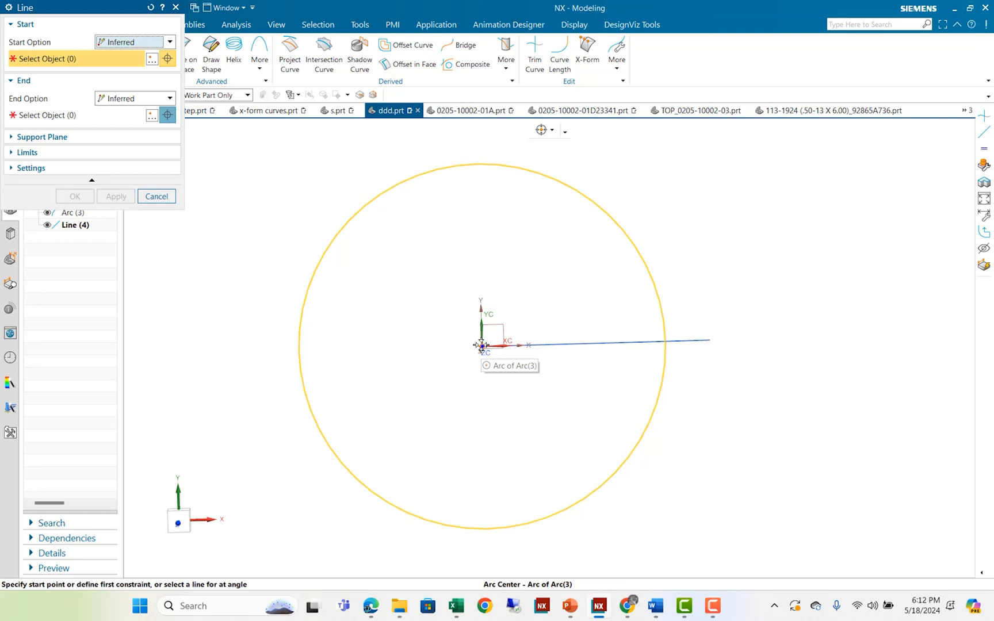
{"action": "left_click", "coordinate": [479, 345]}
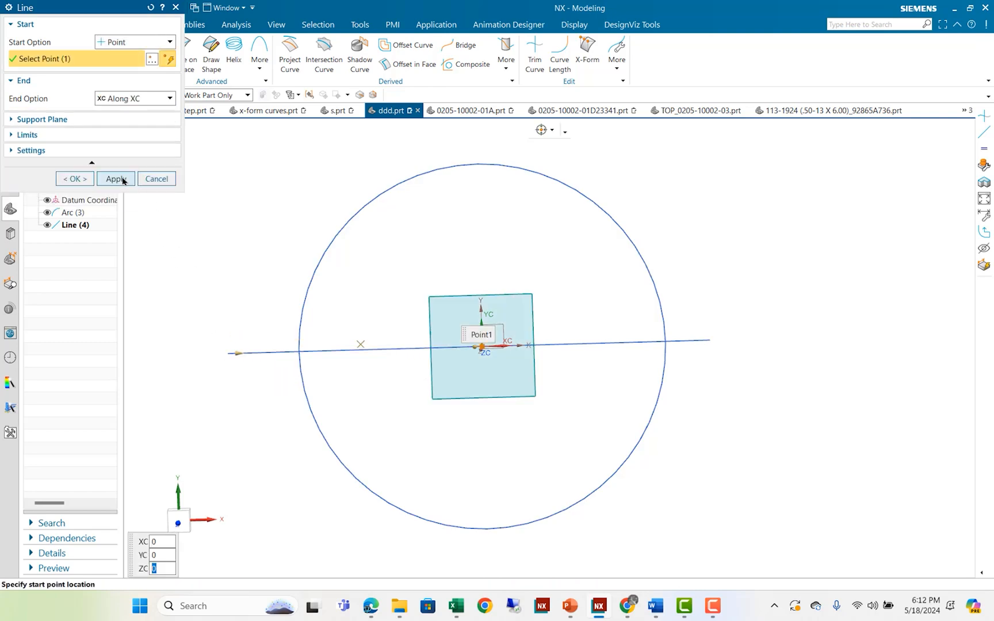
{"action": "left_click", "coordinate": [116, 179]}
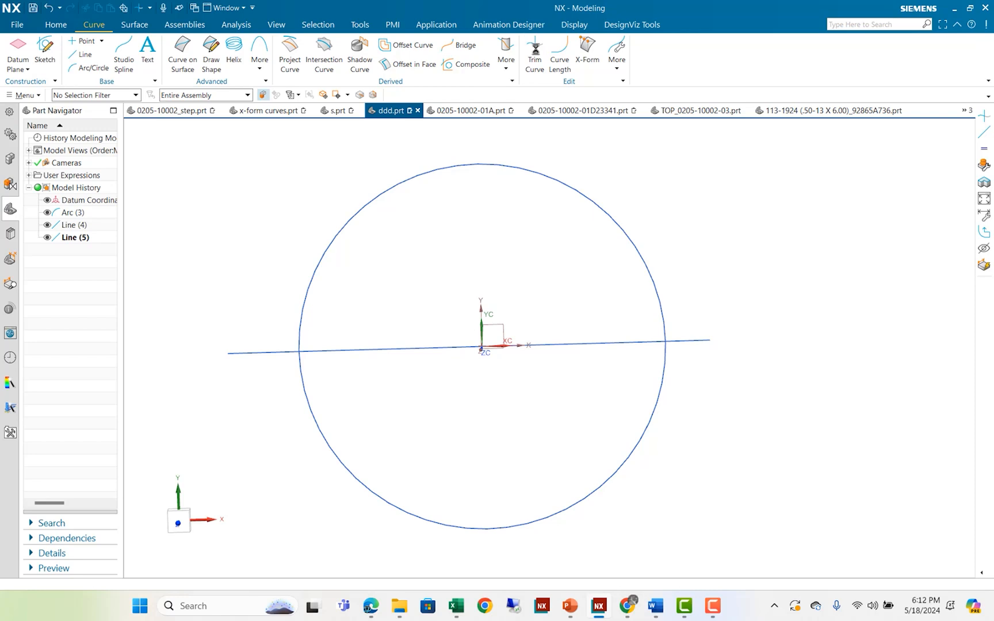
Trim the circle against the lines, keeping the upper semicircle.
{"action": "left_click", "coordinate": [534, 46]}
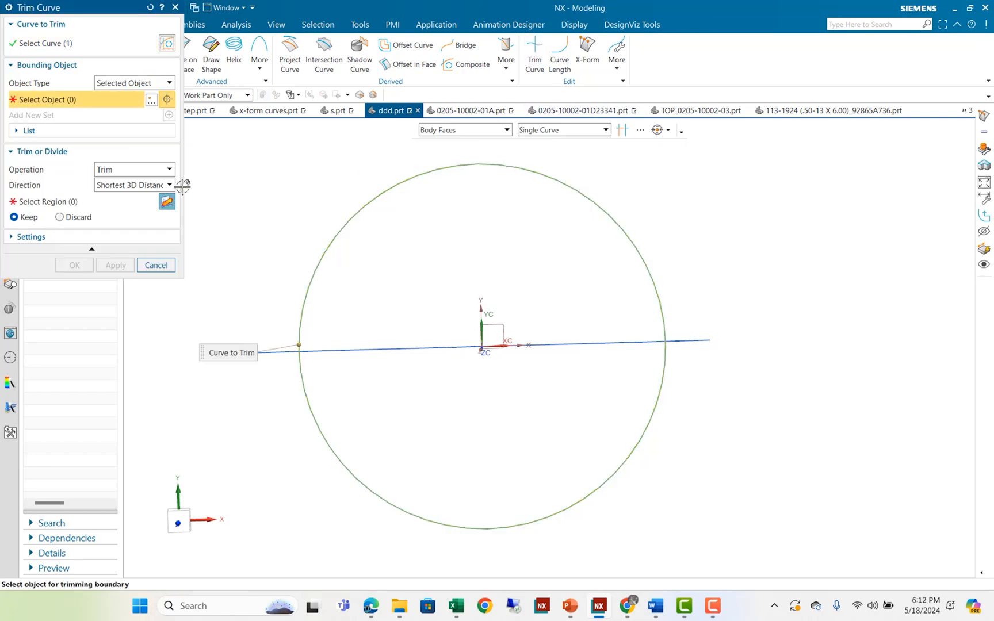
{"action": "mouse_move", "coordinate": [396, 369]}
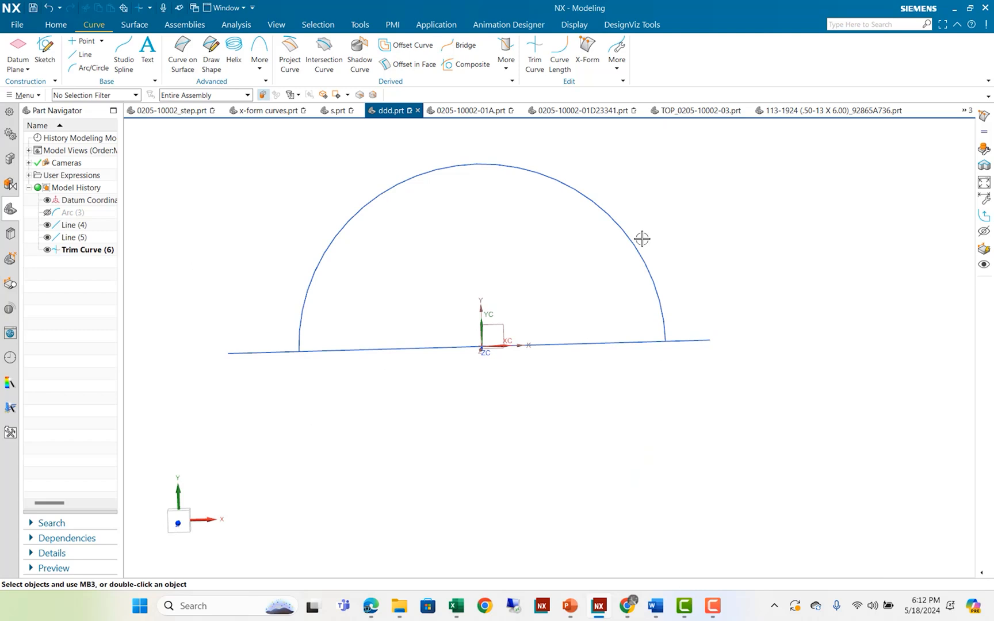
{"action": "left_click_drag", "start_coordinate": [642, 239], "coordinate": [701, 306]}
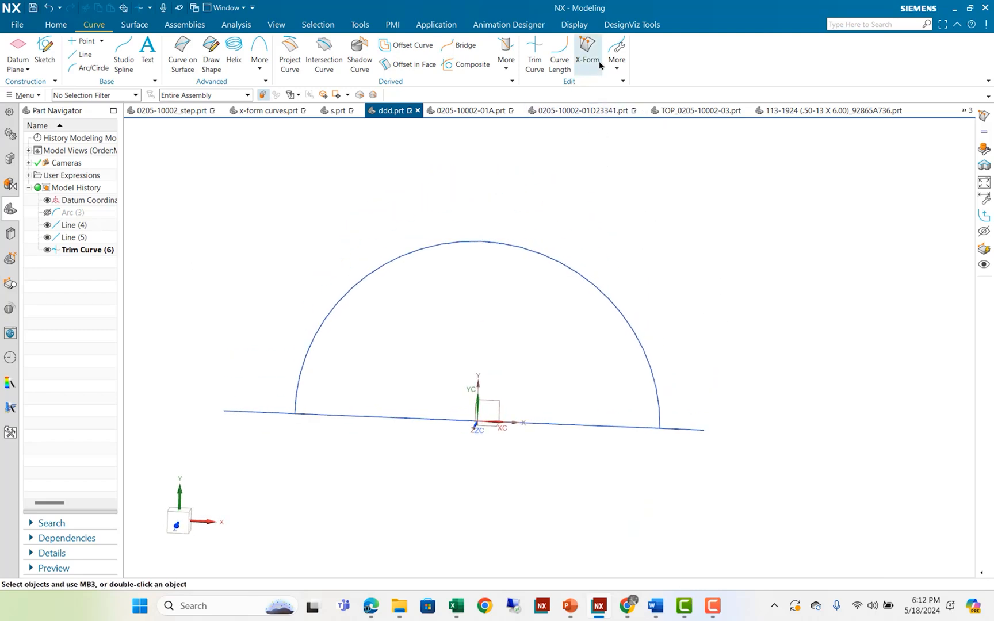
{"action": "mouse_move", "coordinate": [589, 44]}
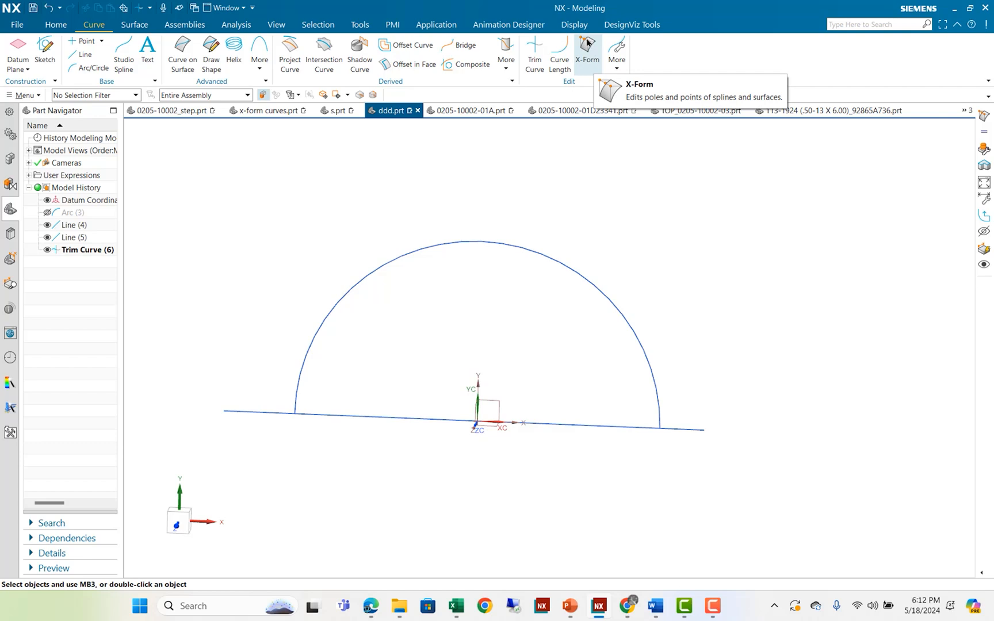
Start X-Form on the semicircle, removing its parameters, and set it to degree 4 with 5 segments.
{"action": "left_click", "coordinate": [586, 46]}
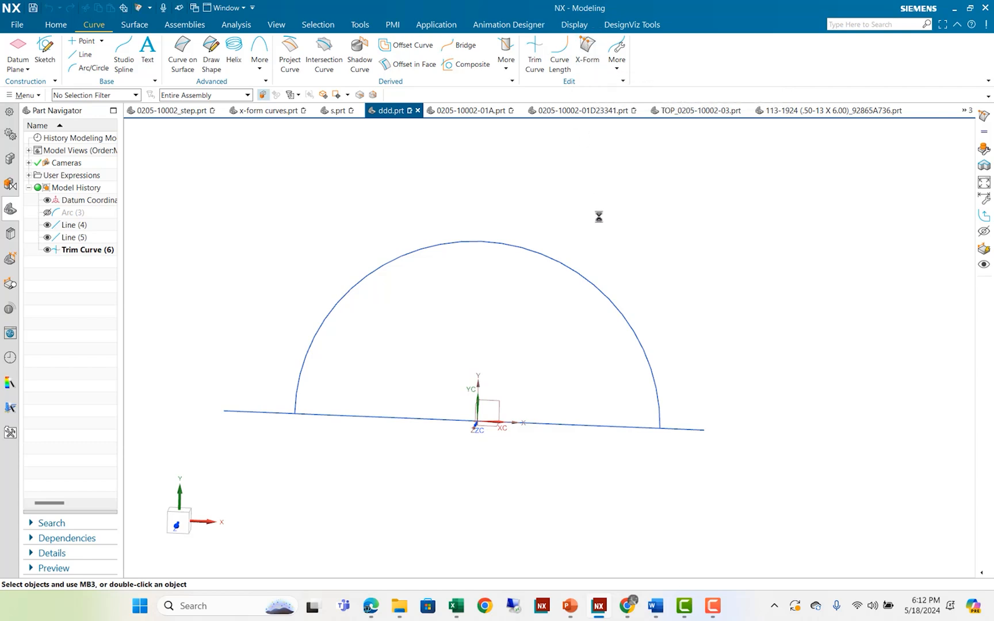
{"action": "left_click", "coordinate": [587, 49]}
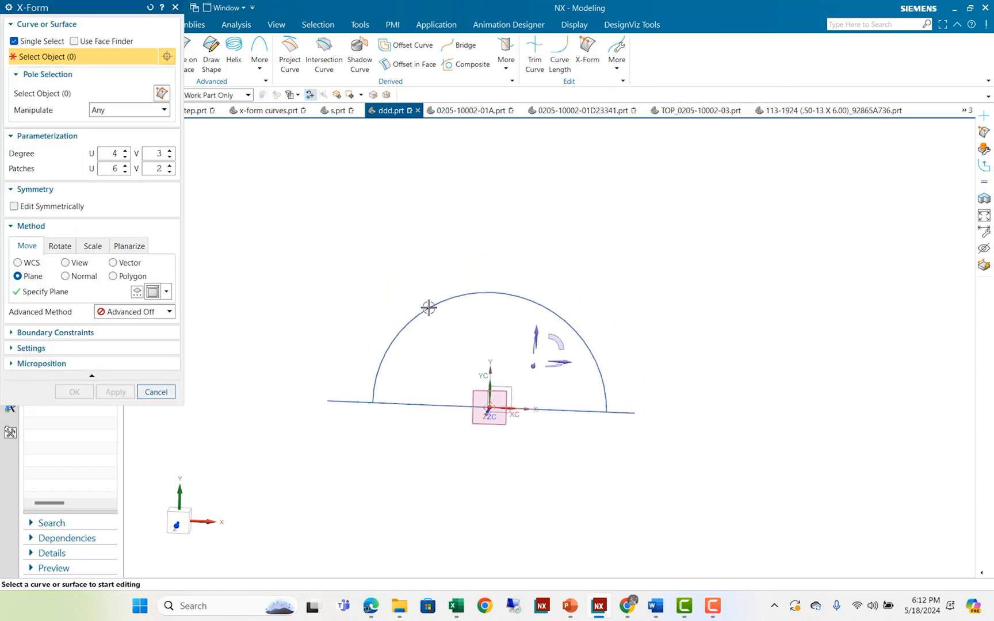
{"action": "left_click", "coordinate": [427, 307]}
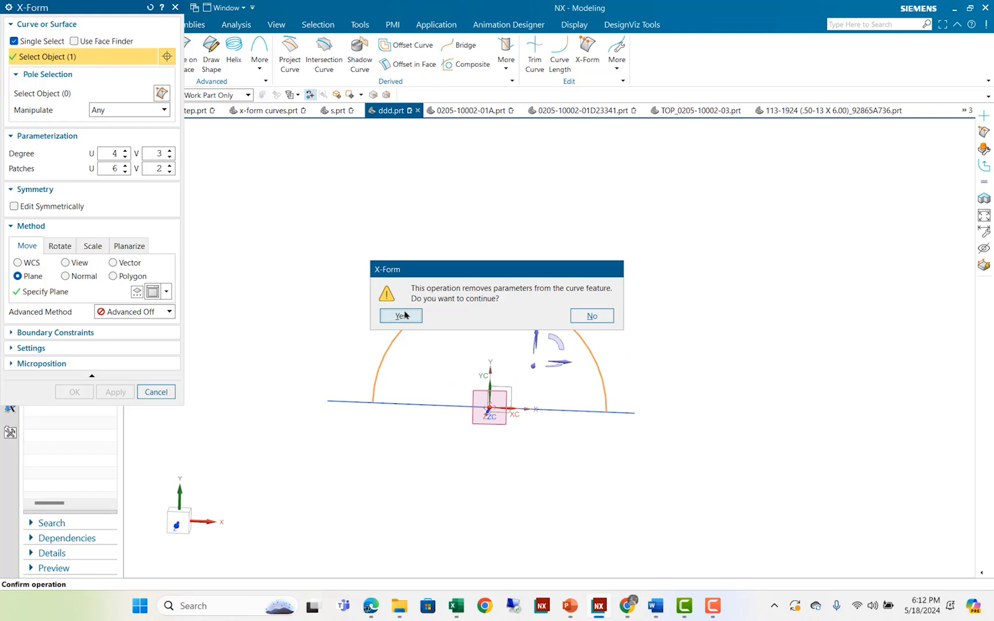
{"action": "left_click", "coordinate": [398, 316]}
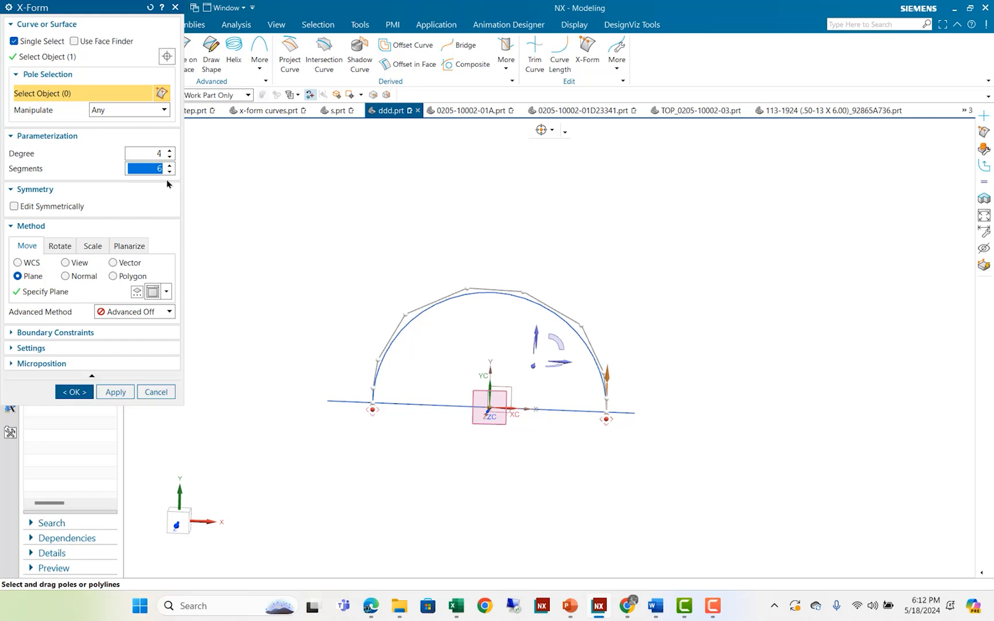
{"action": "left_click", "coordinate": [169, 173]}
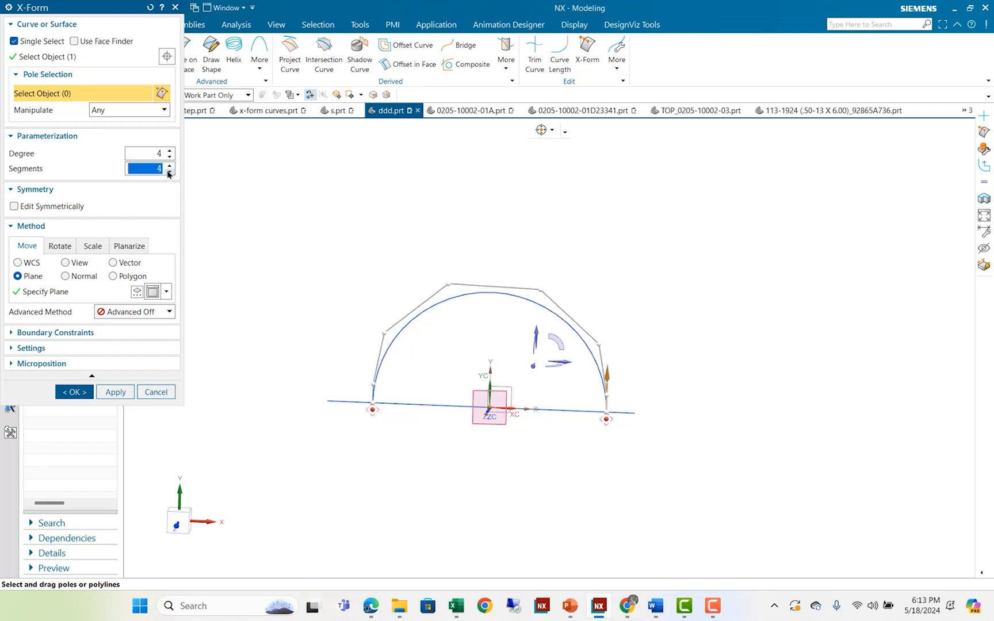
{"action": "left_click", "coordinate": [170, 165]}
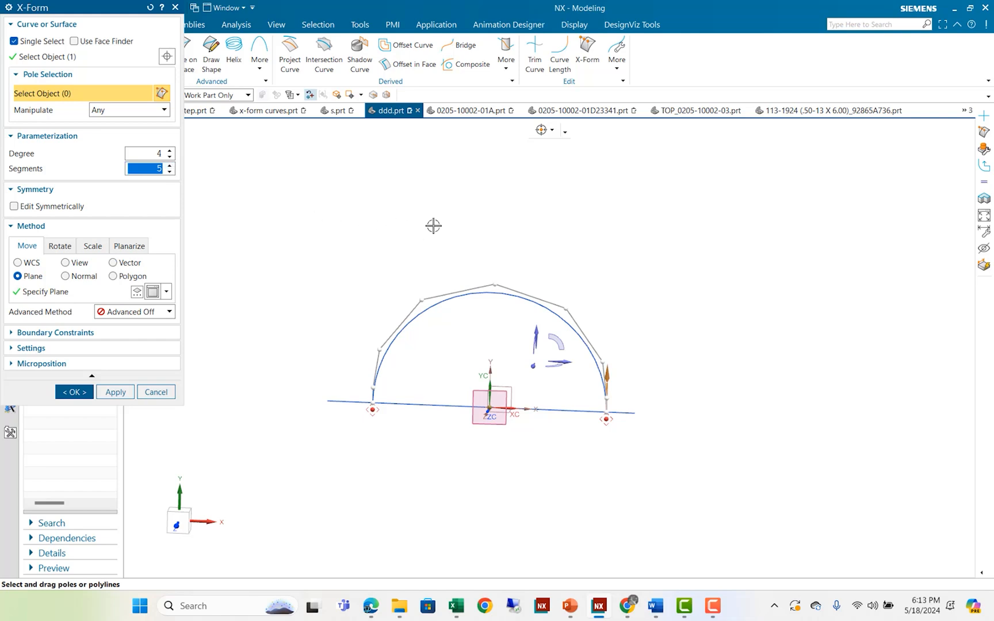
{"action": "left_click_drag", "start_coordinate": [433, 227], "coordinate": [418, 240]}
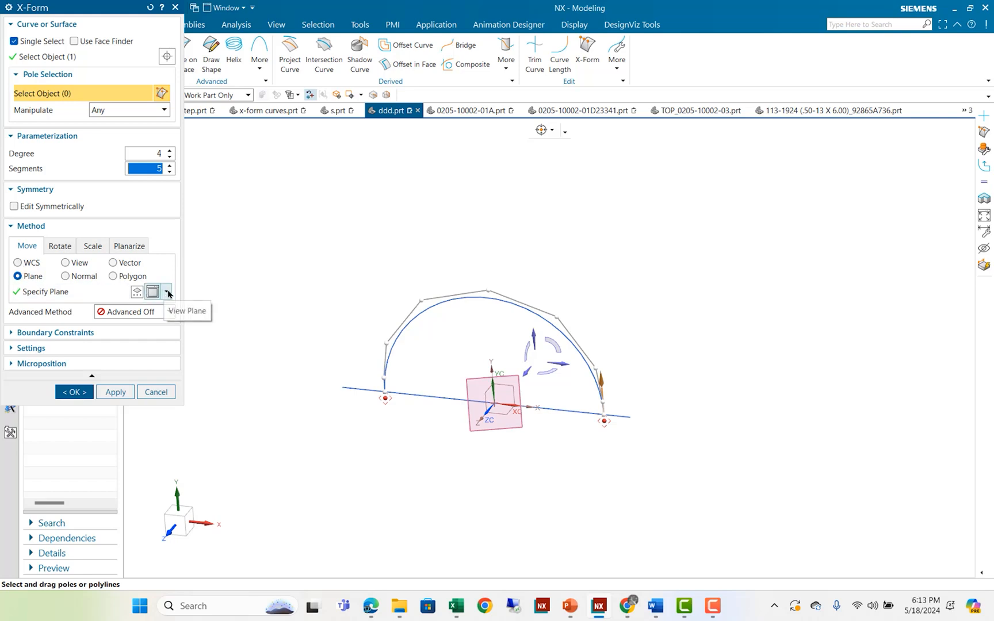
Drag the upper poles outward so the tip sweeps right into a fin profile, and accept the curve.
{"action": "left_click", "coordinate": [168, 292]}
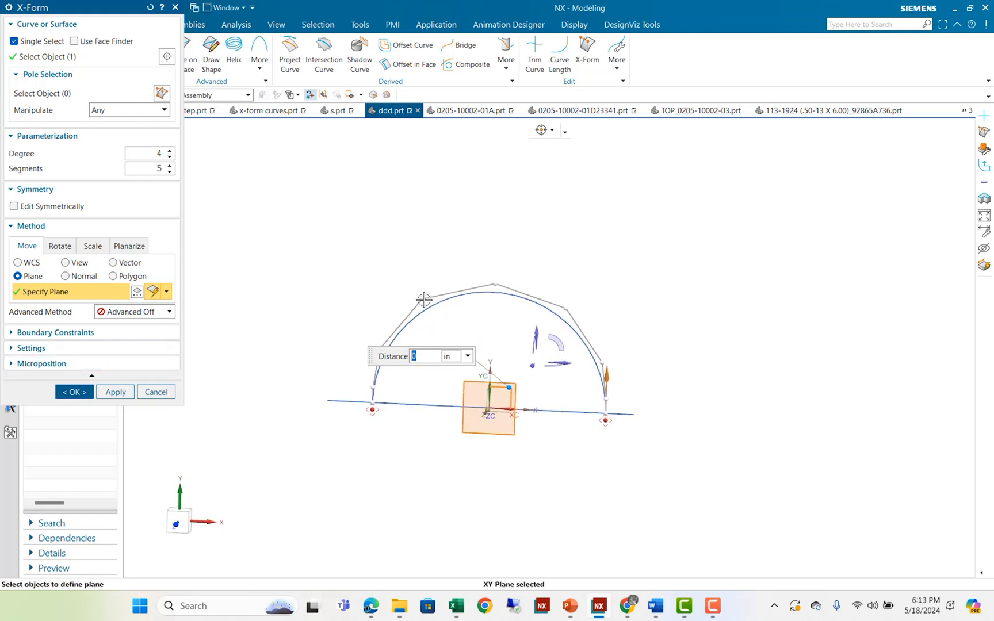
{"action": "left_click_drag", "start_coordinate": [424, 299], "coordinate": [496, 281]}
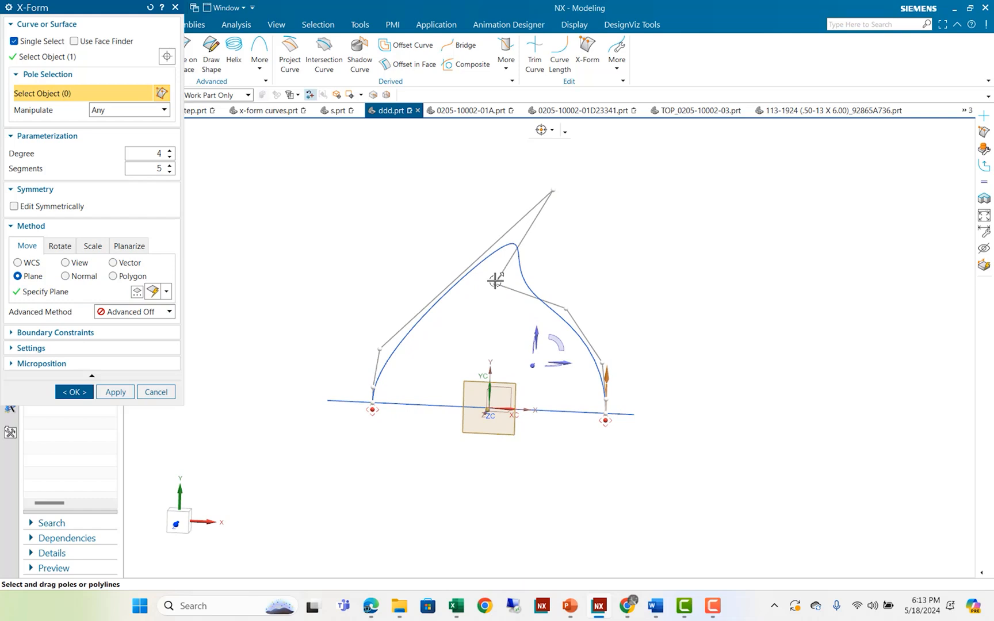
{"action": "left_click_drag", "start_coordinate": [496, 281], "coordinate": [394, 337]}
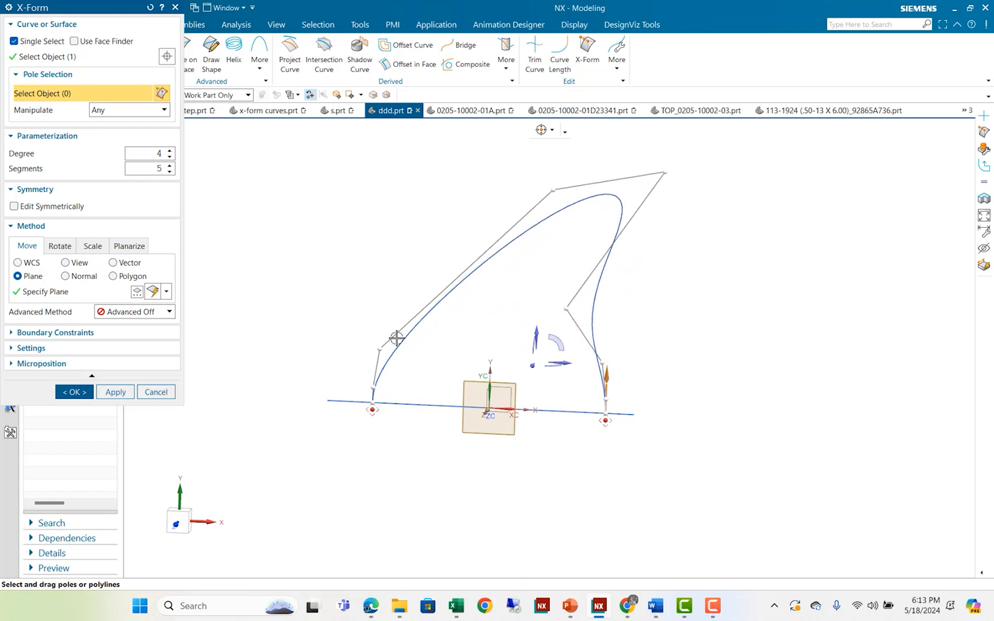
{"action": "left_click_drag", "start_coordinate": [396, 336], "coordinate": [544, 172]}
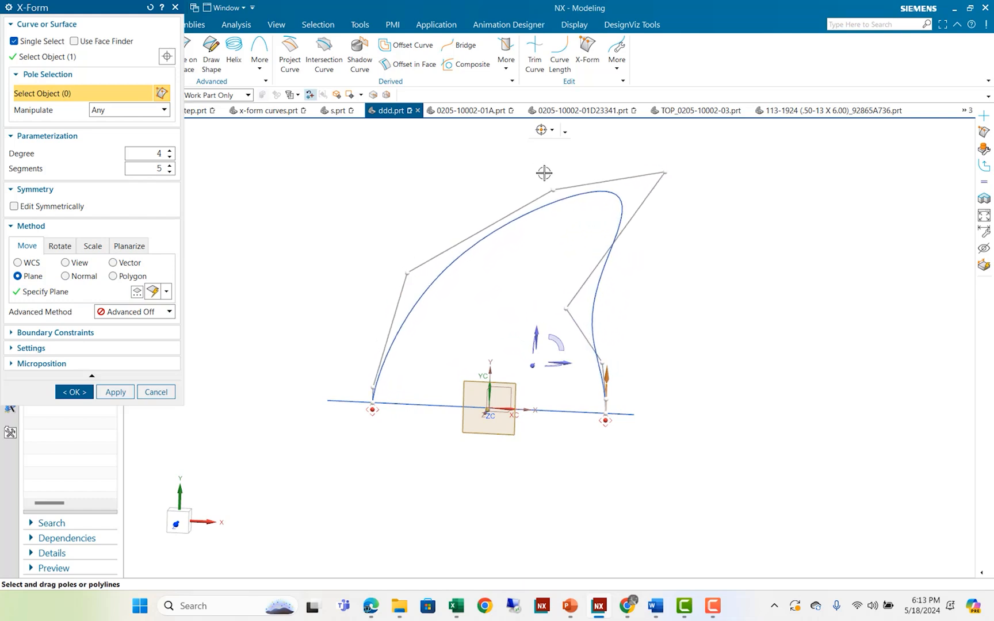
{"action": "left_click", "coordinate": [570, 333]}
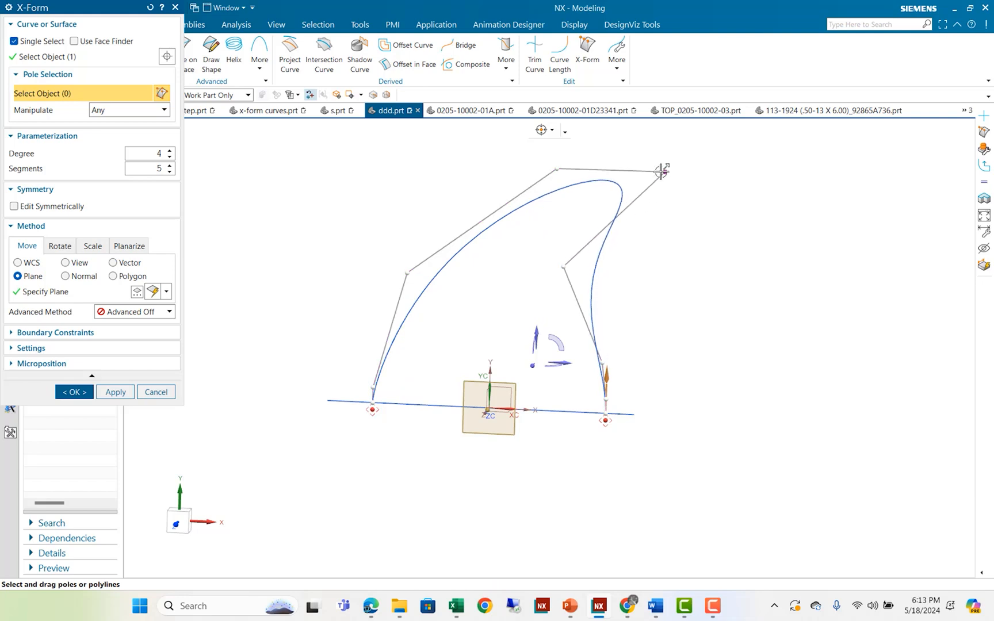
{"action": "left_click_drag", "start_coordinate": [662, 172], "coordinate": [728, 162]}
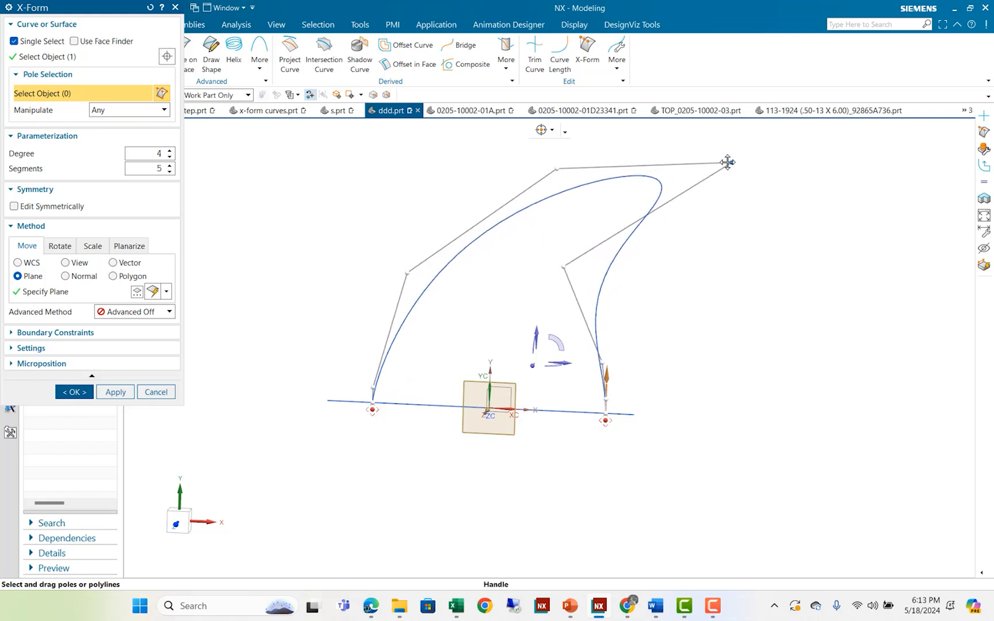
{"action": "left_click", "coordinate": [74, 391]}
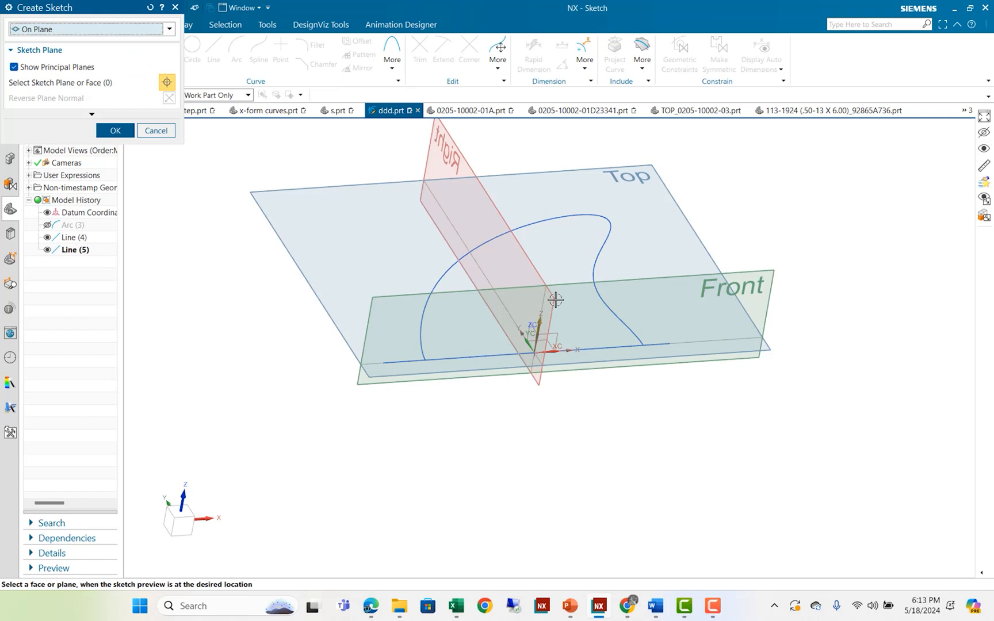
Sketch on the XZ plane an origin-centred ellipse with major radius 5 and minor radius 1.5.
{"action": "left_click", "coordinate": [556, 300]}
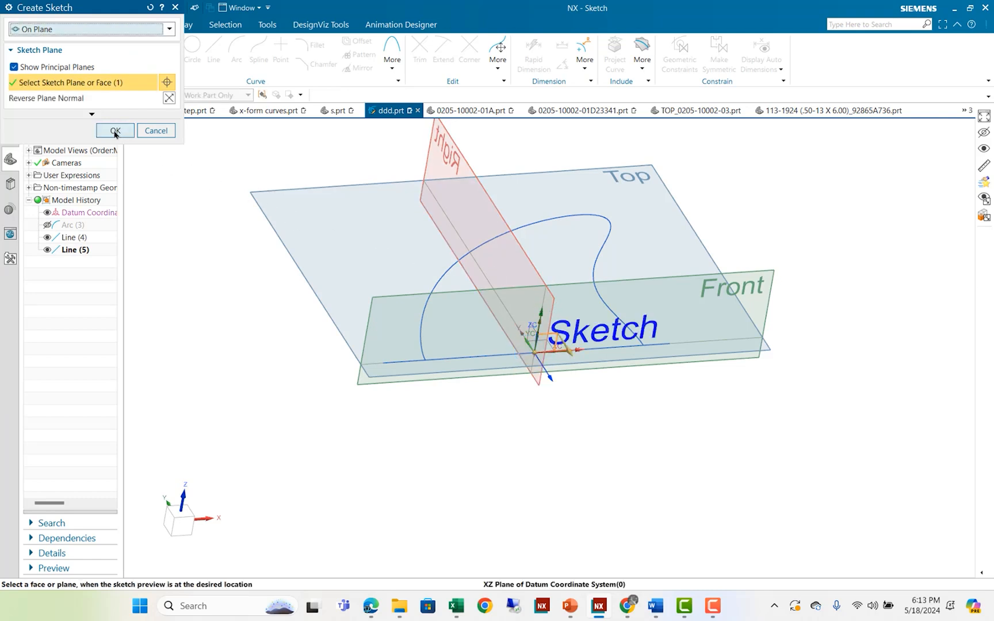
{"action": "left_click", "coordinate": [115, 131]}
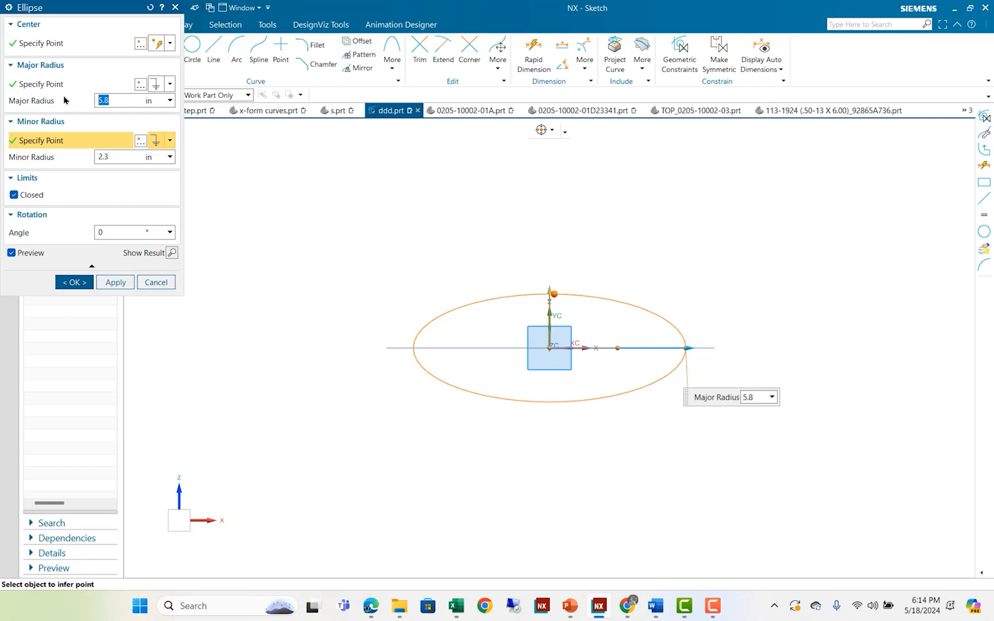
{"action": "type", "text": "5"}
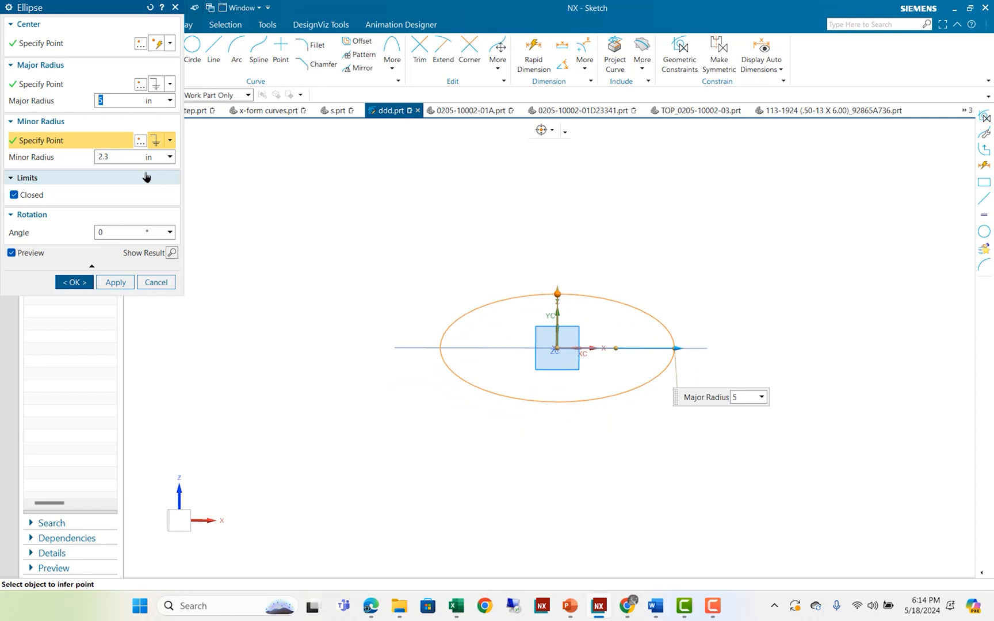
{"action": "type", "text": "1"}
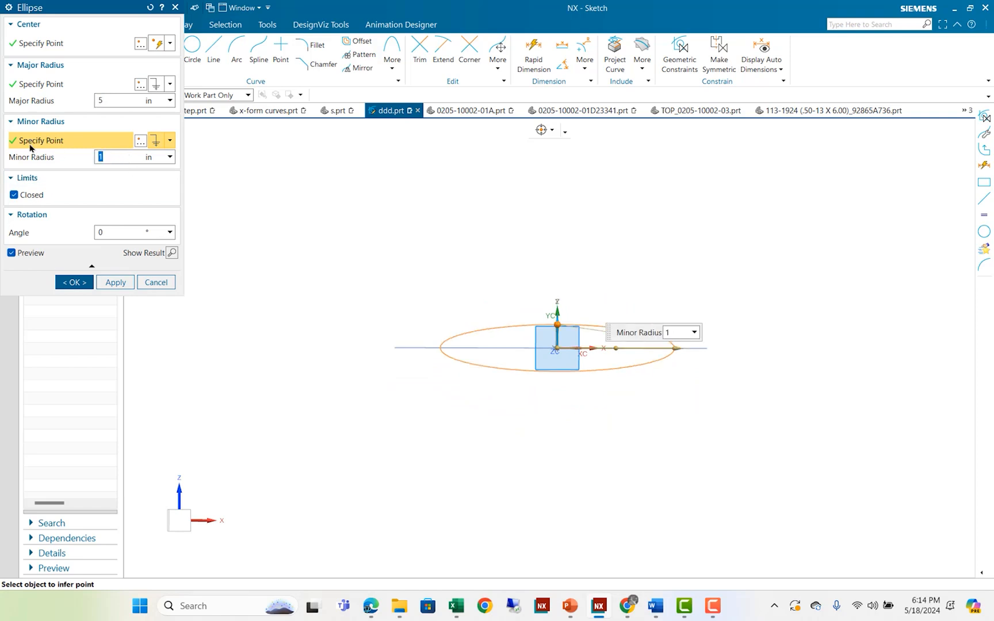
{"action": "type", "text": "1.5"}
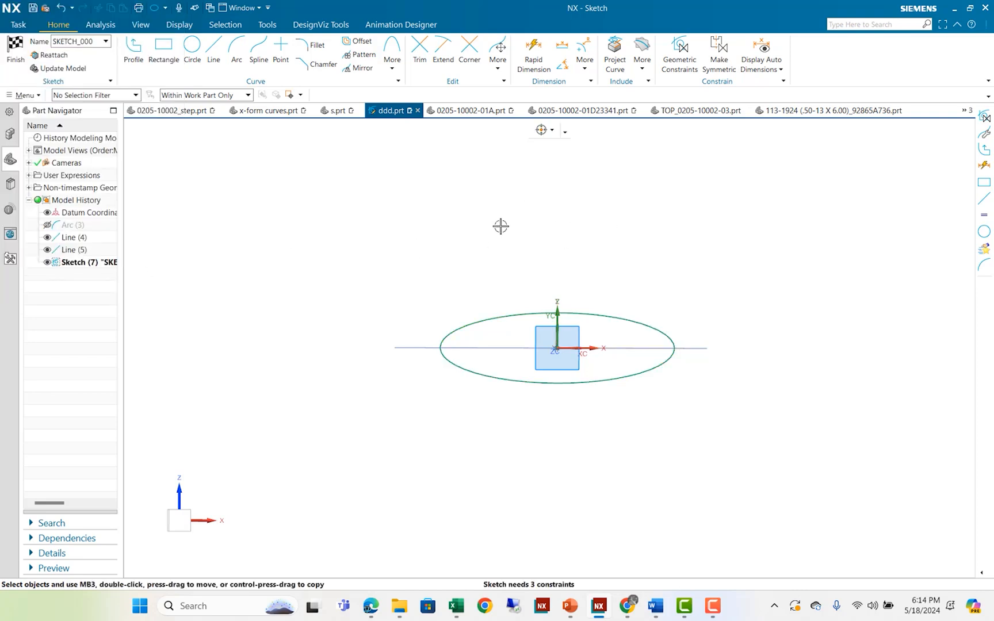
Apply point-on-curve constraints tying the fin curve ends to the ellipse, then finish the sketch.
{"action": "left_click", "coordinate": [679, 48]}
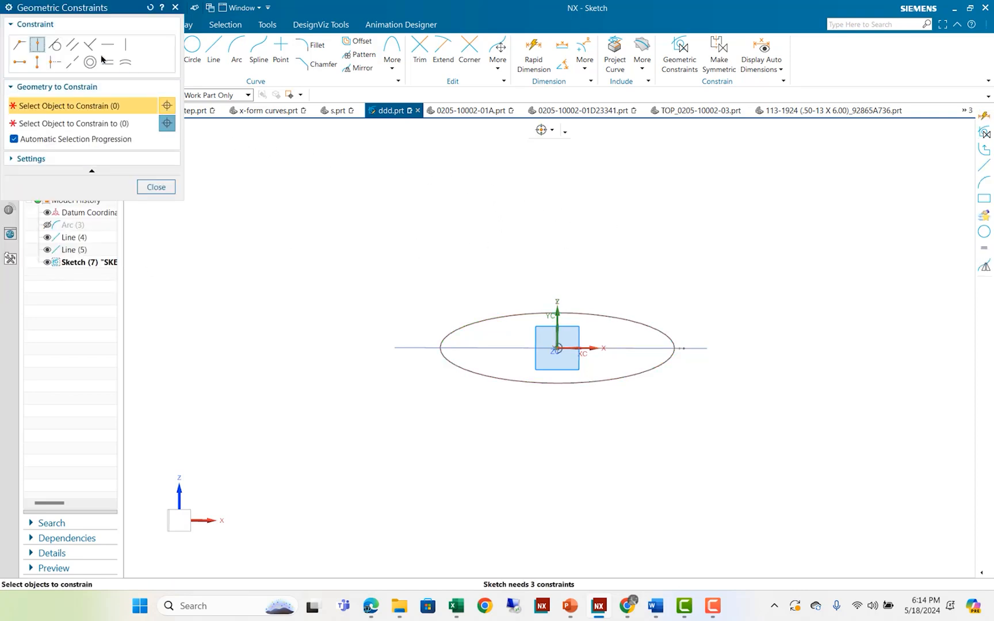
{"action": "mouse_move", "coordinate": [107, 41]}
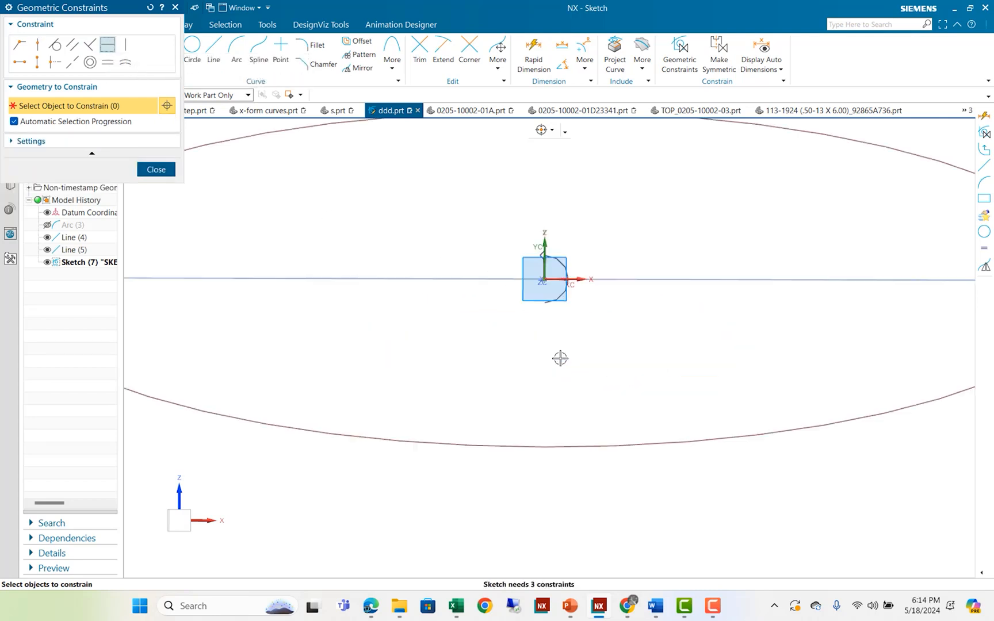
{"action": "mouse_move", "coordinate": [495, 288]}
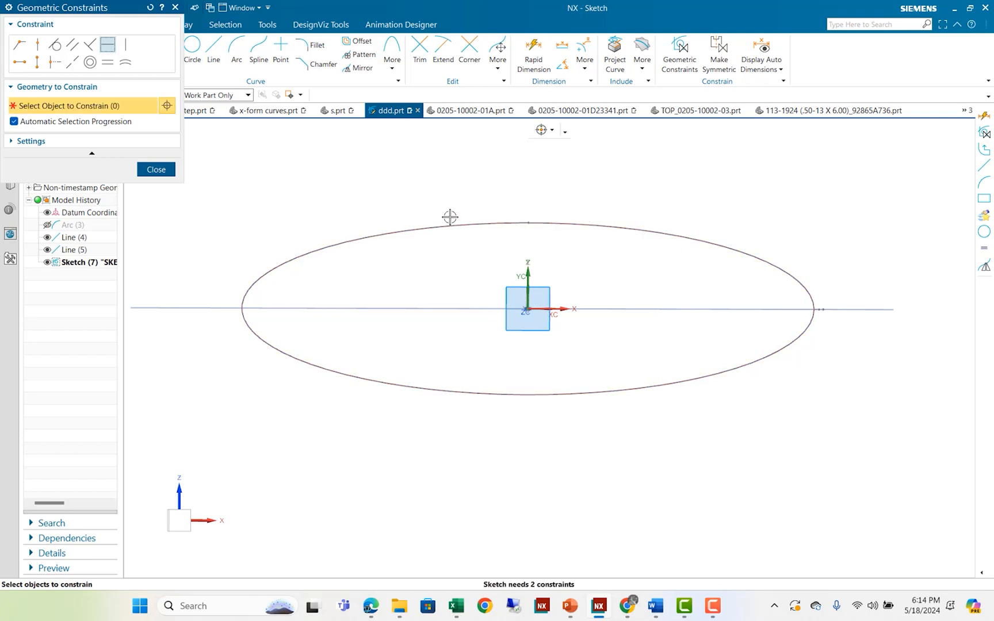
{"action": "left_click", "coordinate": [157, 170]}
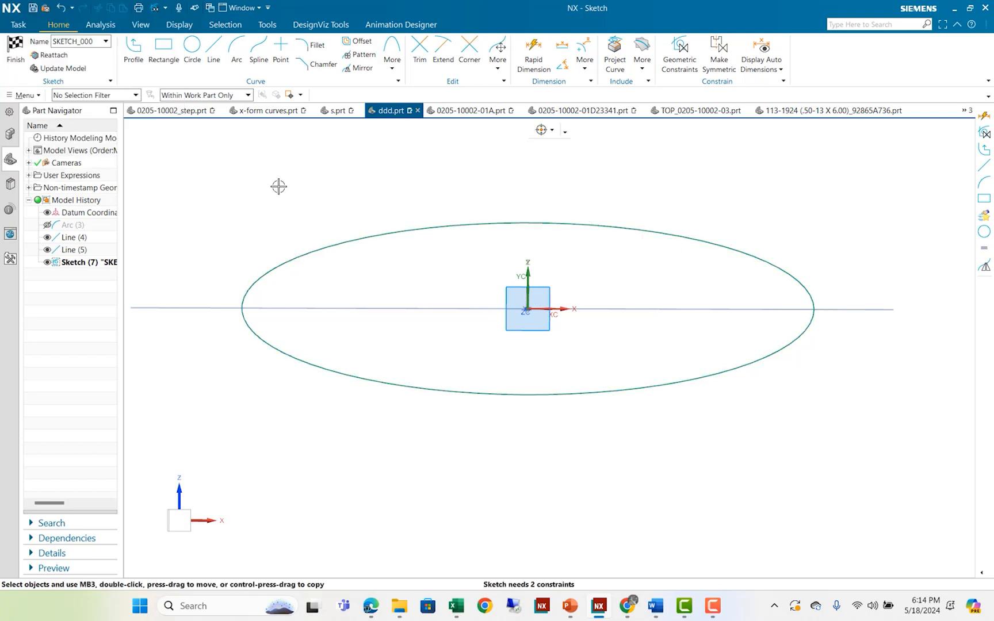
{"action": "left_click", "coordinate": [679, 46]}
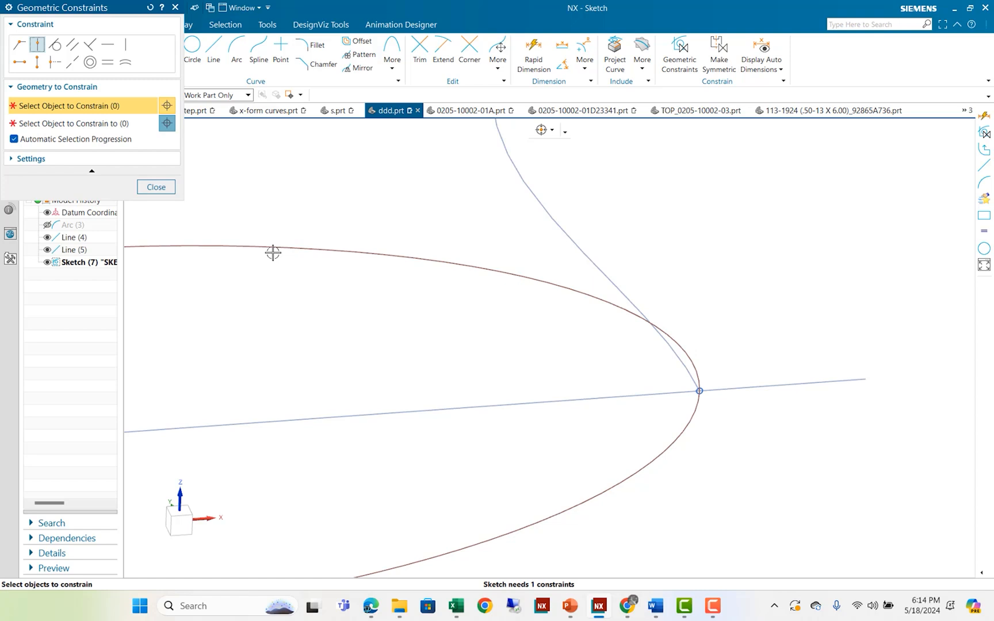
{"action": "left_click", "coordinate": [156, 188]}
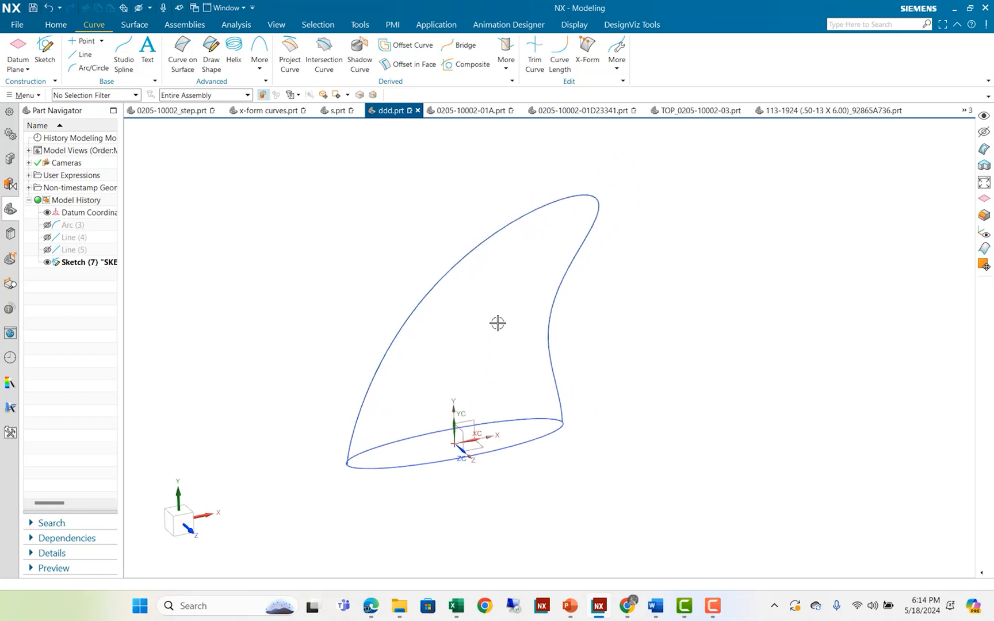
Start a sketch on a datum plane and draw a short line across the fin curve's tip.
{"action": "left_click_drag", "start_coordinate": [499, 323], "coordinate": [636, 295]}
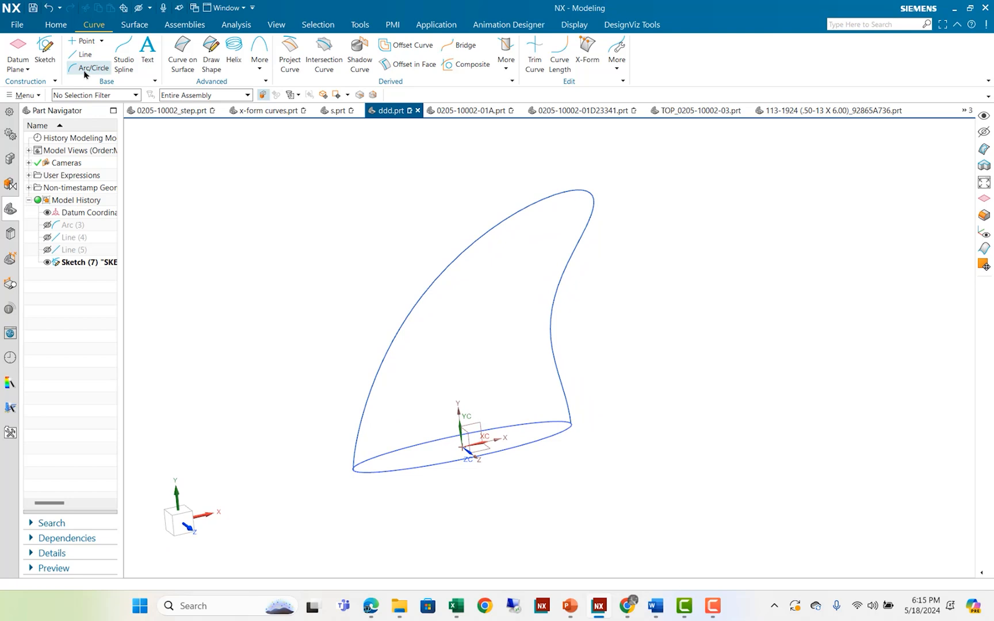
{"action": "left_click", "coordinate": [44, 47]}
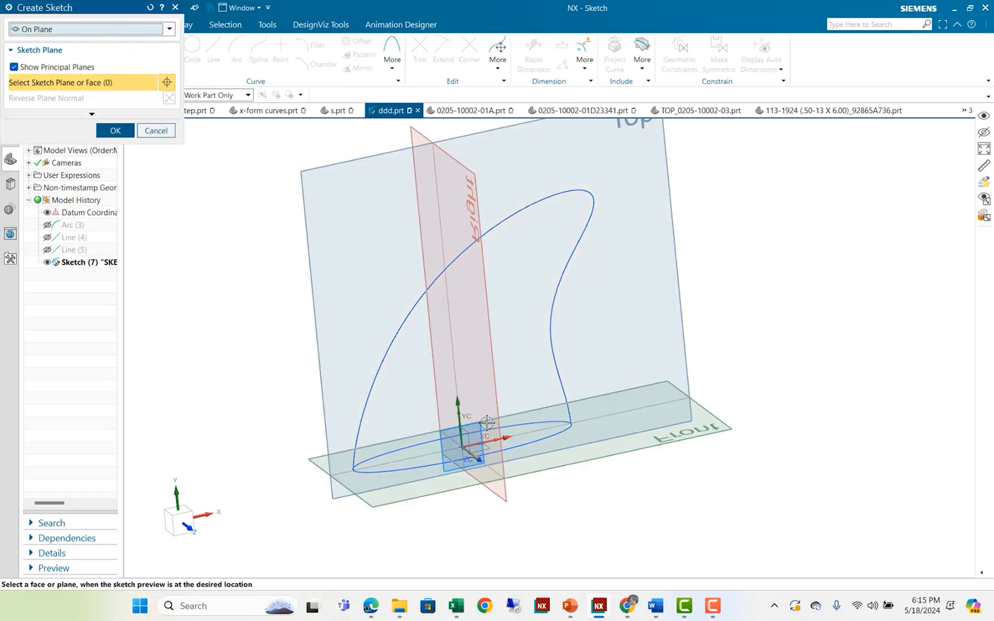
{"action": "left_click", "coordinate": [487, 426]}
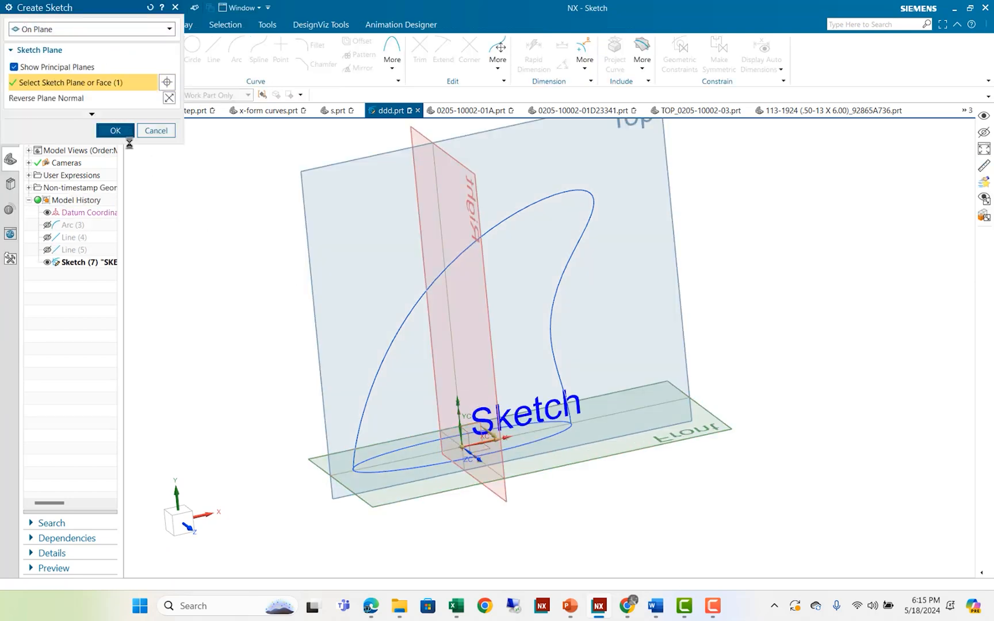
{"action": "left_click", "coordinate": [115, 131]}
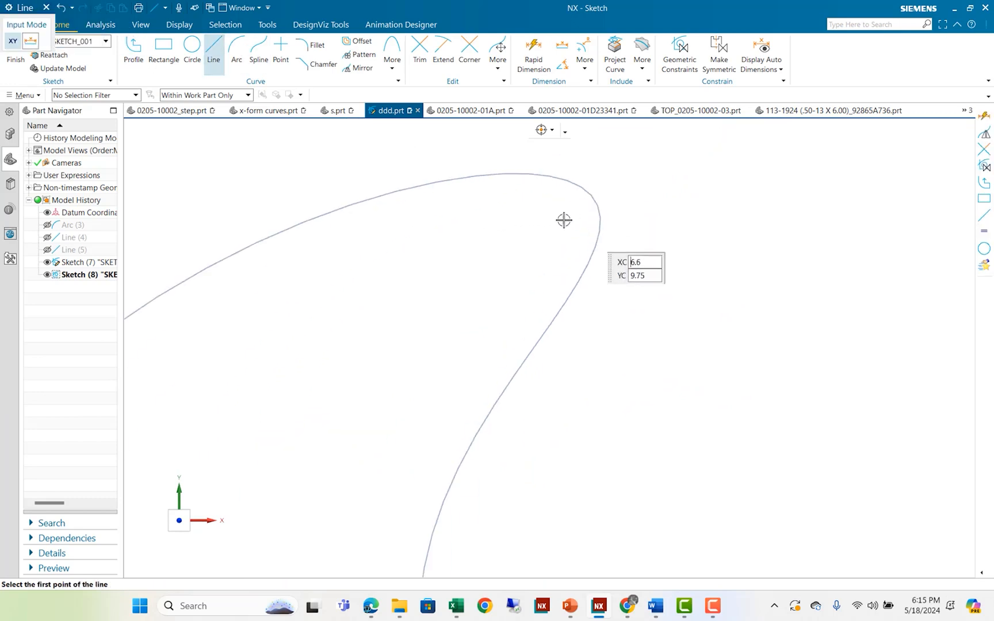
{"action": "left_click", "coordinate": [564, 221]}
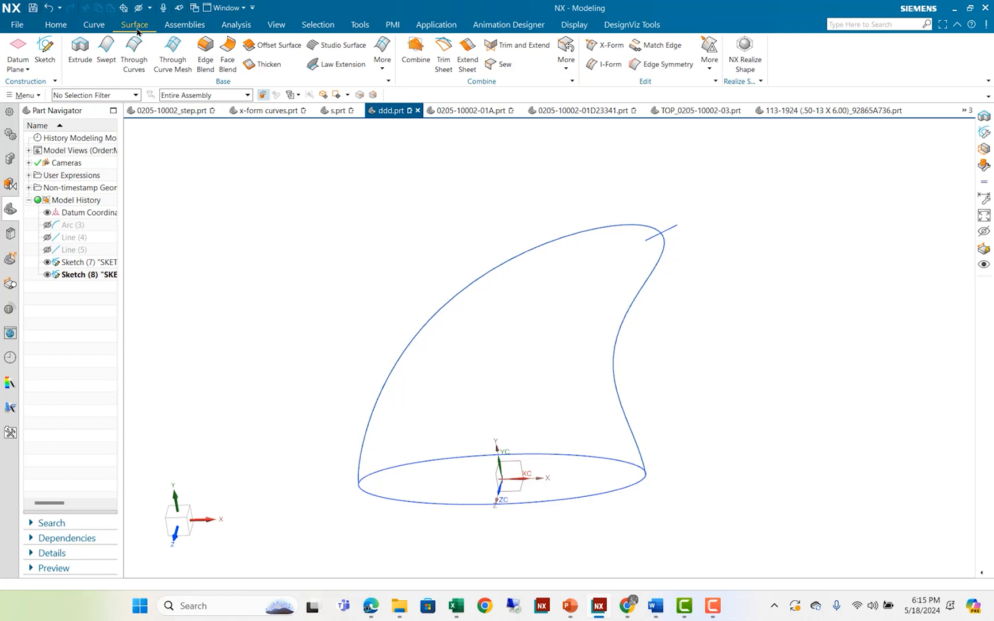
{"action": "mouse_move", "coordinate": [106, 44]}
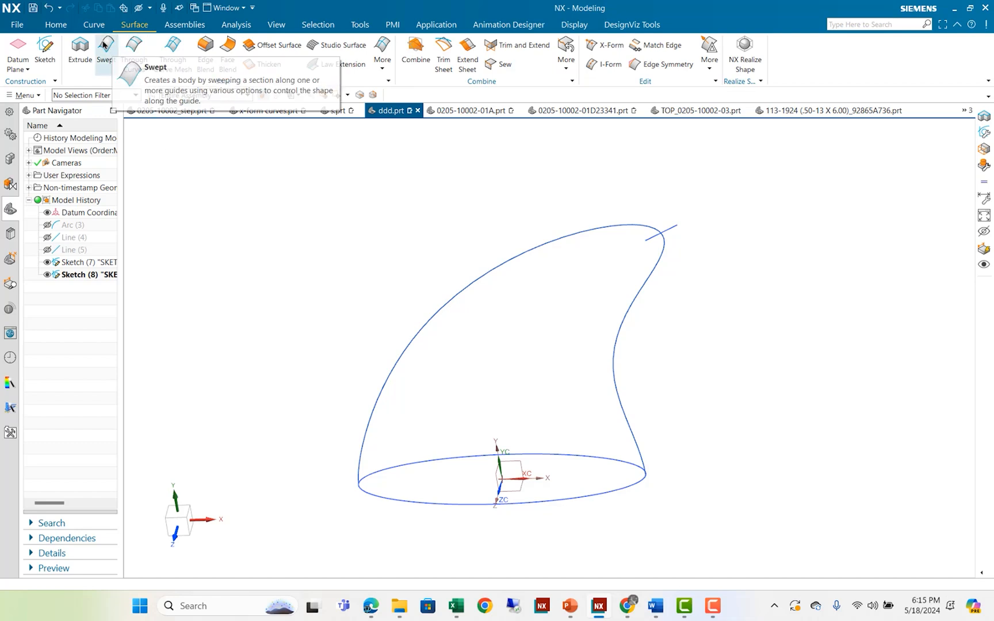
Sweep the ellipse section along the fin spline and the tip line as guides into a solid fin.
{"action": "left_click", "coordinate": [101, 46]}
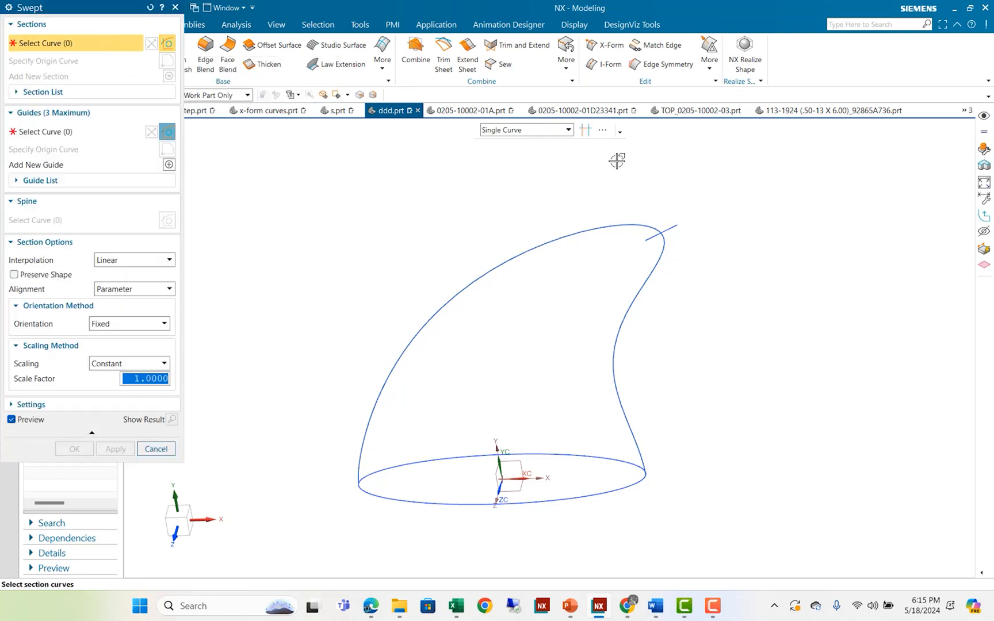
{"action": "mouse_move", "coordinate": [662, 482]}
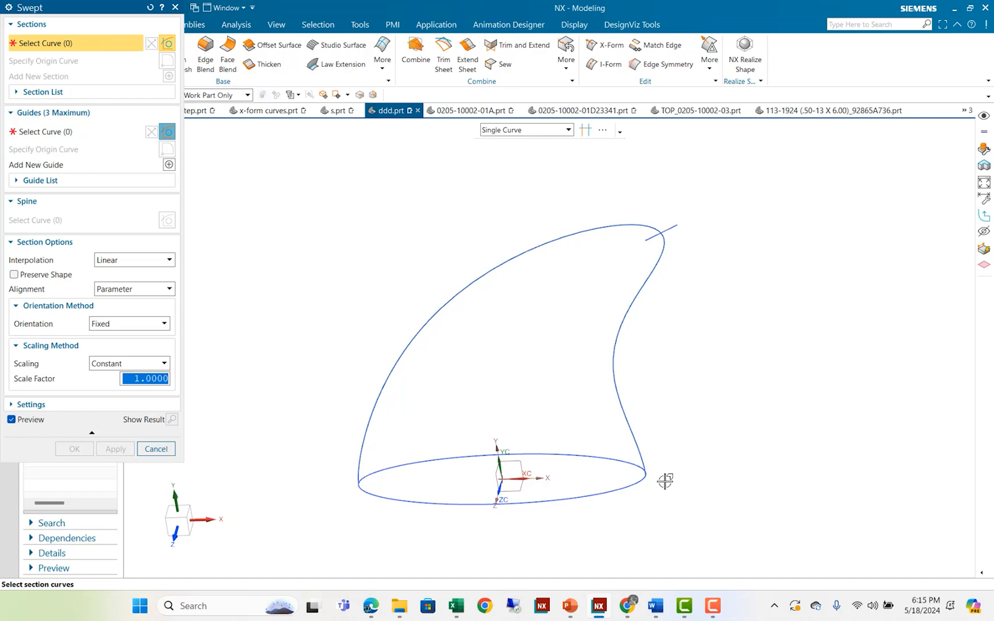
{"action": "mouse_move", "coordinate": [396, 426]}
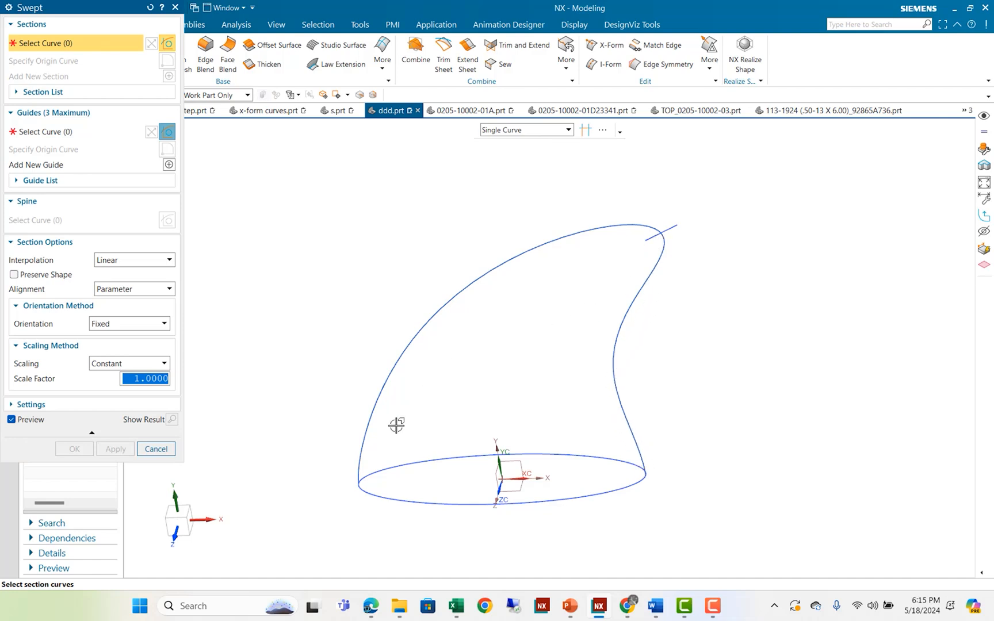
{"action": "mouse_move", "coordinate": [484, 143]}
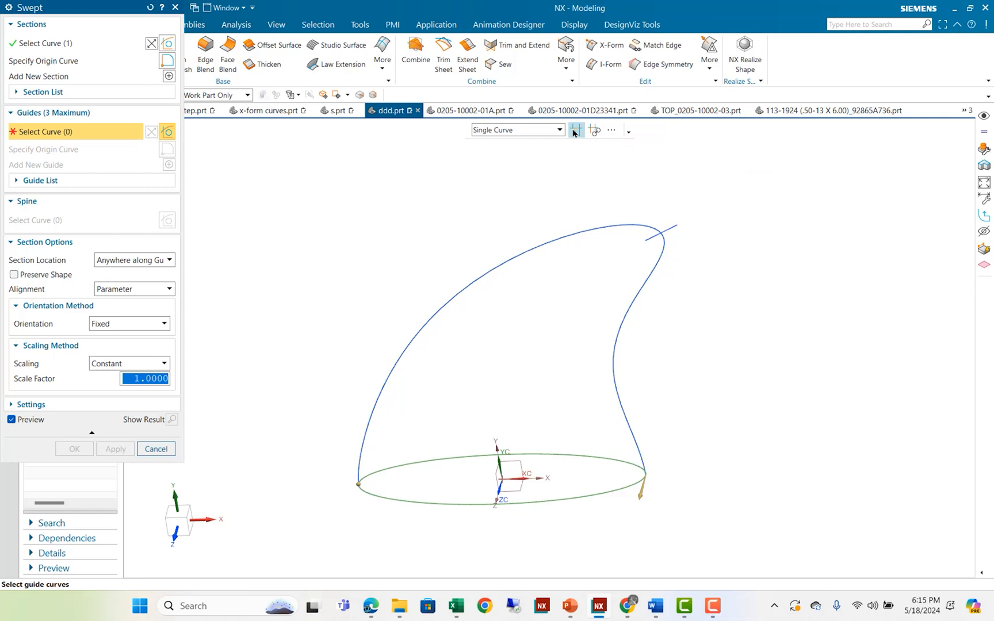
{"action": "mouse_move", "coordinate": [639, 452]}
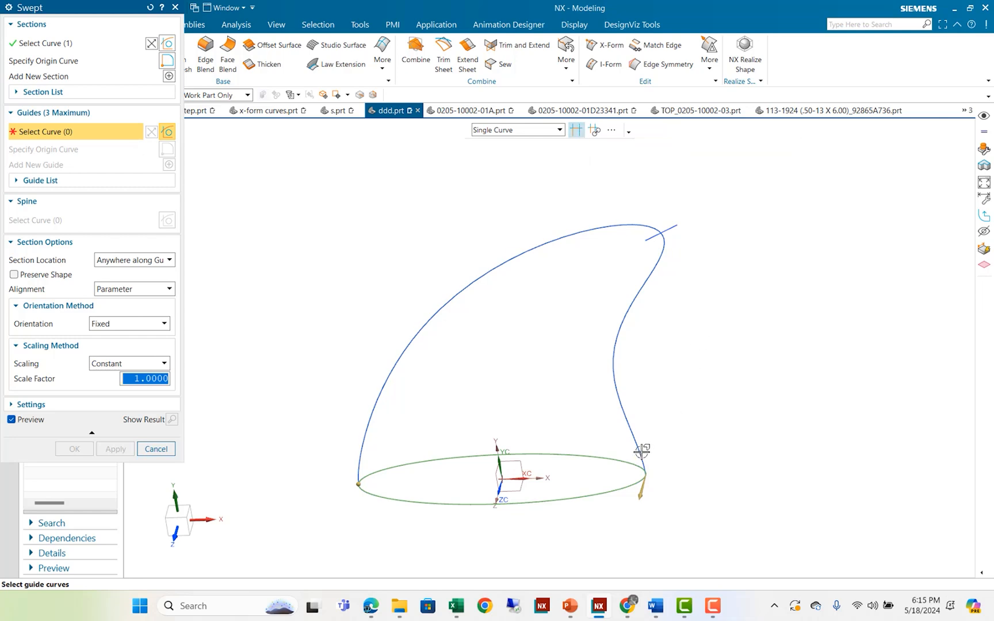
{"action": "mouse_move", "coordinate": [640, 451]}
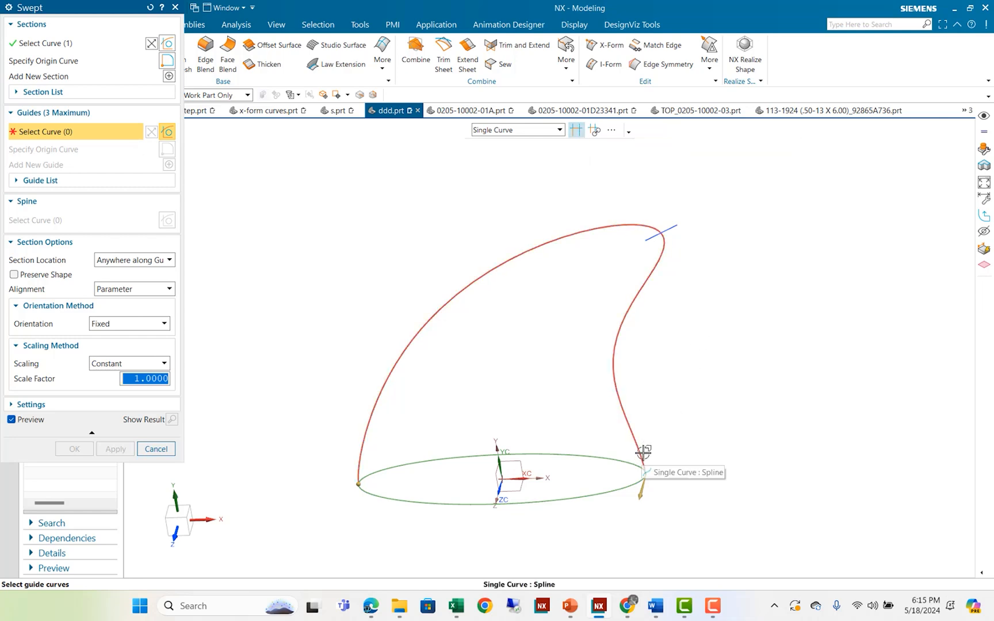
{"action": "left_click", "coordinate": [637, 454]}
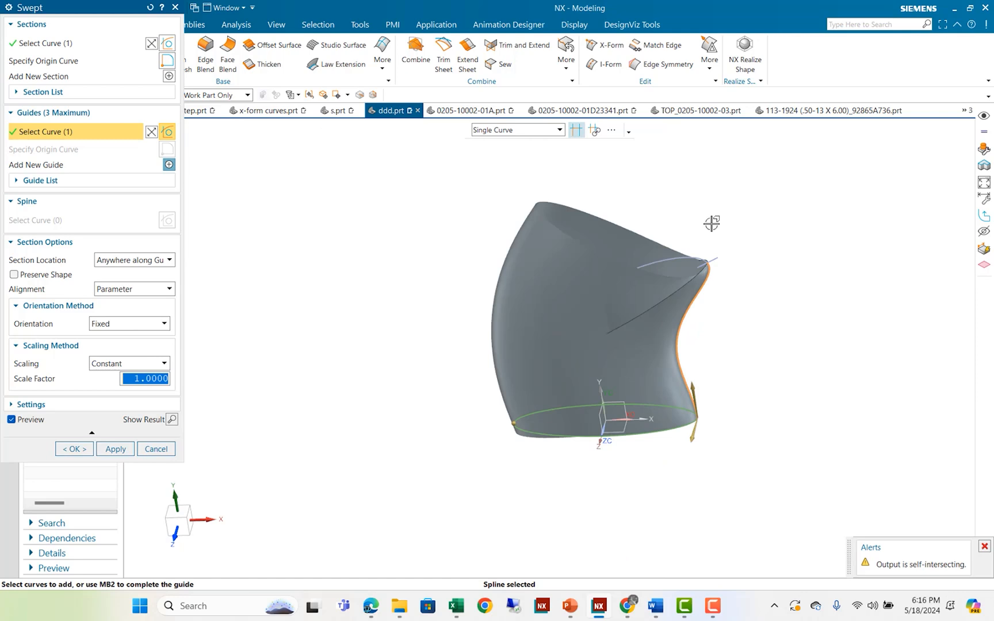
{"action": "mouse_move", "coordinate": [169, 166]}
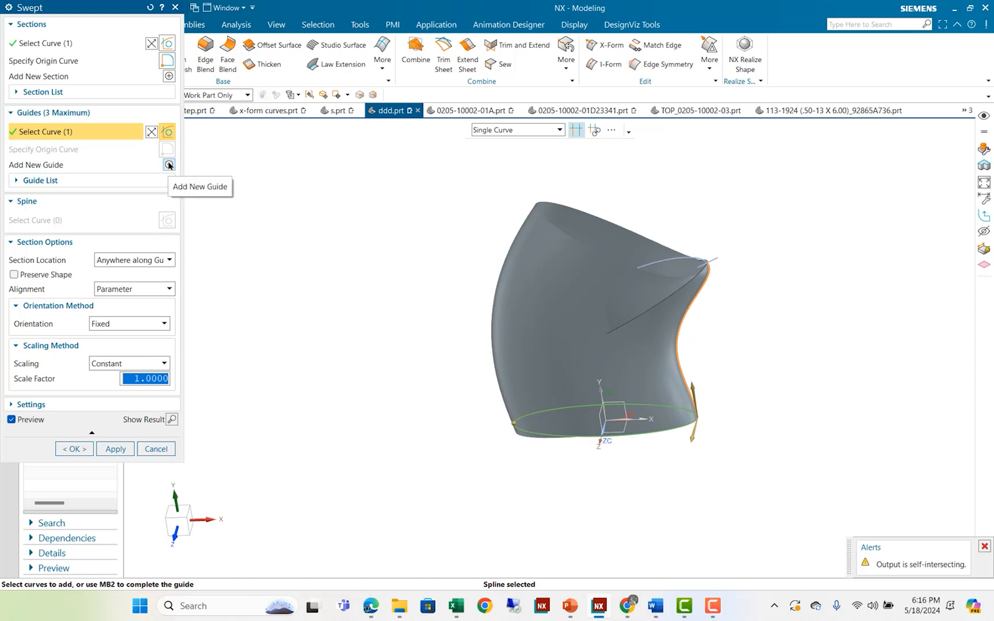
{"action": "left_click", "coordinate": [169, 166]}
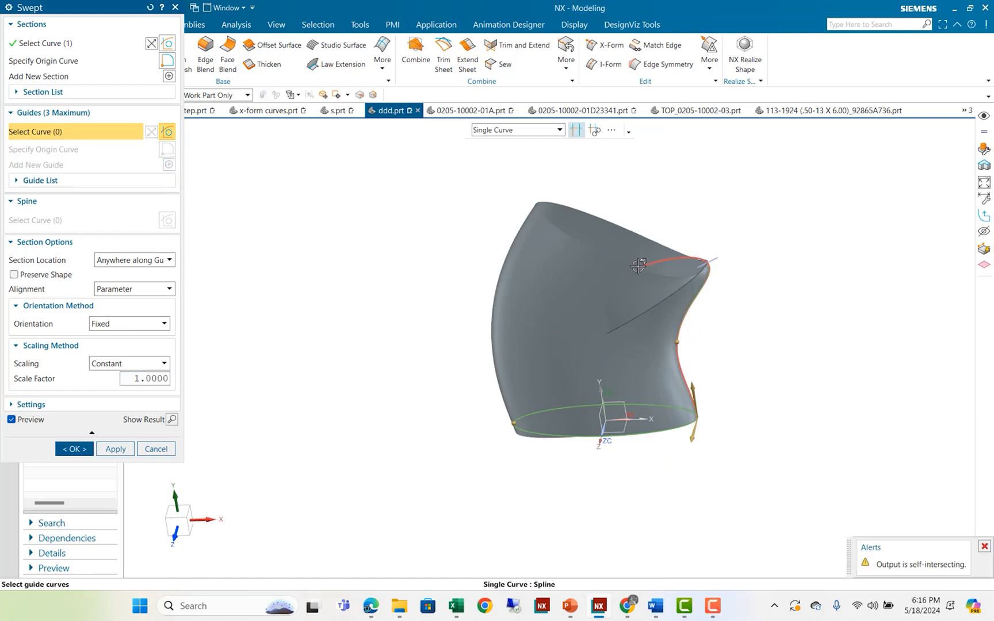
{"action": "left_click", "coordinate": [638, 266]}
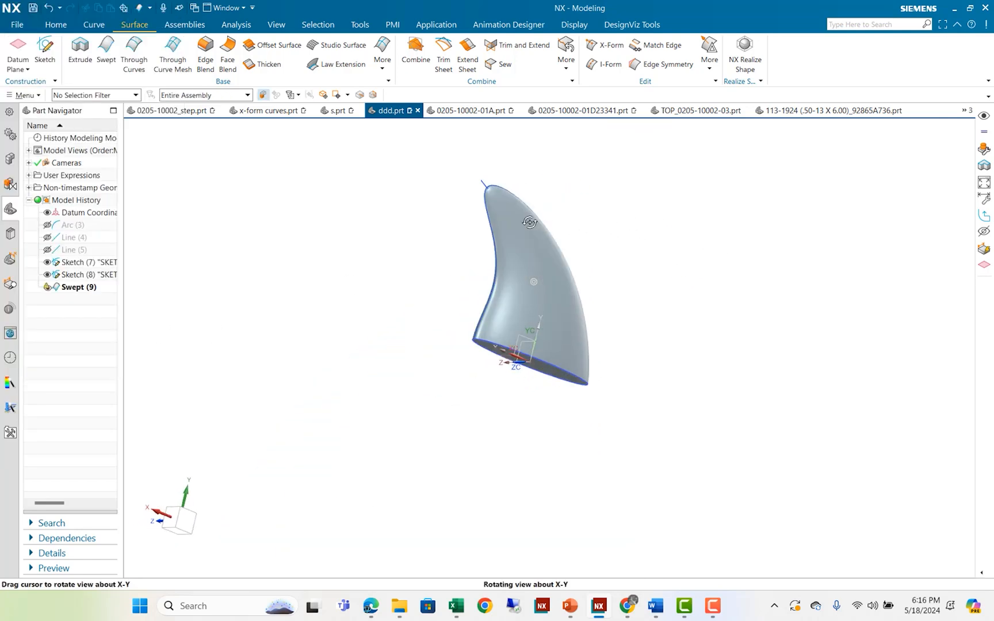
Orbit the swept fin to inspect its surface and tip.
{"action": "left_click_drag", "start_coordinate": [529, 223], "coordinate": [656, 272]}
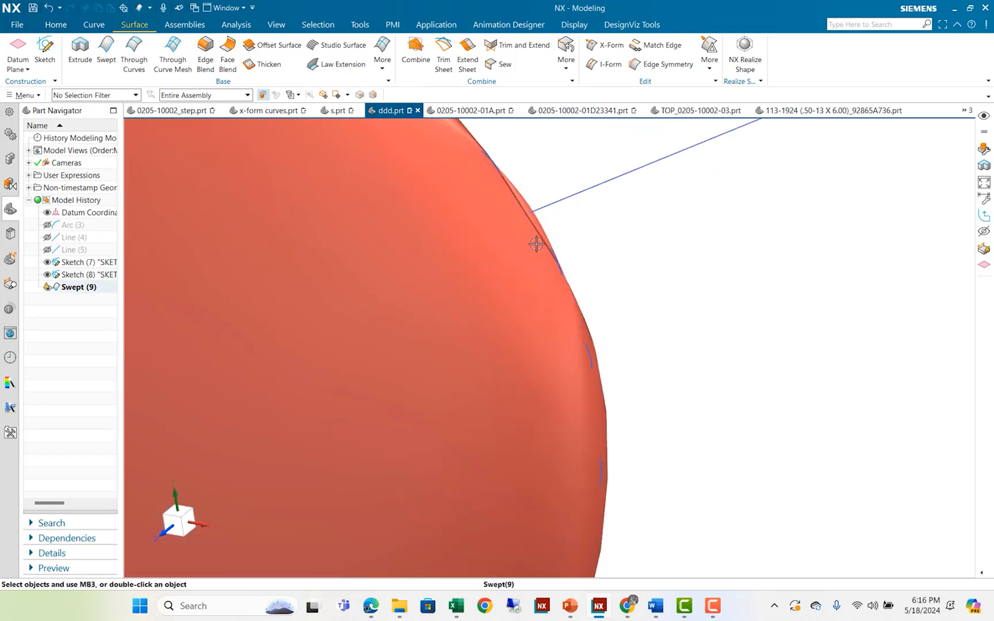
{"action": "left_click_drag", "start_coordinate": [536, 245], "coordinate": [456, 229]}
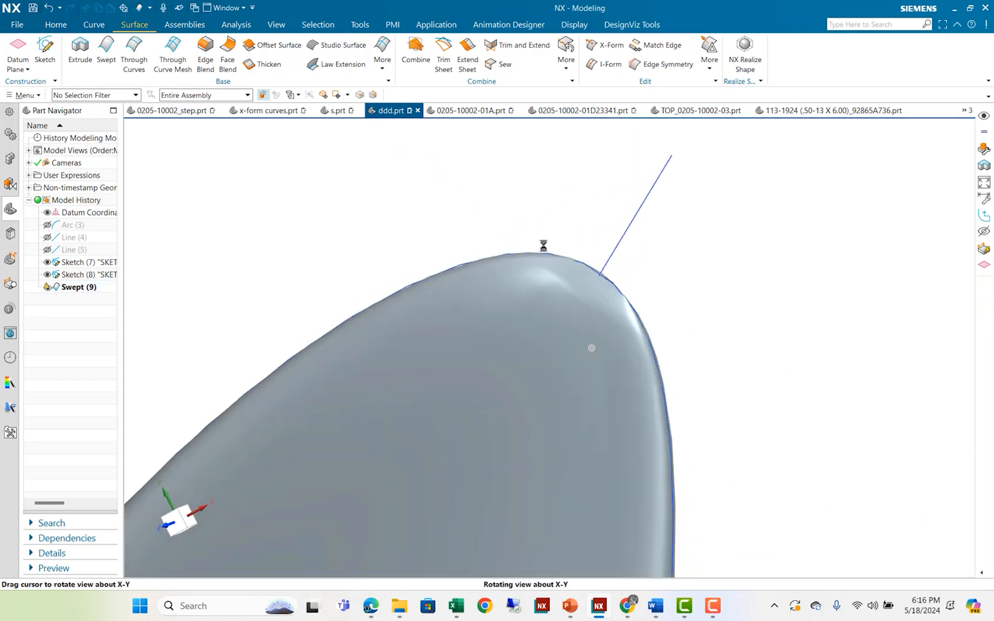
{"action": "left_click_drag", "start_coordinate": [543, 246], "coordinate": [449, 189]}
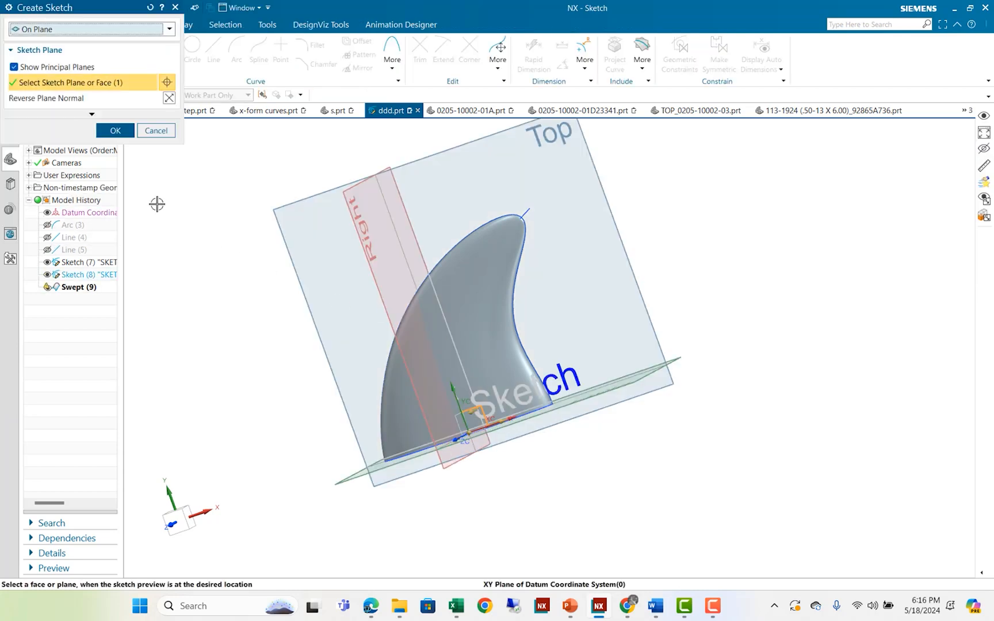
Draw a short line across the fin tip on the XY plane and start extruding it.
{"action": "left_click", "coordinate": [115, 131]}
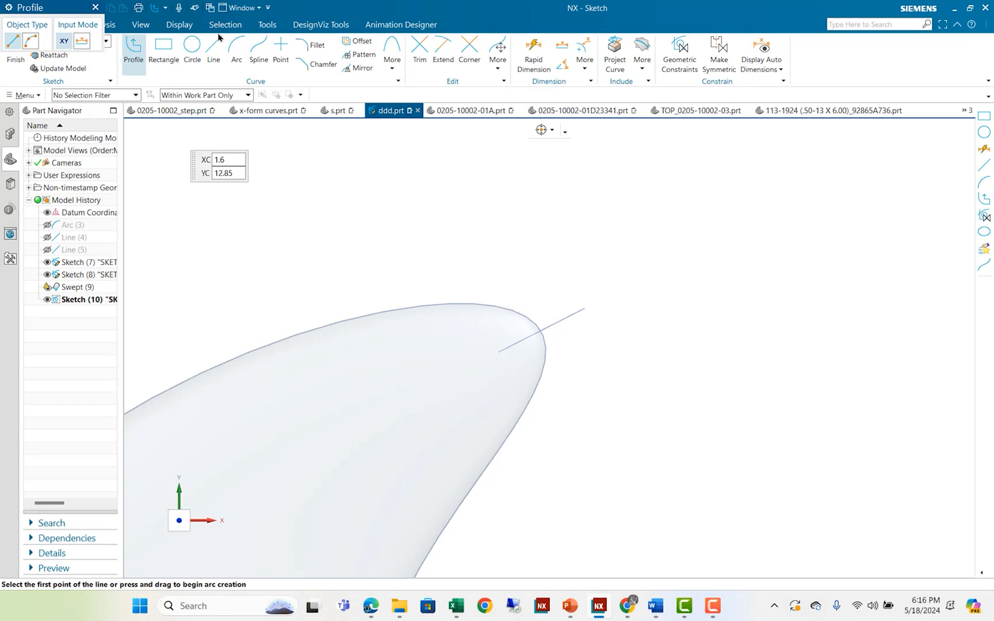
{"action": "left_click", "coordinate": [214, 49]}
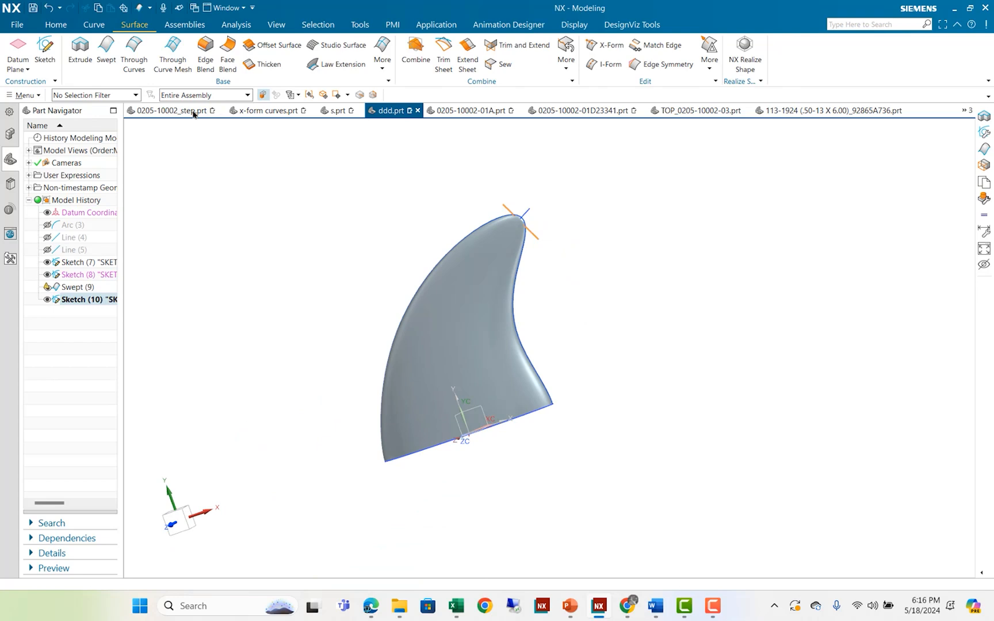
{"action": "left_click", "coordinate": [72, 48]}
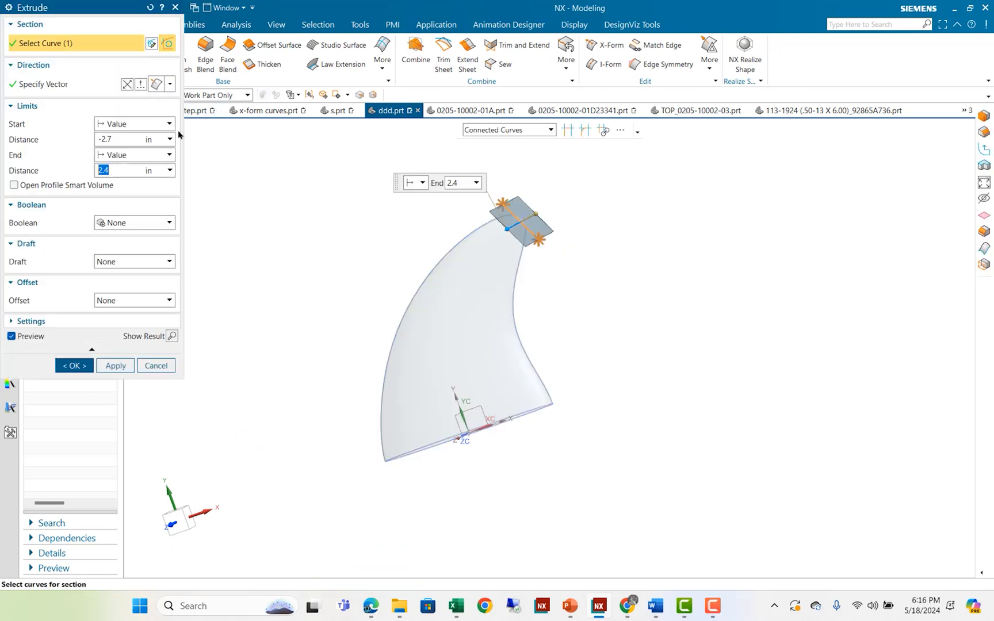
Trim the fin's tip off using the extruded sheet as tool, then hide the sketches and sheet.
{"action": "left_click", "coordinate": [74, 366]}
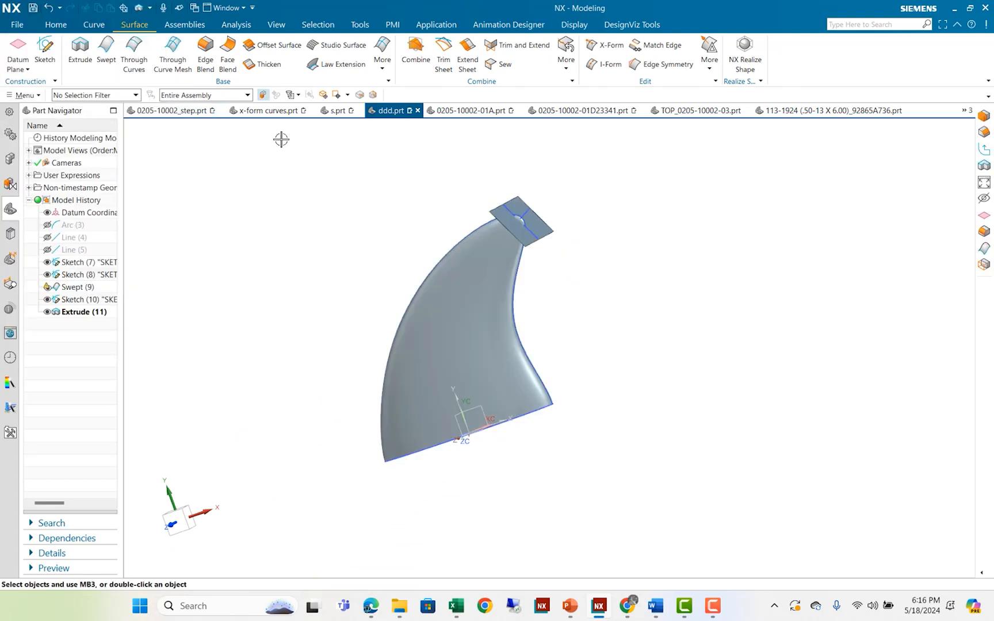
{"action": "left_click", "coordinate": [55, 26]}
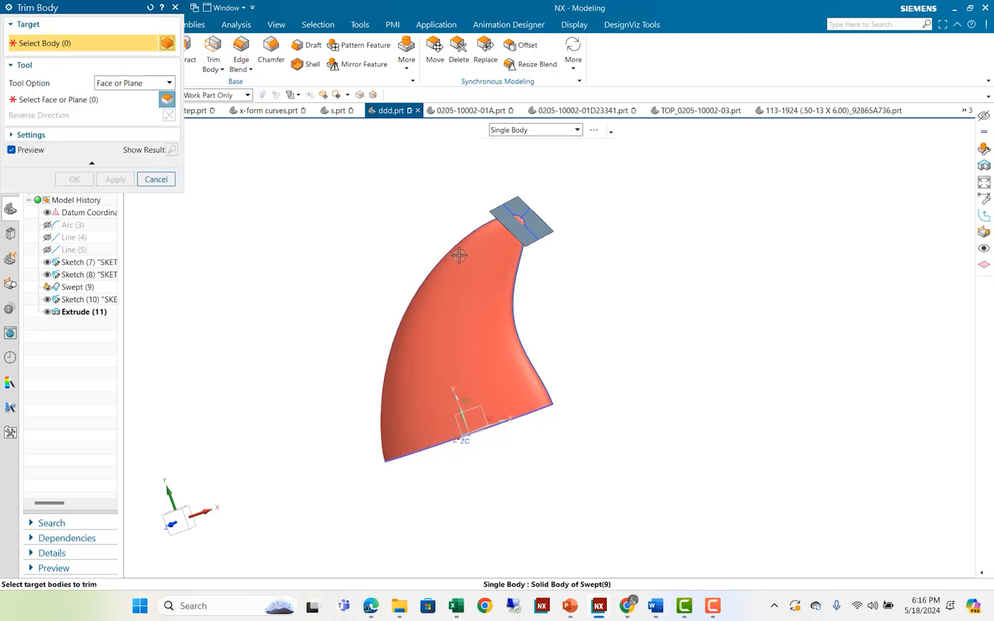
{"action": "left_click", "coordinate": [460, 254]}
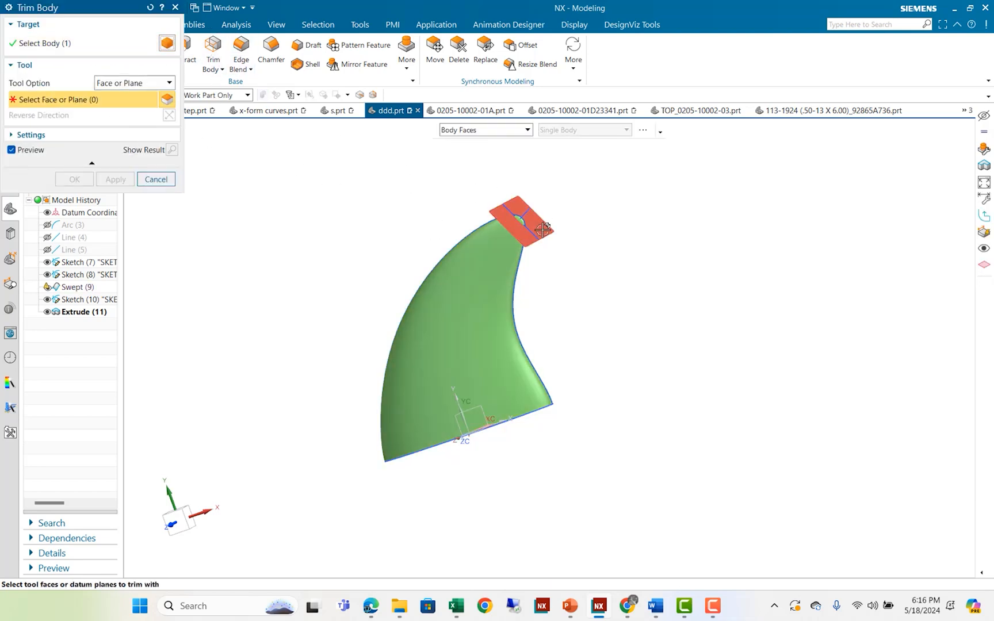
{"action": "left_click", "coordinate": [522, 230]}
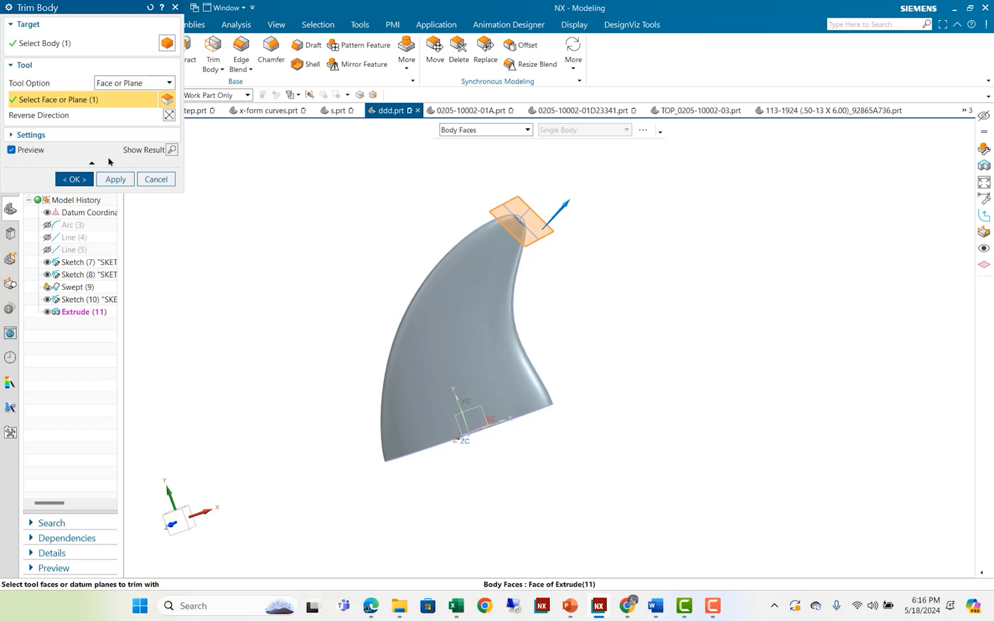
{"action": "left_click", "coordinate": [73, 179]}
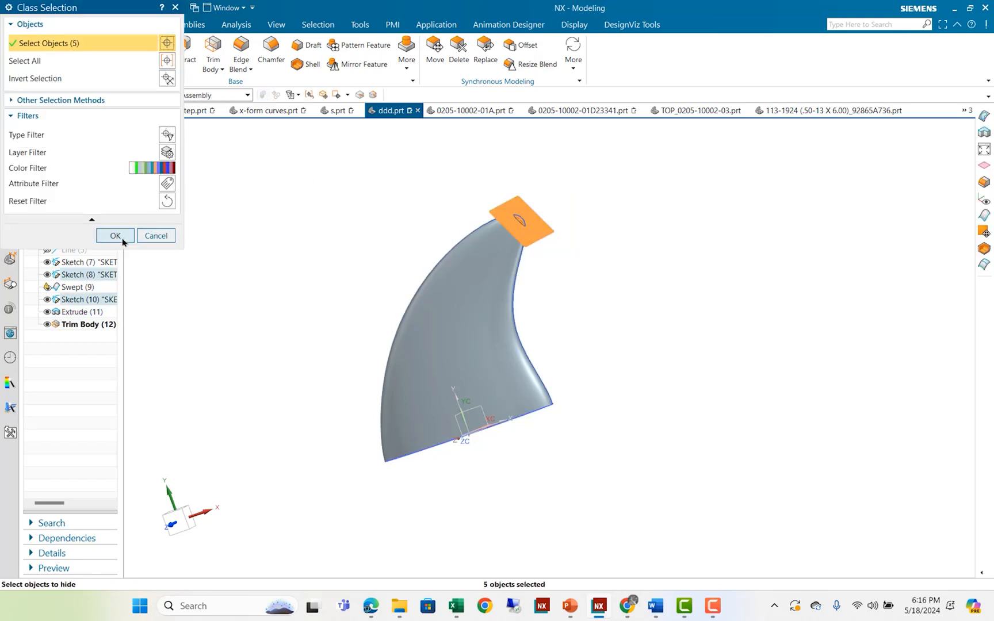
{"action": "left_click", "coordinate": [115, 236]}
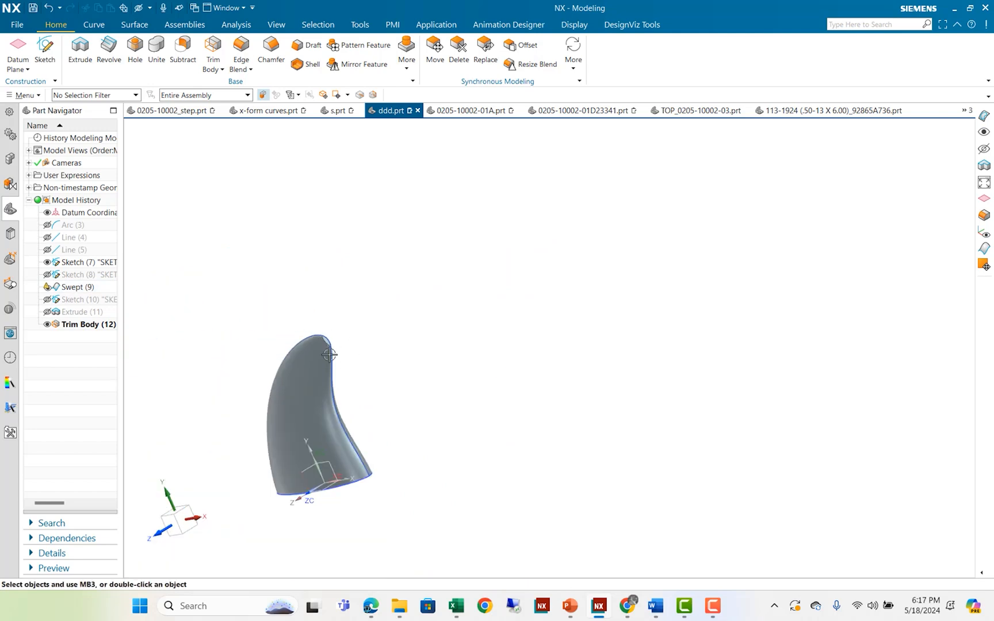
Orbit to check the flat cut at the tip, then browse the extended Surface command gallery.
{"action": "left_click_drag", "start_coordinate": [330, 355], "coordinate": [308, 264]}
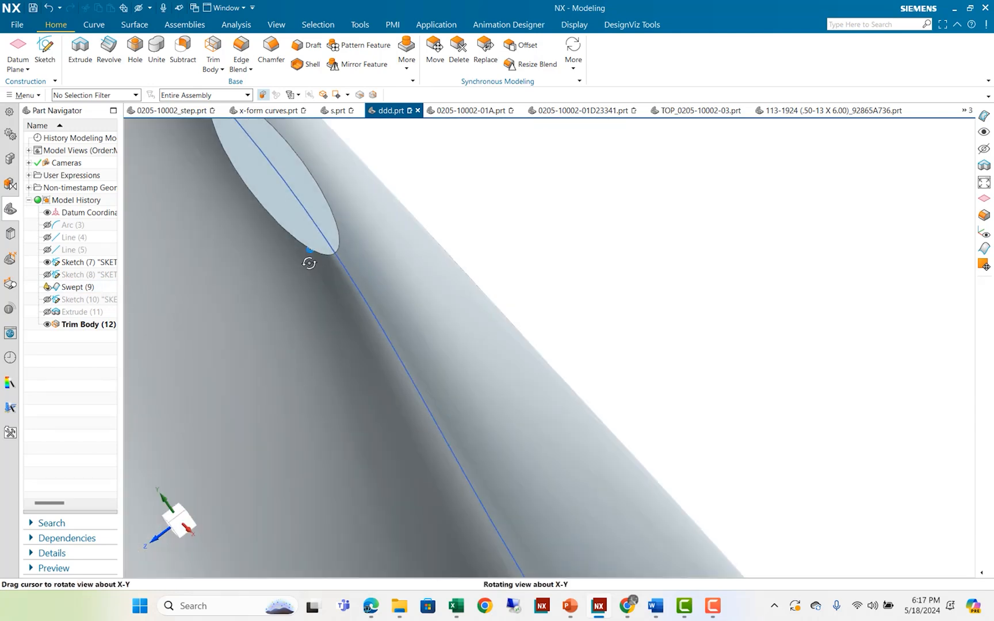
{"action": "left_click_drag", "start_coordinate": [310, 263], "coordinate": [505, 277]}
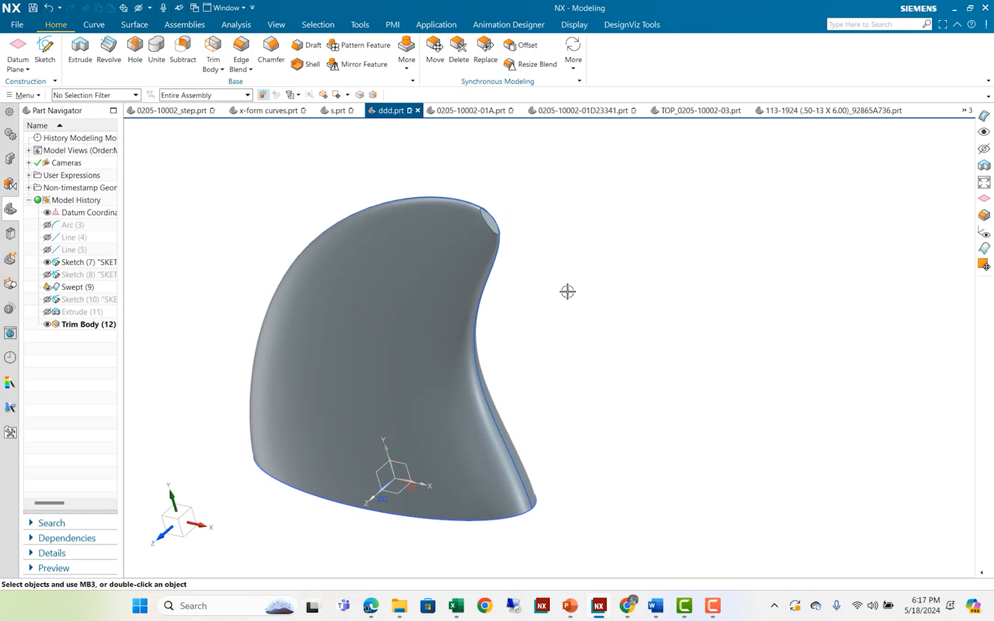
{"action": "mouse_move", "coordinate": [565, 283]}
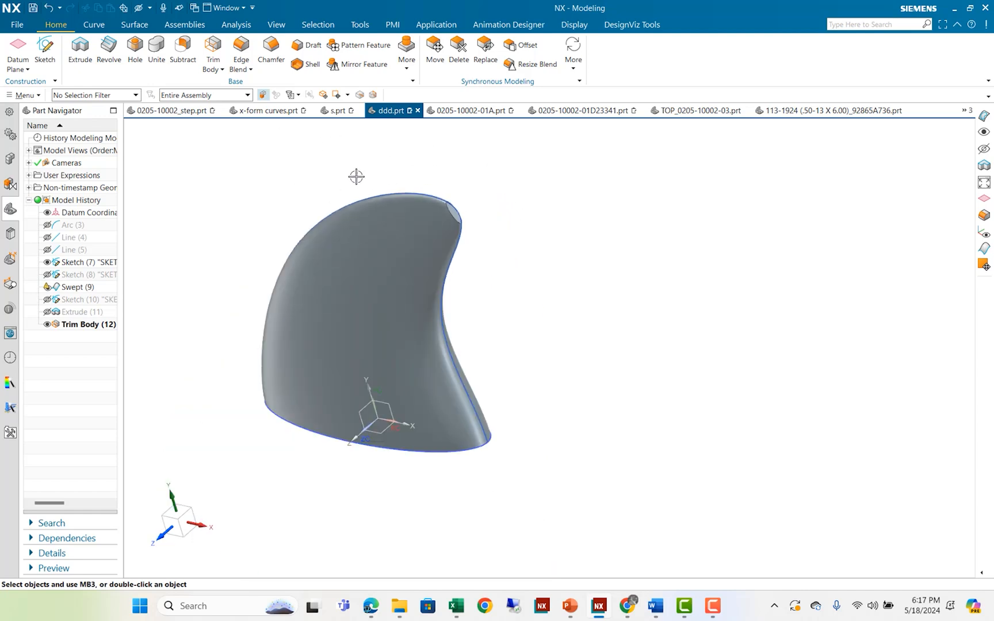
{"action": "left_click", "coordinate": [135, 24]}
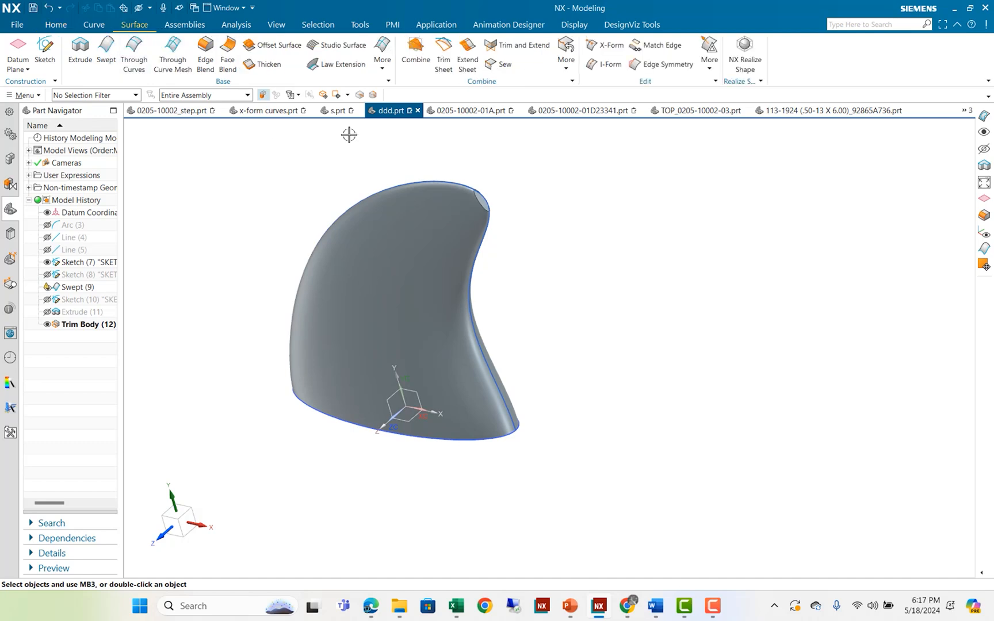
{"action": "left_click", "coordinate": [382, 51]}
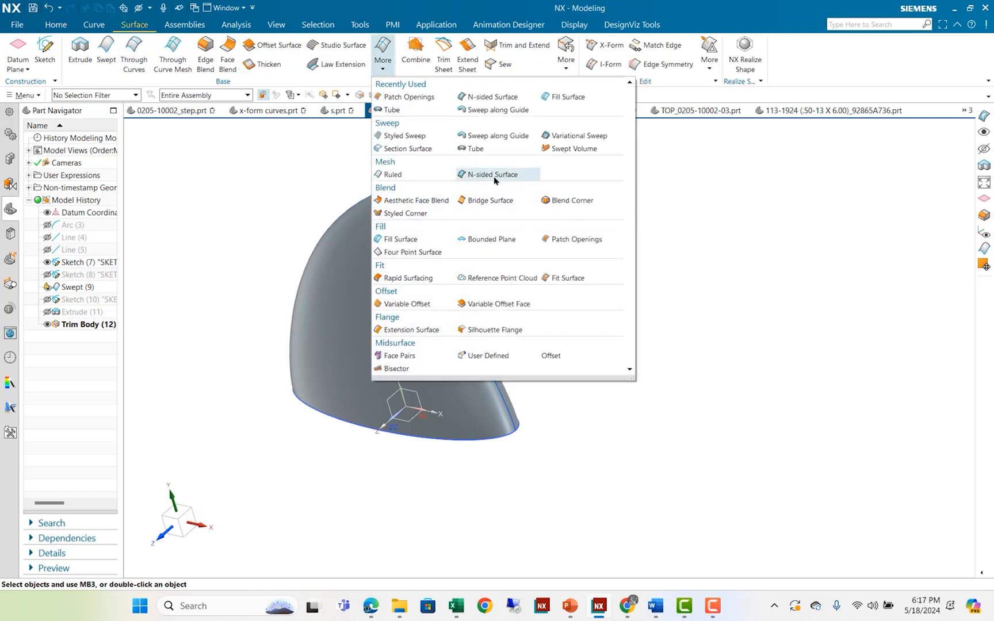
Create an N-sided surface with the cut tip edge as outer loop and the fin side as constraint face.
{"action": "left_click", "coordinate": [492, 175]}
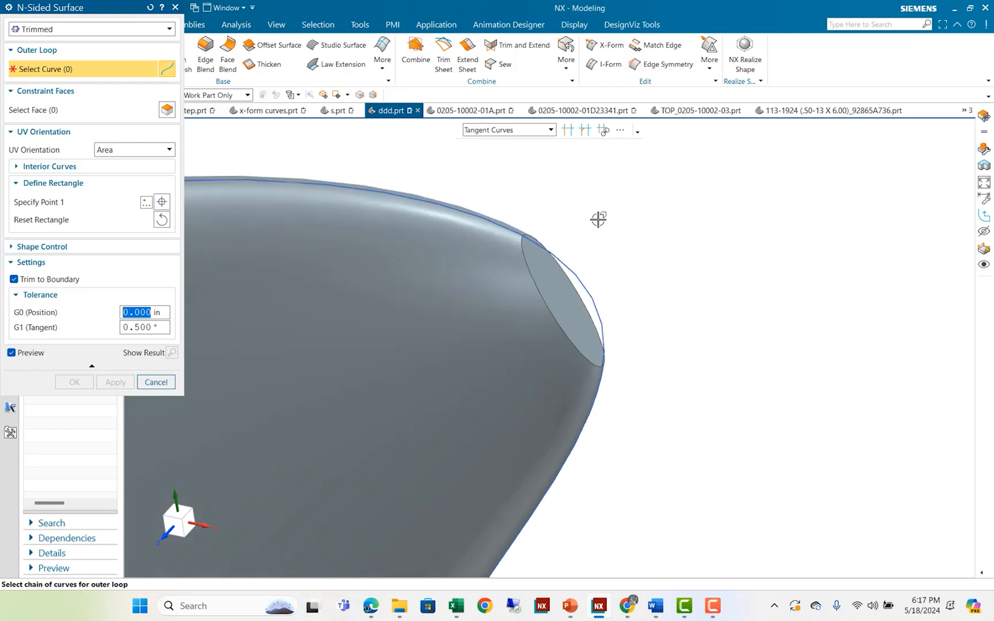
{"action": "mouse_move", "coordinate": [494, 235]}
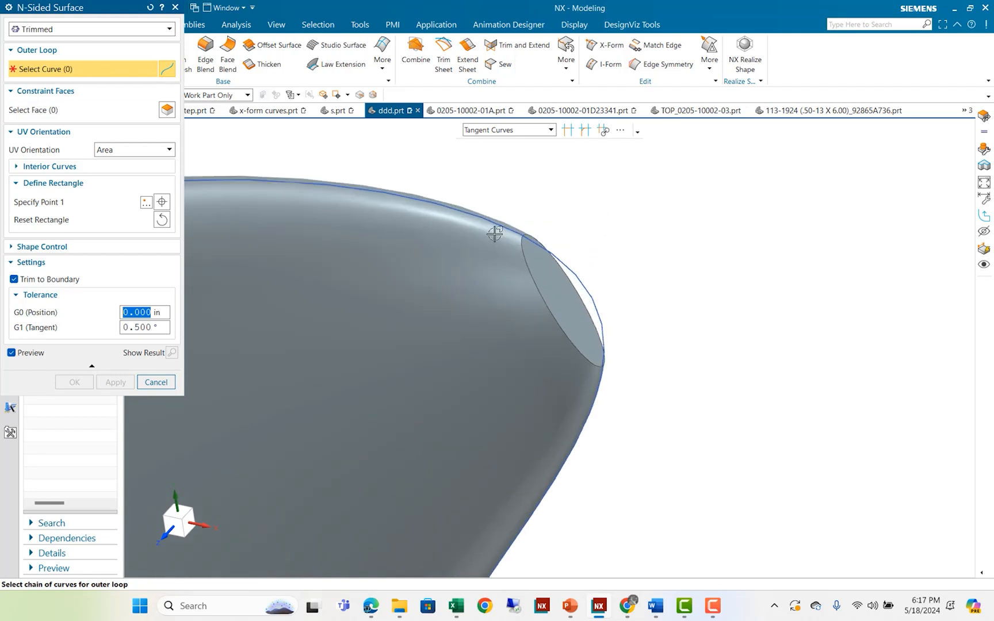
{"action": "left_click", "coordinate": [569, 292]}
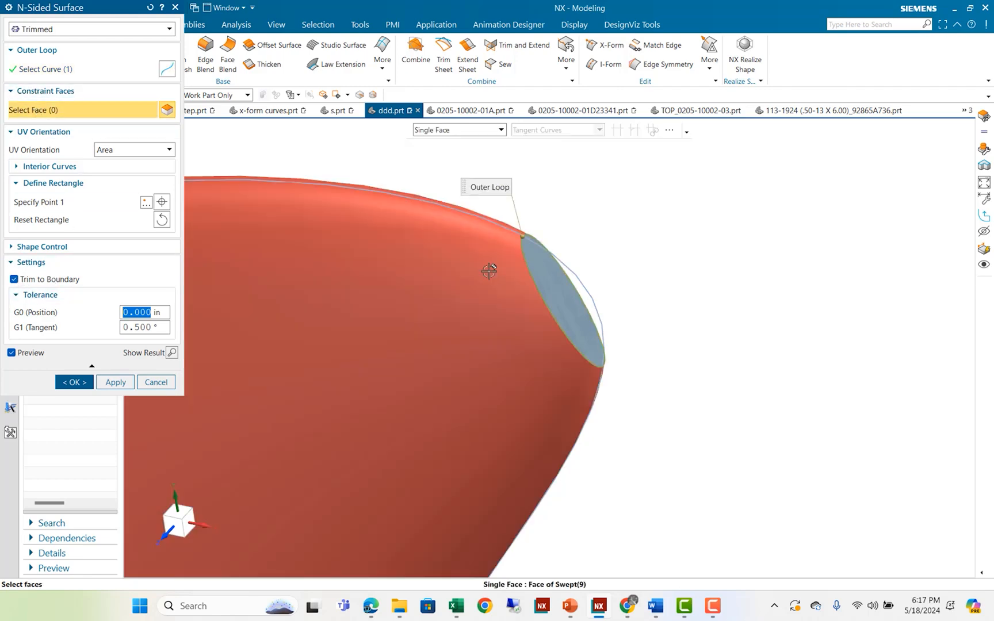
{"action": "left_click", "coordinate": [488, 271]}
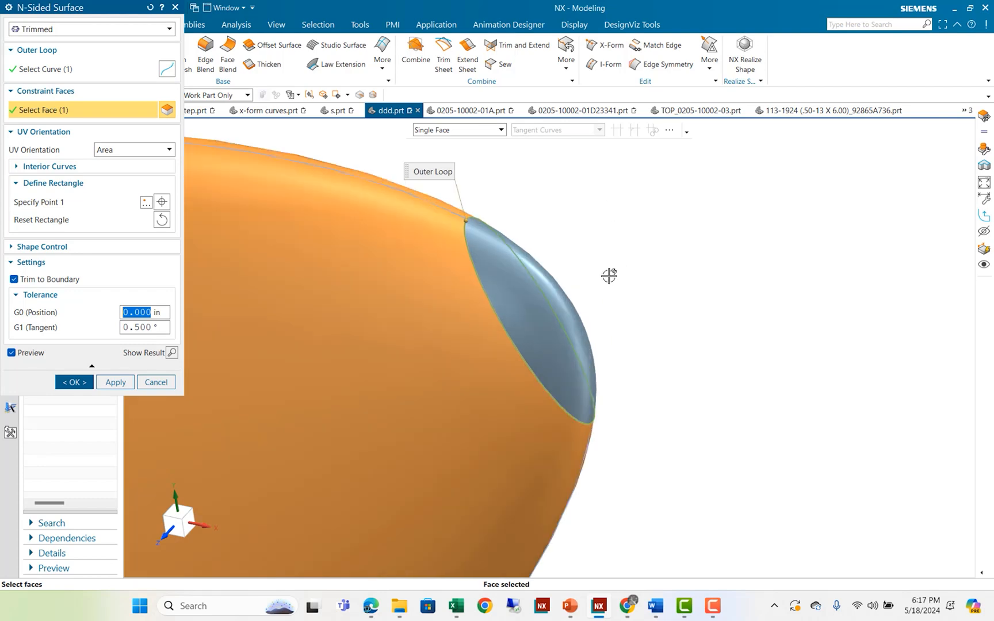
Orbit around the domed cap and check it with a section view through the tip.
{"action": "left_click_drag", "start_coordinate": [608, 276], "coordinate": [555, 253]}
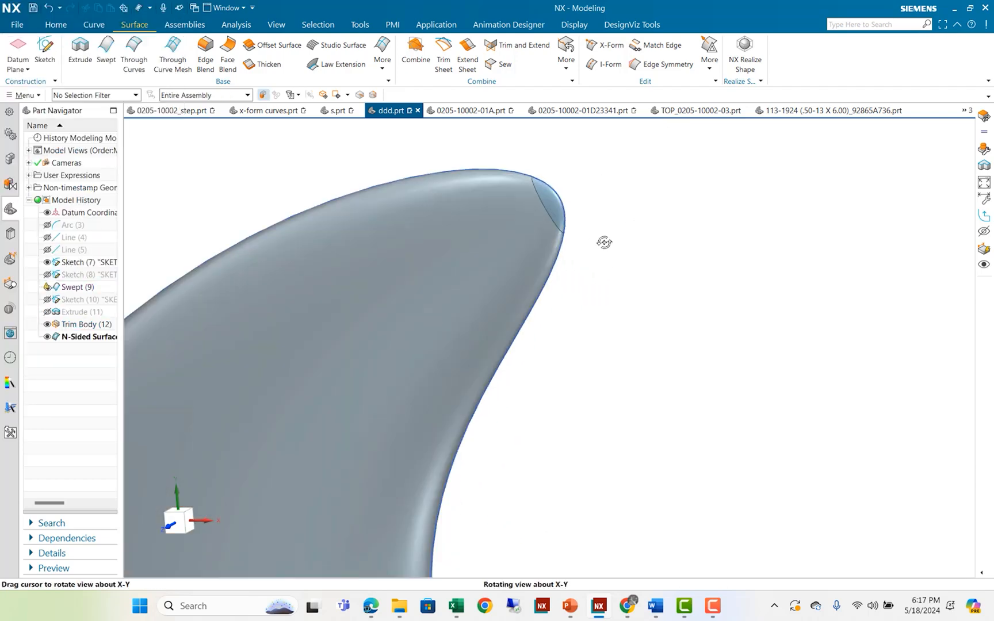
{"action": "left_click_drag", "start_coordinate": [604, 242], "coordinate": [483, 210]}
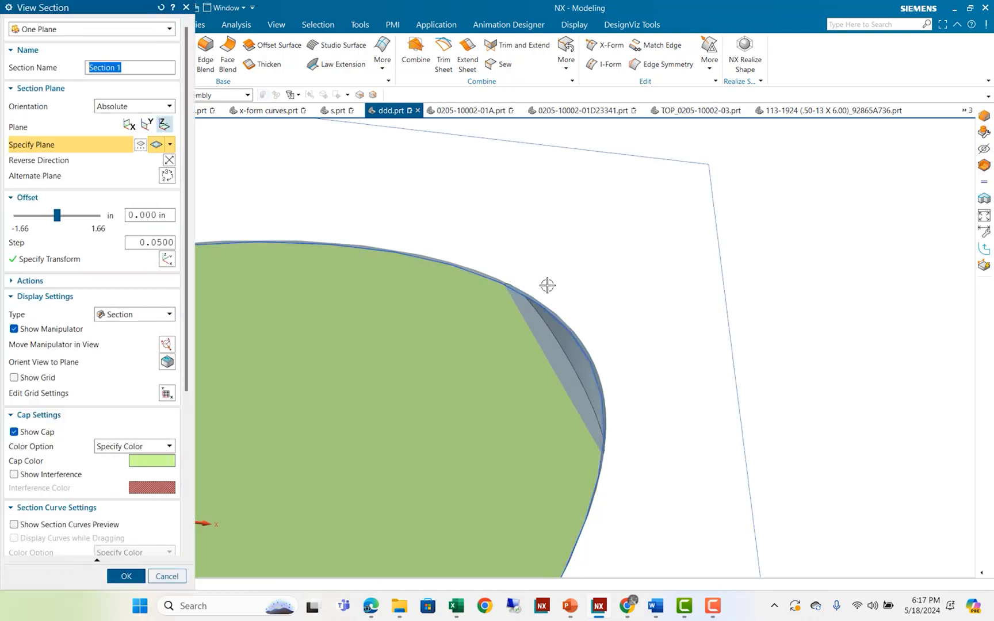
{"action": "left_click_drag", "start_coordinate": [548, 286], "coordinate": [593, 259]}
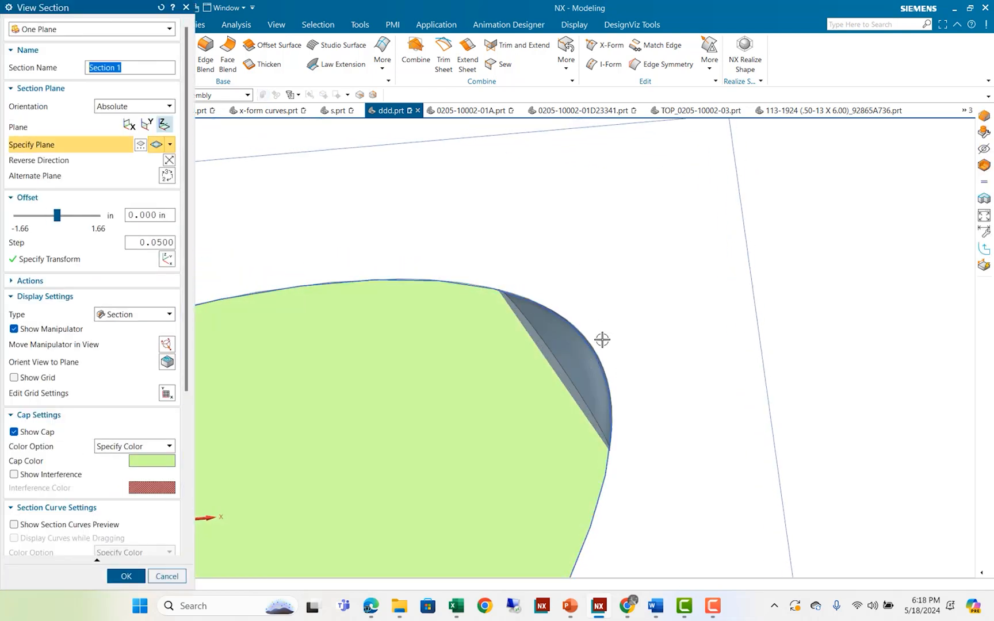
{"action": "left_click_drag", "start_coordinate": [601, 339], "coordinate": [530, 248]}
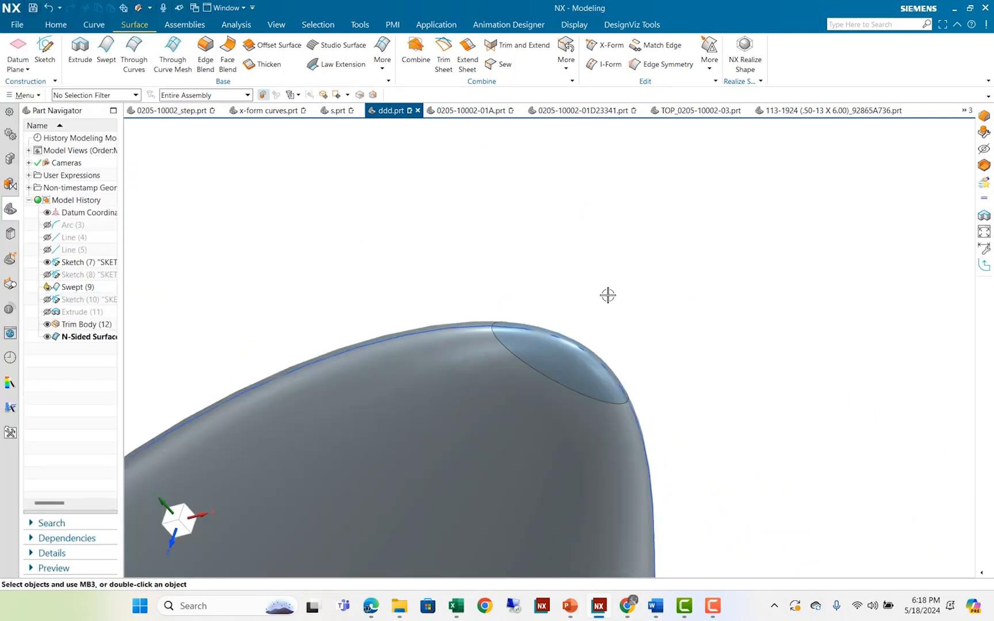
{"action": "mouse_move", "coordinate": [453, 109]}
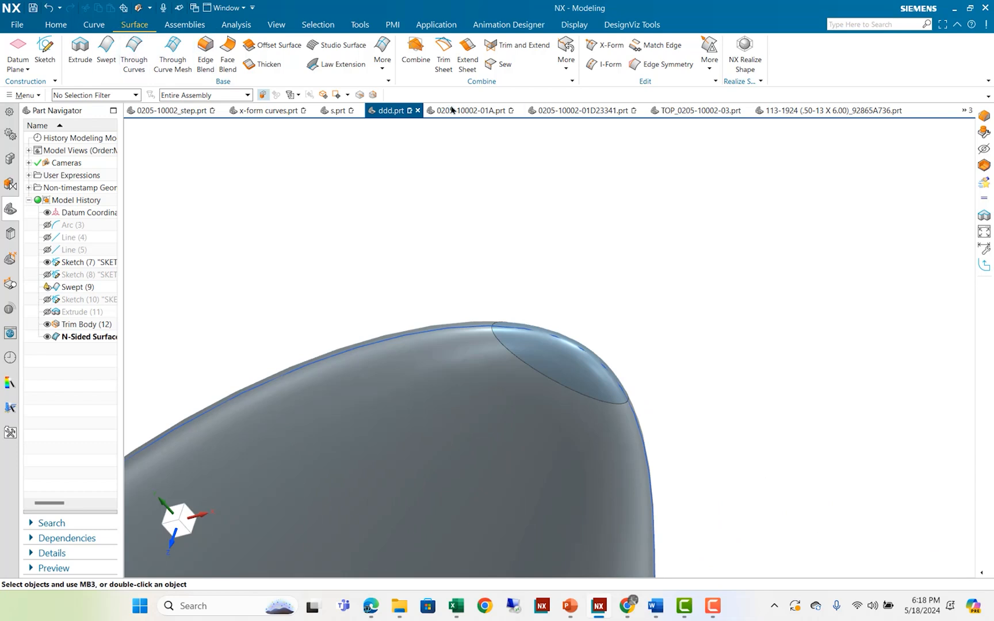
Patch the N-sided tip surface into the fin body to form one closed solid.
{"action": "left_click", "coordinate": [566, 48]}
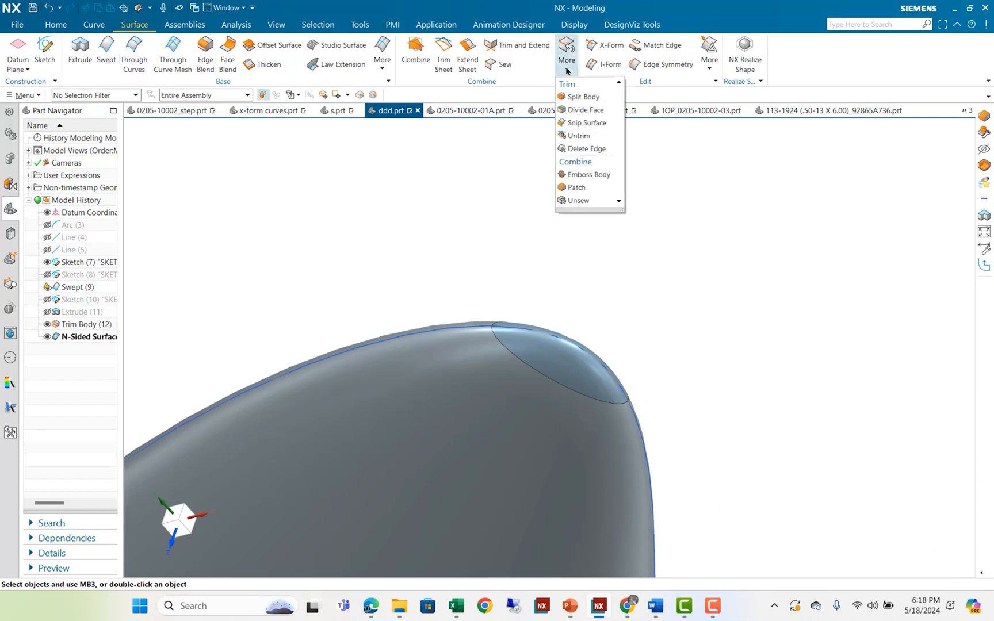
{"action": "mouse_move", "coordinate": [576, 206]}
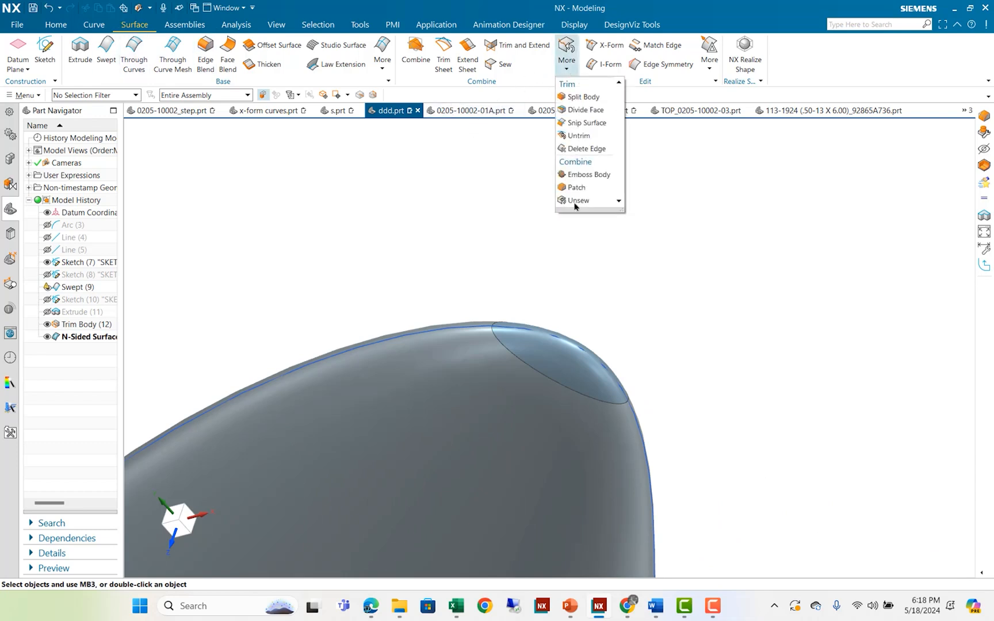
{"action": "mouse_move", "coordinate": [576, 188]}
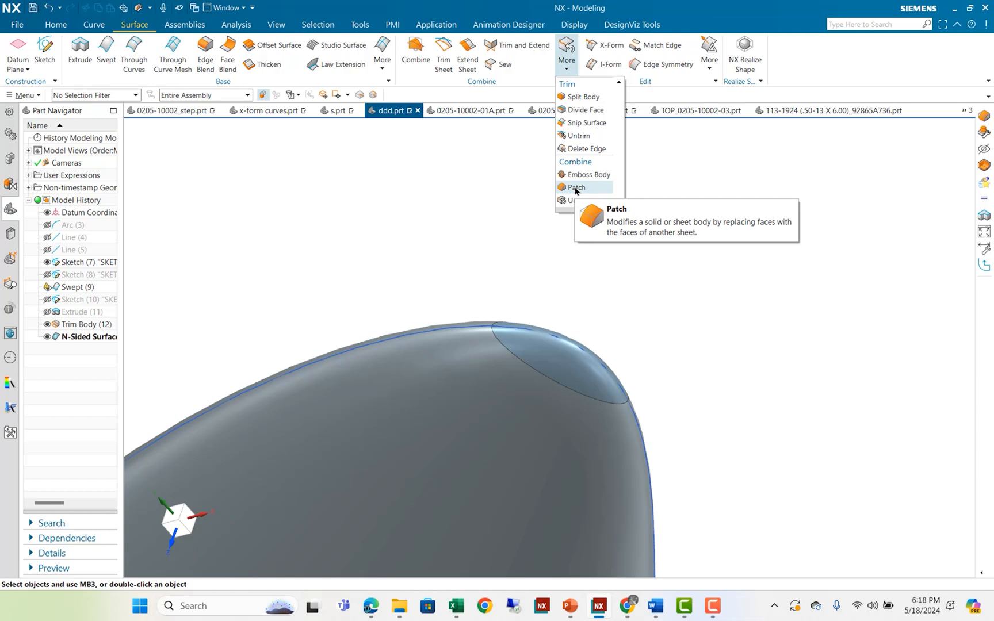
{"action": "left_click", "coordinate": [576, 188]}
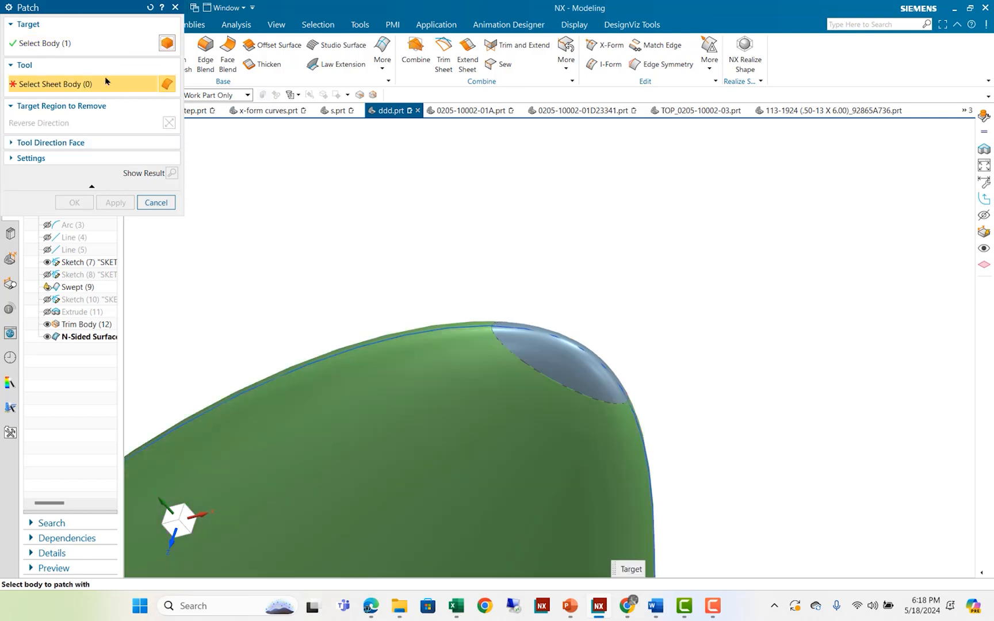
{"action": "left_click", "coordinate": [560, 361]}
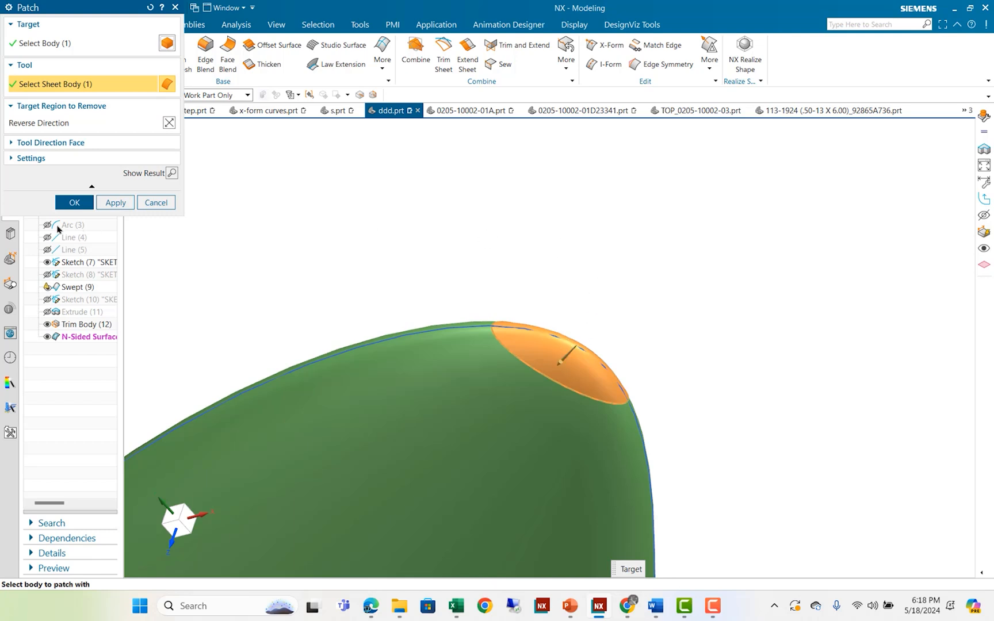
{"action": "left_click", "coordinate": [75, 203]}
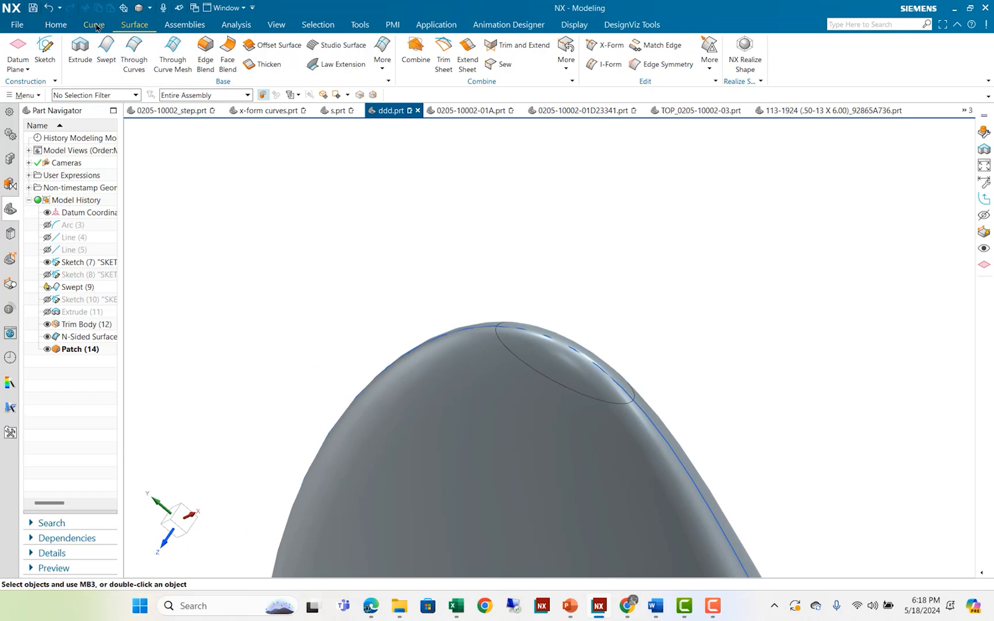
Hide all curves via Show and Hide so only the shaded fin solid remains.
{"action": "left_click", "coordinate": [276, 25]}
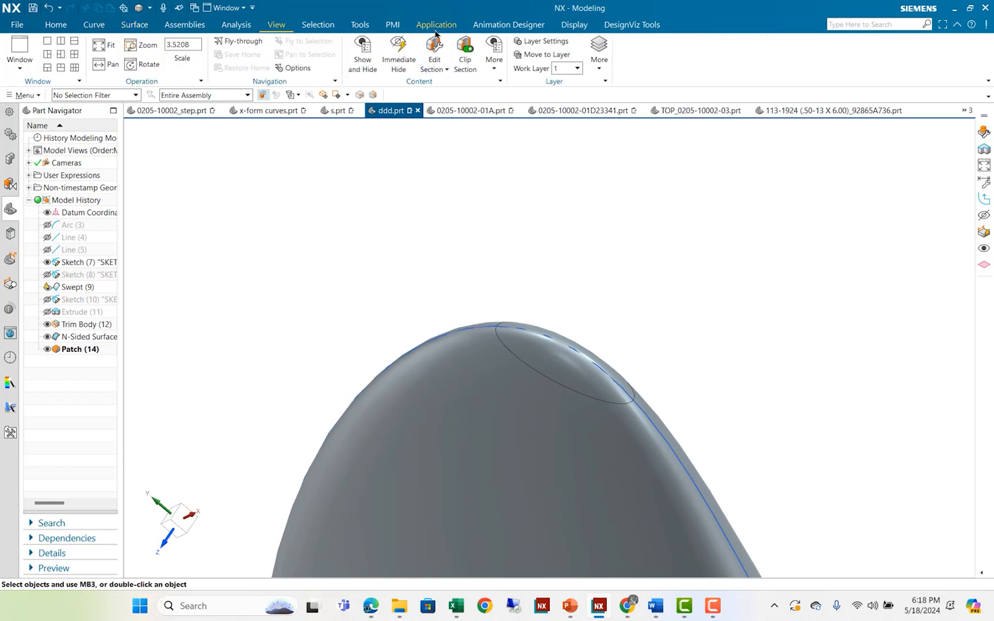
{"action": "left_click", "coordinate": [574, 24]}
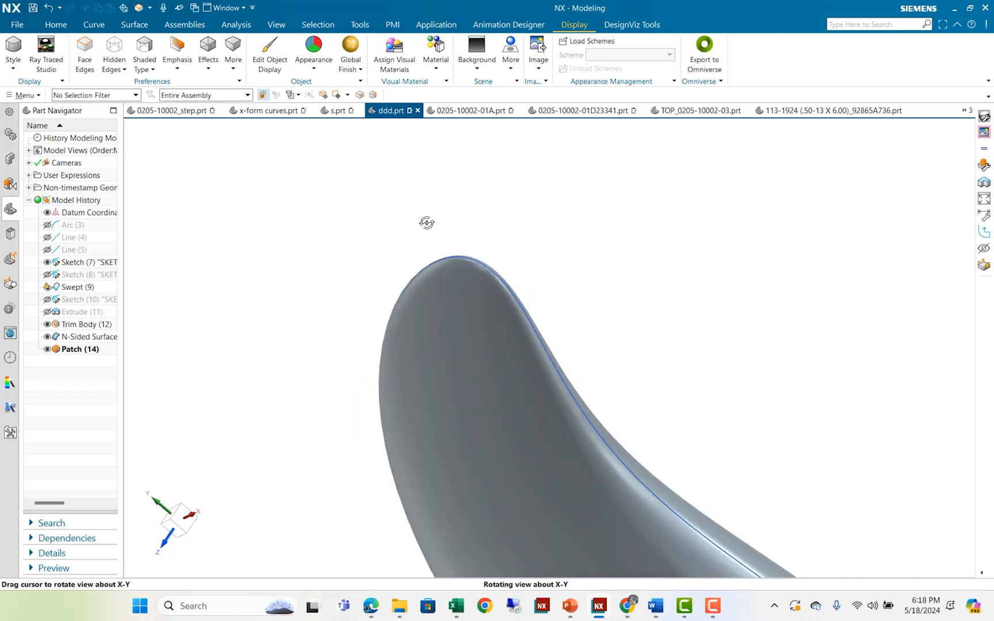
{"action": "left_click_drag", "start_coordinate": [426, 222], "coordinate": [392, 226]}
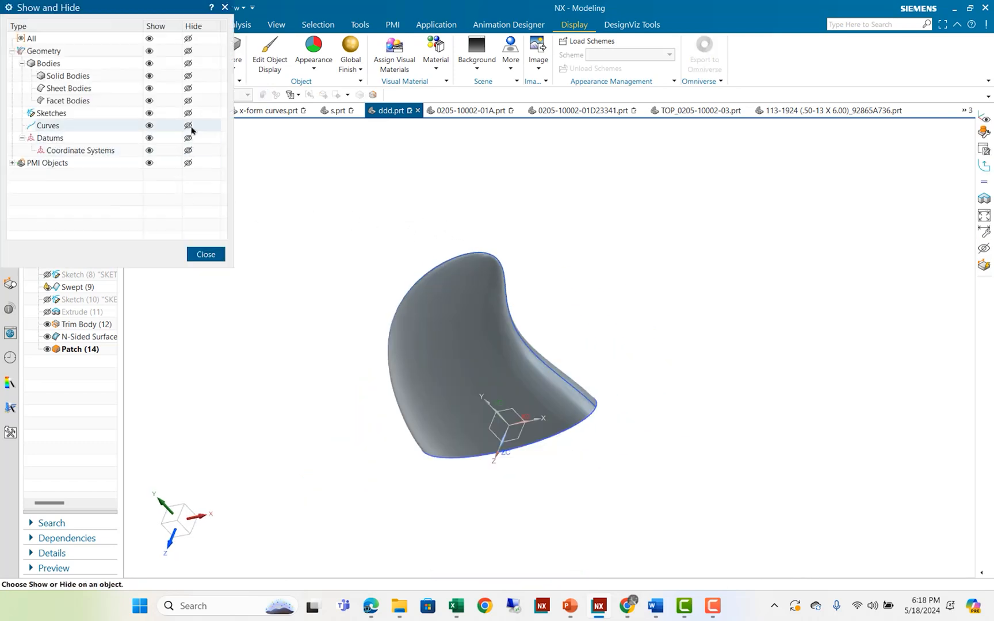
{"action": "left_click", "coordinate": [188, 125]}
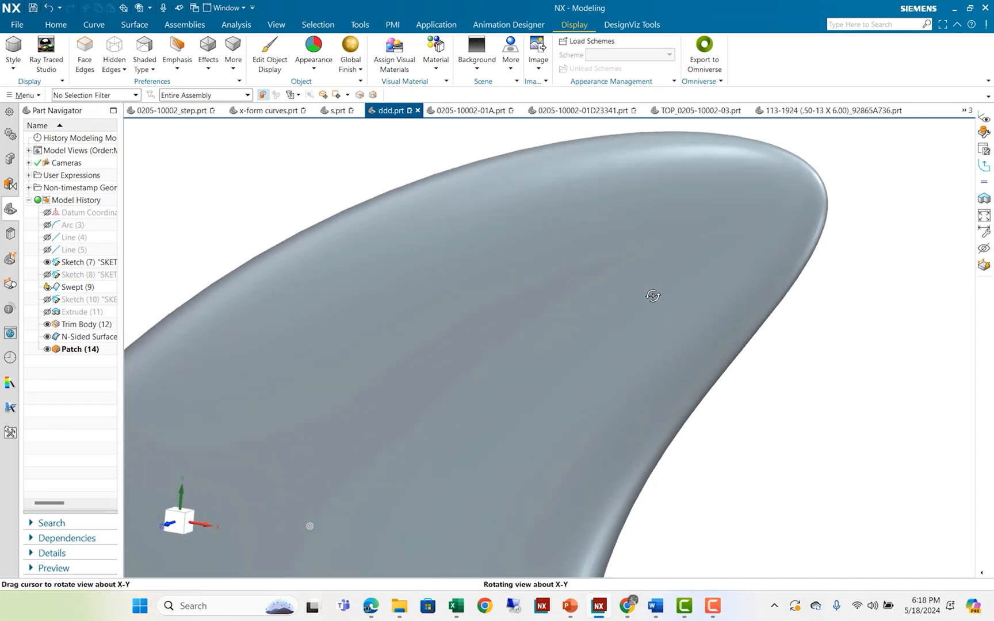
{"action": "left_click_drag", "start_coordinate": [653, 295], "coordinate": [720, 318]}
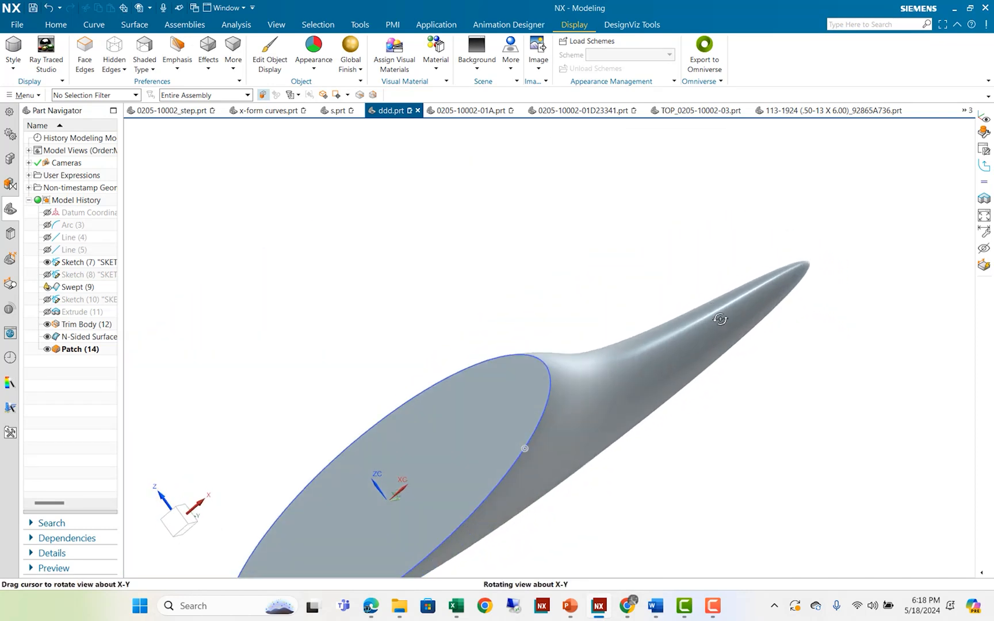
{"action": "left_click_drag", "start_coordinate": [719, 319], "coordinate": [439, 254]}
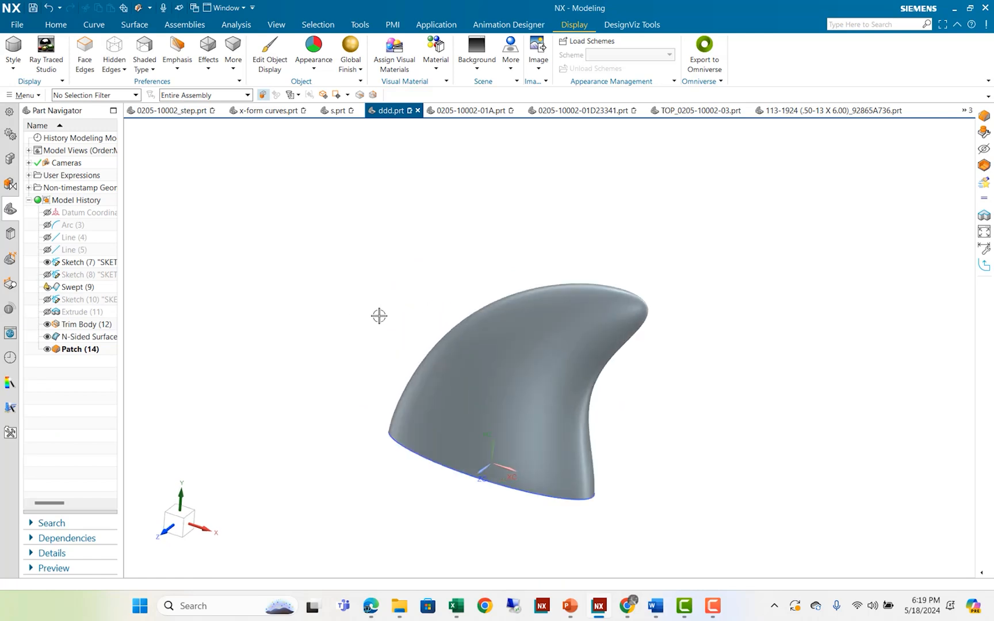
{"action": "left_click_drag", "start_coordinate": [378, 315], "coordinate": [580, 383]}
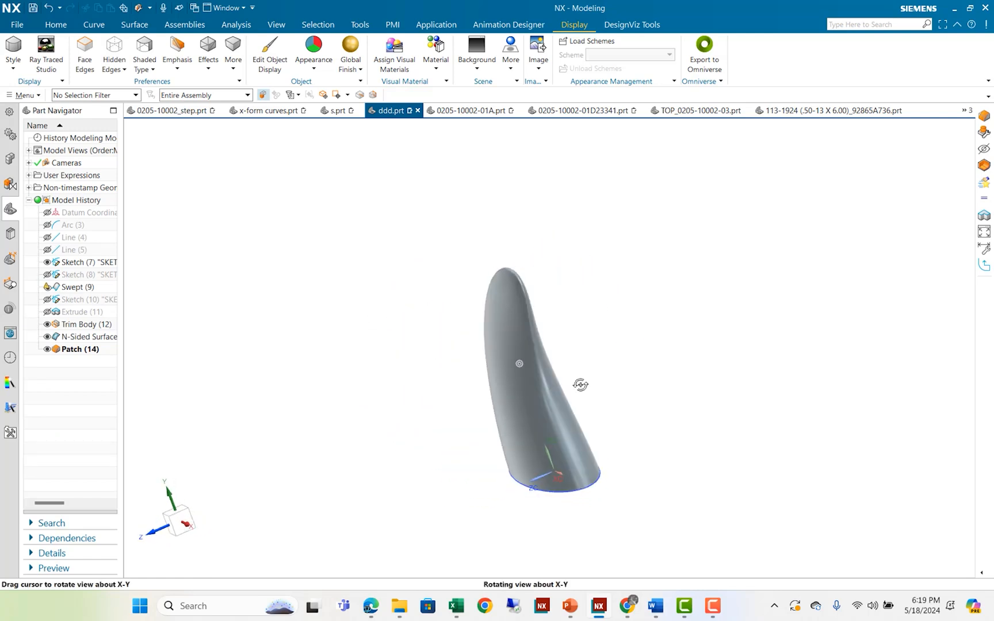
{"action": "left_click_drag", "start_coordinate": [580, 384], "coordinate": [651, 389]}
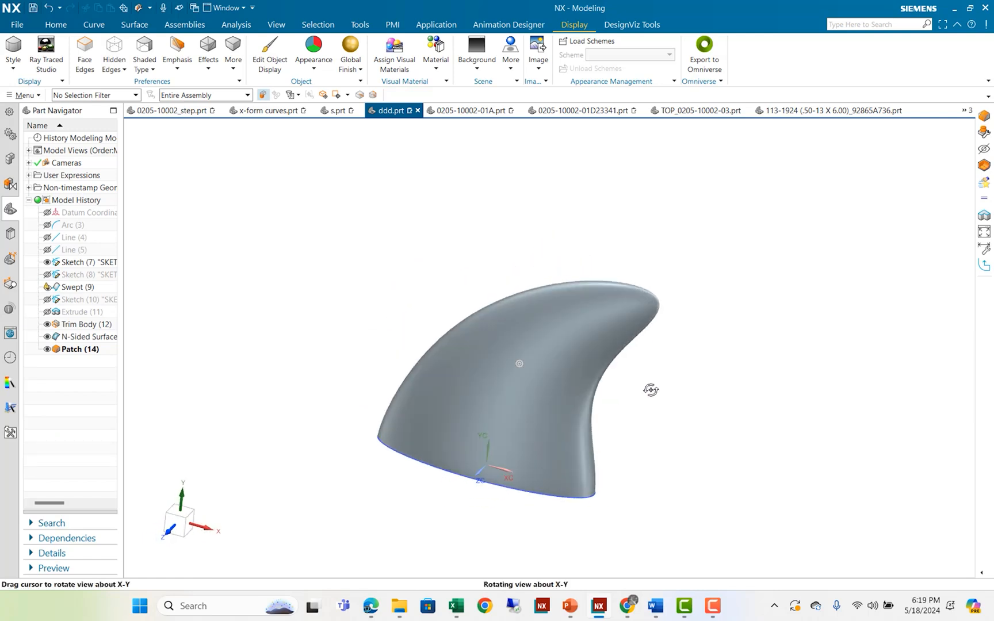
{"action": "left_click_drag", "start_coordinate": [650, 390], "coordinate": [620, 402]}
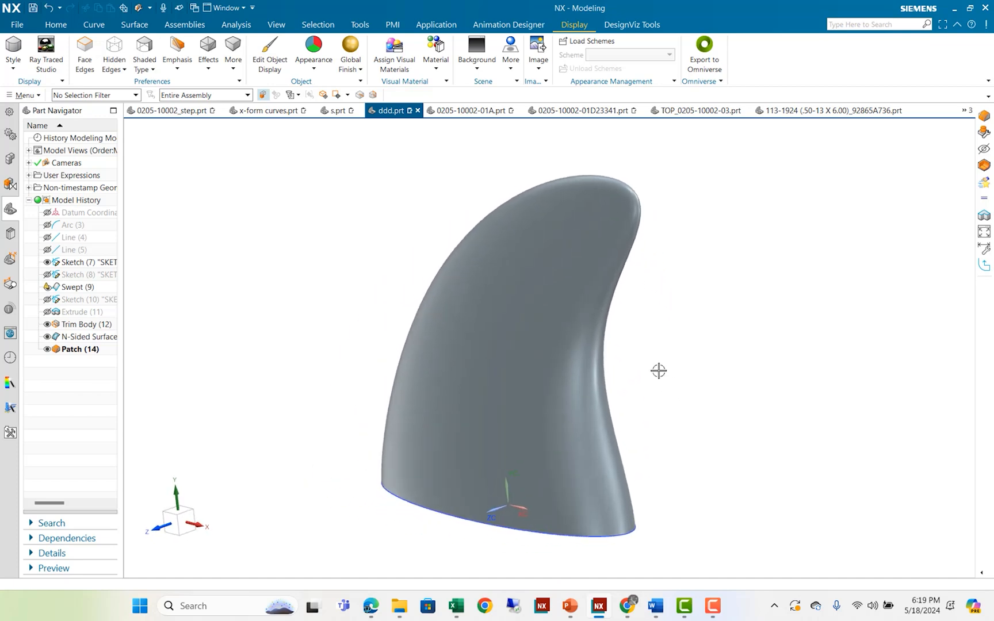
{"action": "left_click_drag", "start_coordinate": [658, 371], "coordinate": [632, 347]}
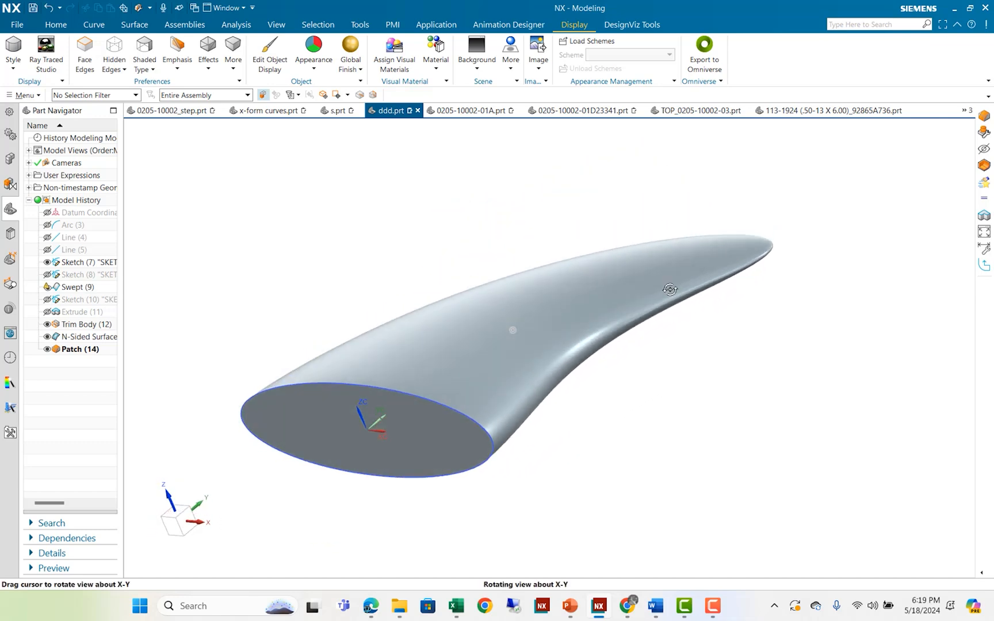
{"action": "left_click_drag", "start_coordinate": [670, 289], "coordinate": [621, 286]}
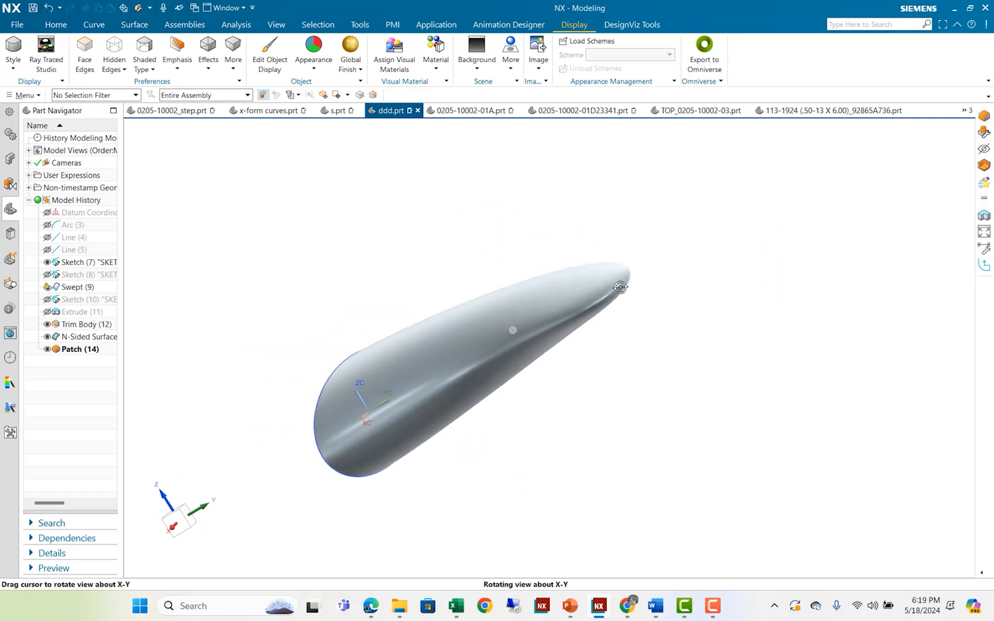
{"action": "left_click_drag", "start_coordinate": [620, 286], "coordinate": [661, 288]}
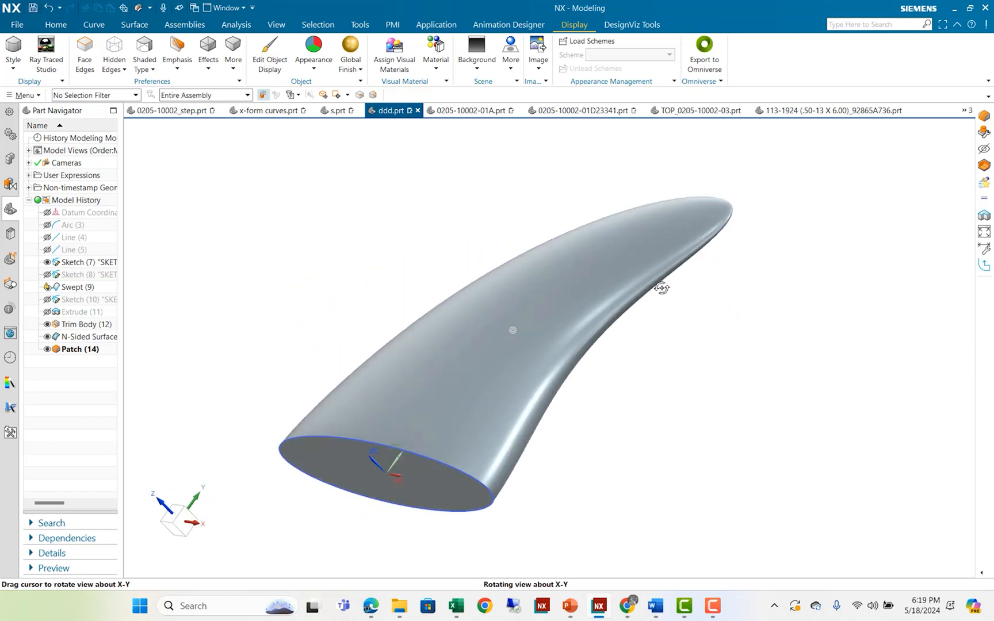
{"action": "left_click_drag", "start_coordinate": [663, 287], "coordinate": [685, 303]}
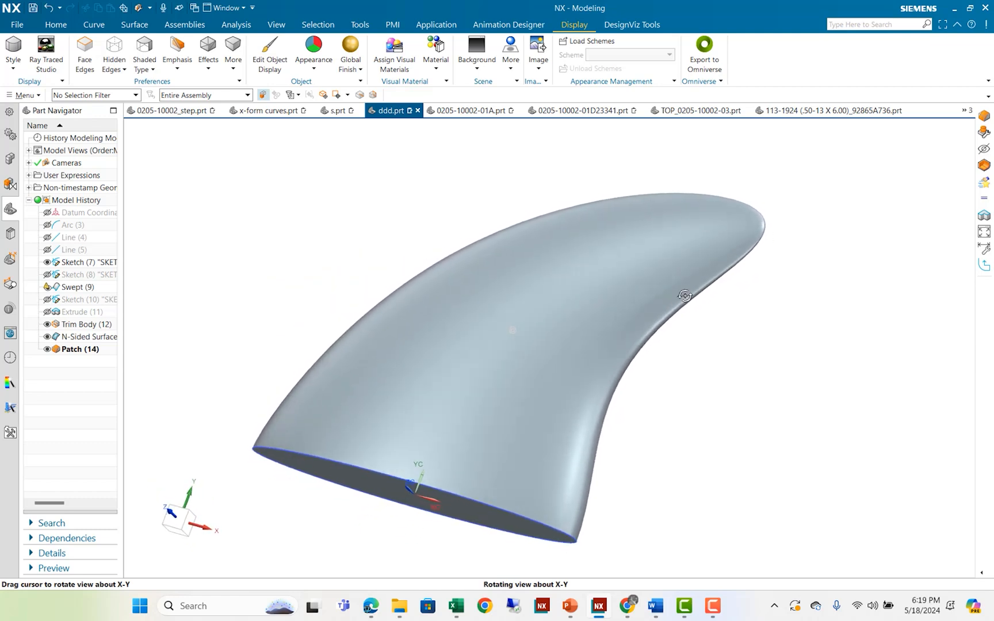
{"action": "left_click_drag", "start_coordinate": [685, 295], "coordinate": [674, 303]}
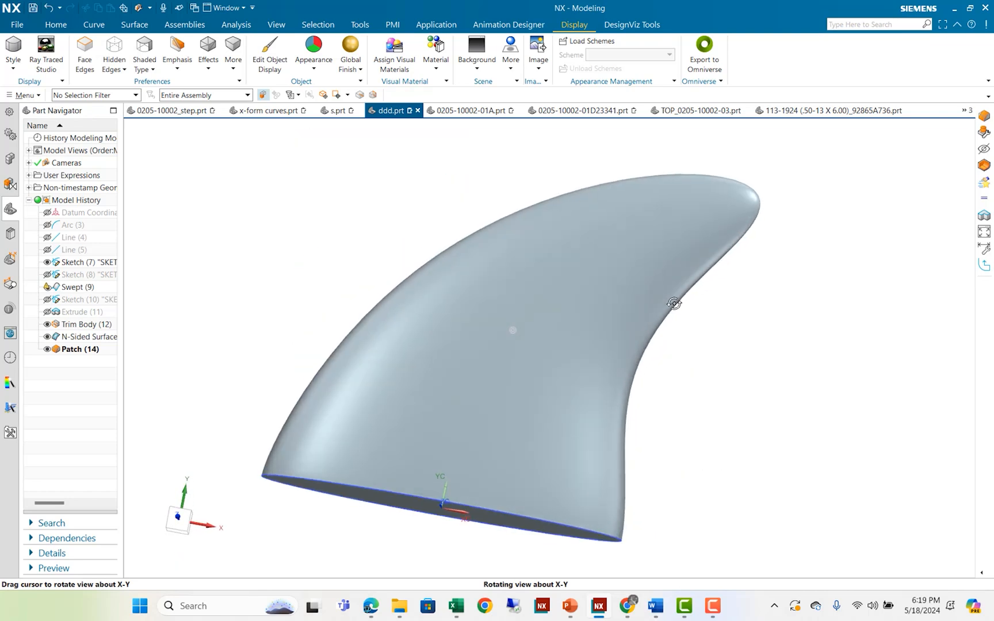
{"action": "left_click_drag", "start_coordinate": [674, 303], "coordinate": [358, 263]}
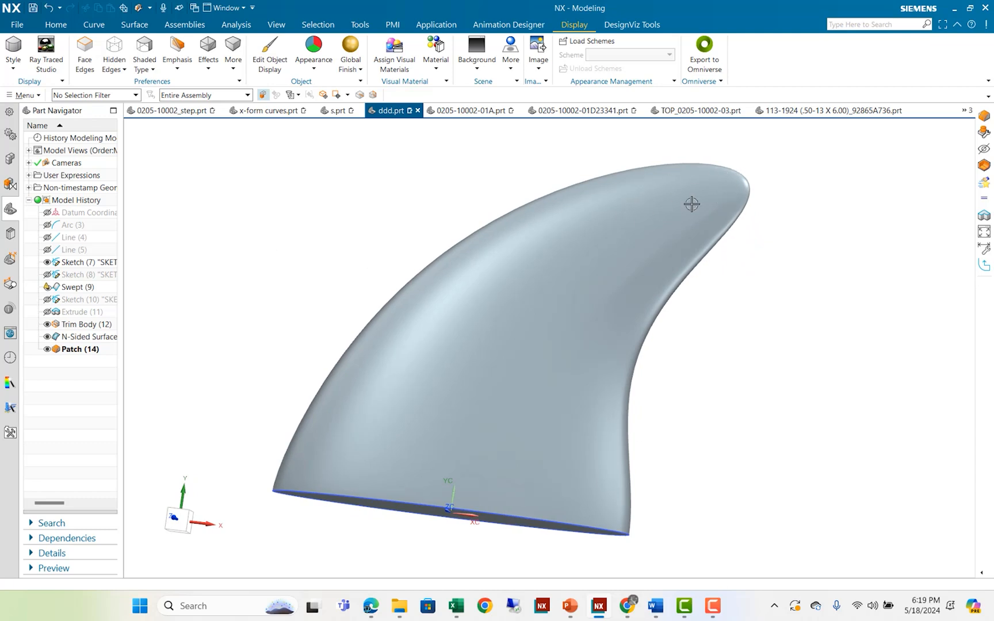
{"action": "mouse_move", "coordinate": [771, 210]}
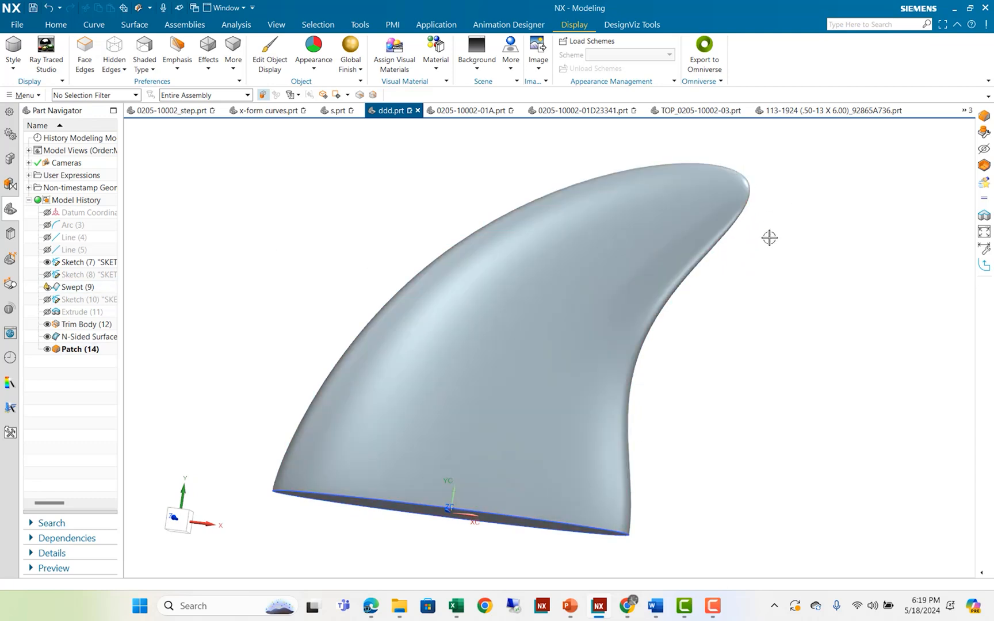
{"action": "left_click_drag", "start_coordinate": [769, 238], "coordinate": [754, 266]}
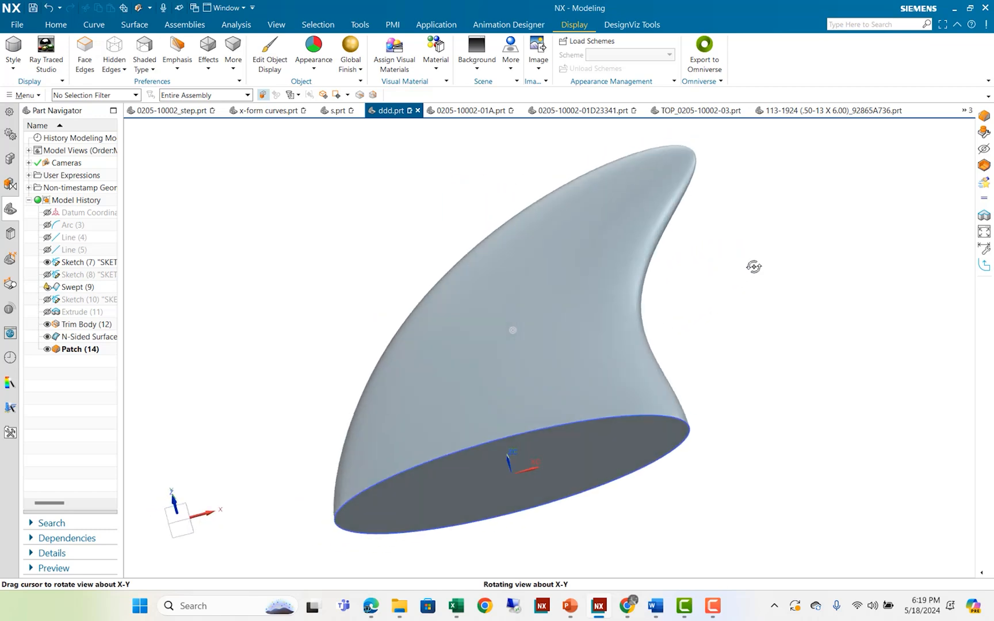
{"action": "left_click_drag", "start_coordinate": [754, 266], "coordinate": [640, 297]}
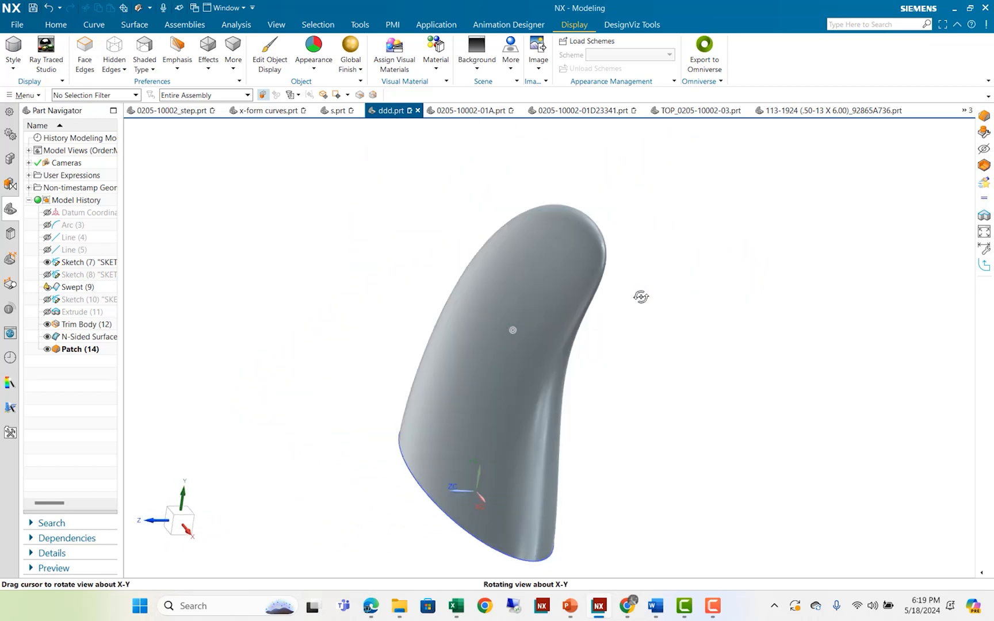
{"action": "left_click_drag", "start_coordinate": [641, 296], "coordinate": [670, 291]}
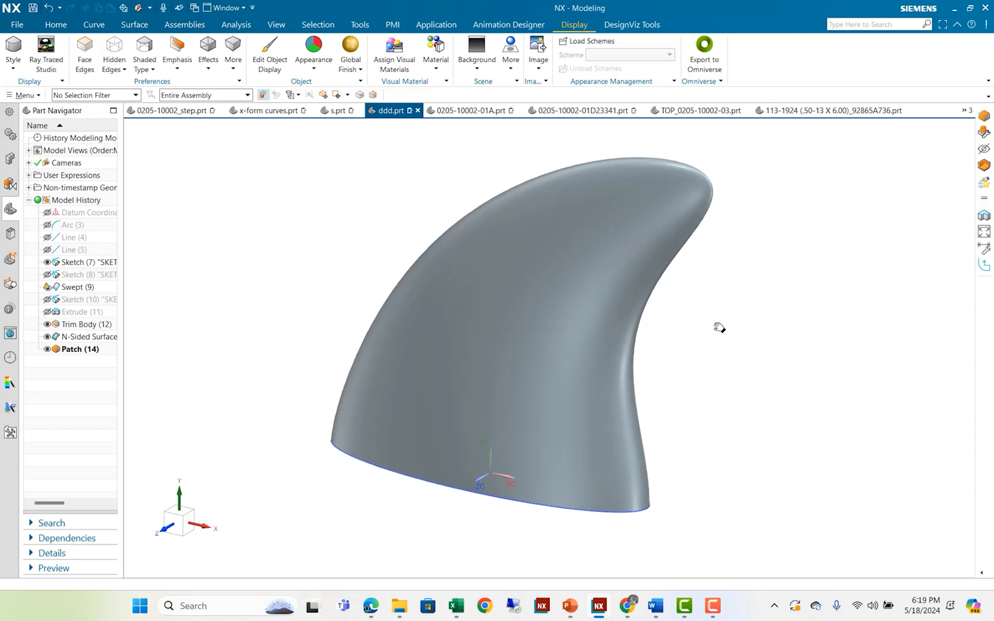
{"action": "left_click_drag", "start_coordinate": [719, 328], "coordinate": [706, 331]}
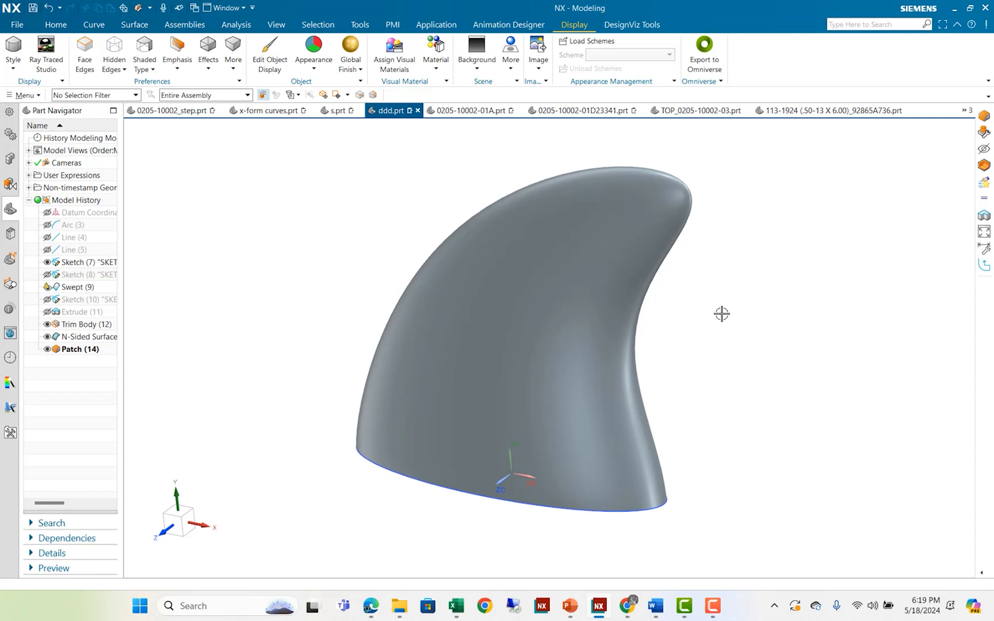
{"action": "mouse_move", "coordinate": [707, 309]}
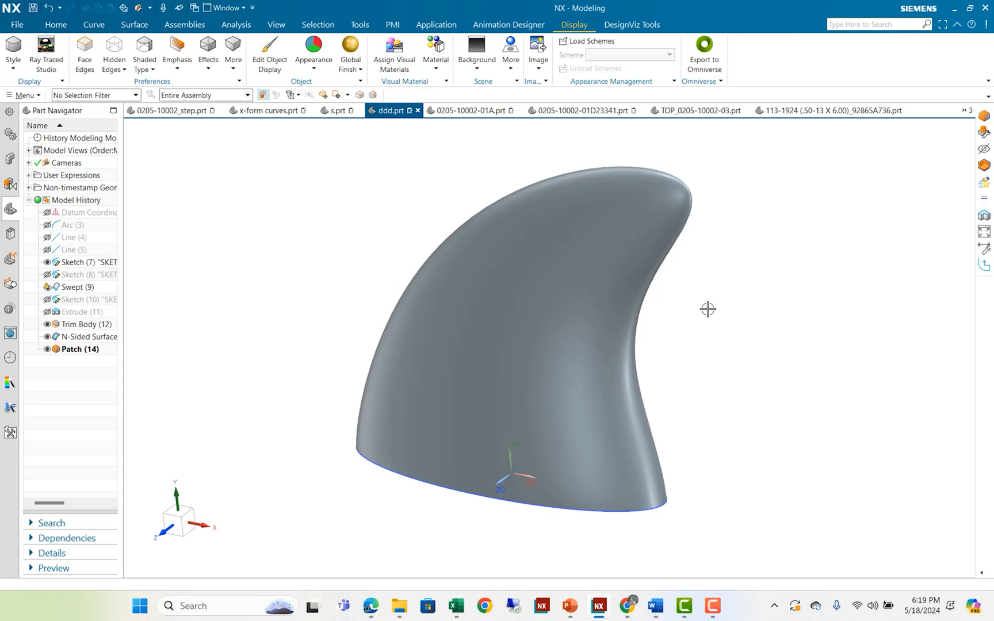
{"action": "mouse_move", "coordinate": [700, 323]}
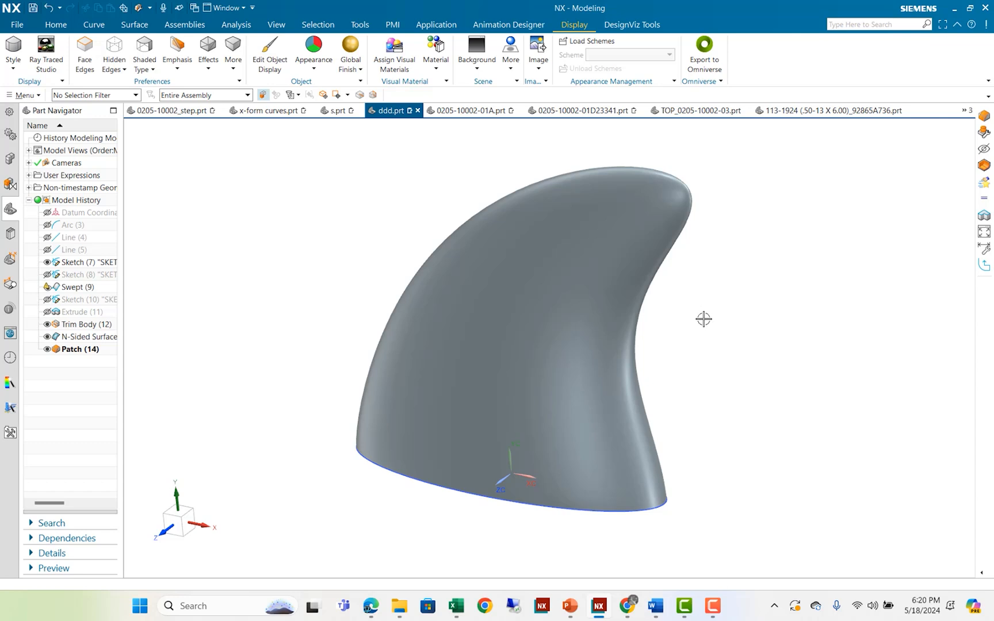
{"action": "left_click_drag", "start_coordinate": [704, 318], "coordinate": [693, 319]}
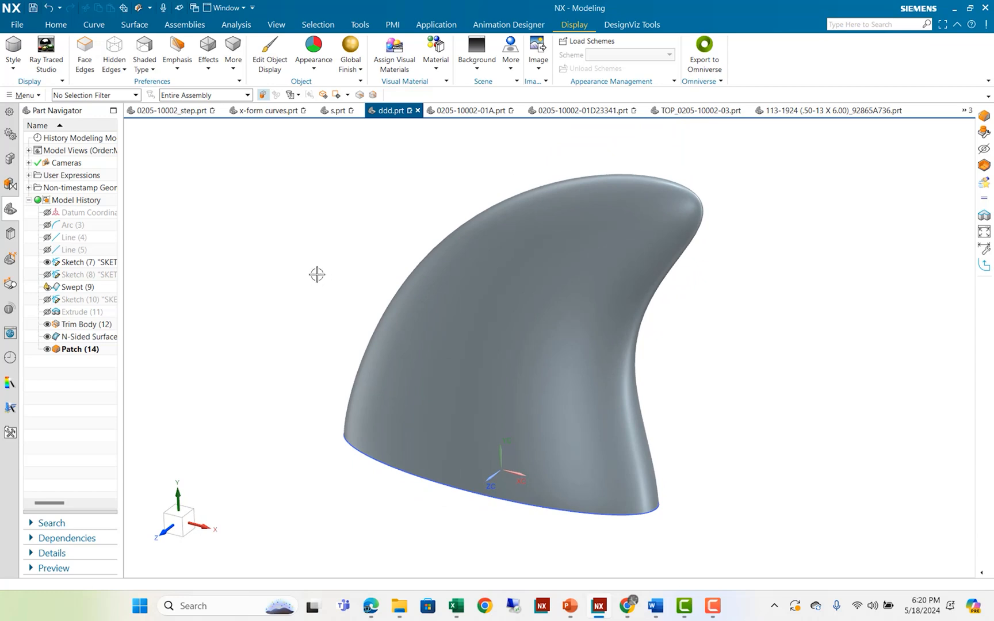
{"action": "mouse_move", "coordinate": [301, 252]}
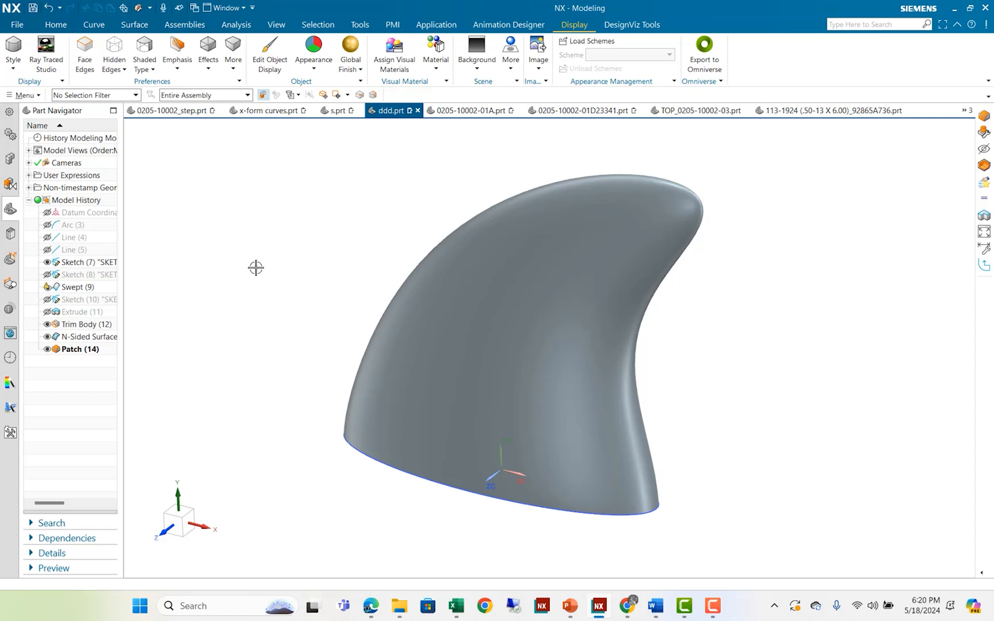
{"action": "mouse_move", "coordinate": [256, 268]}
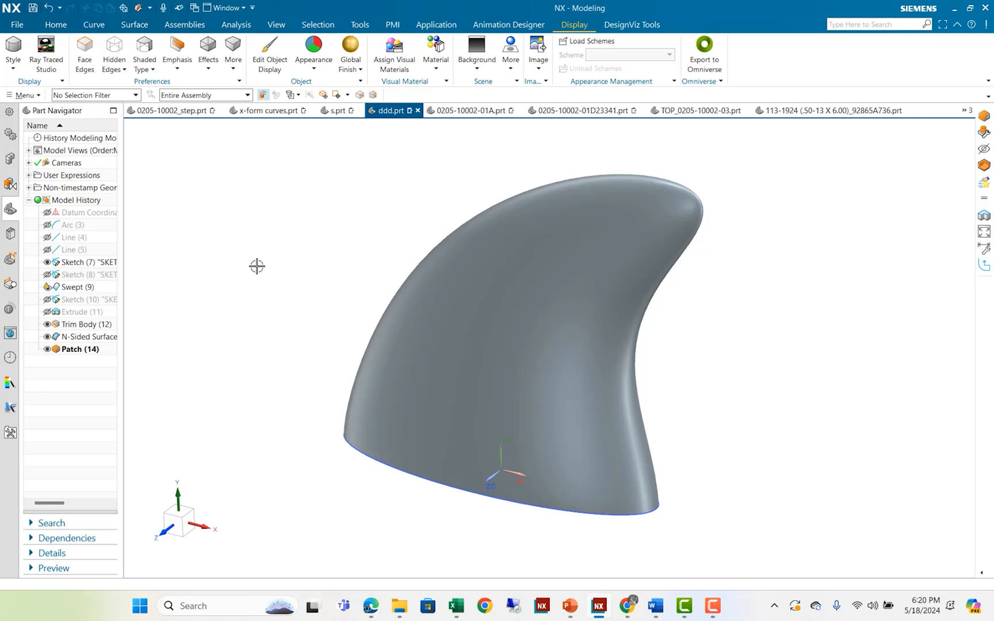
{"action": "mouse_move", "coordinate": [271, 253]}
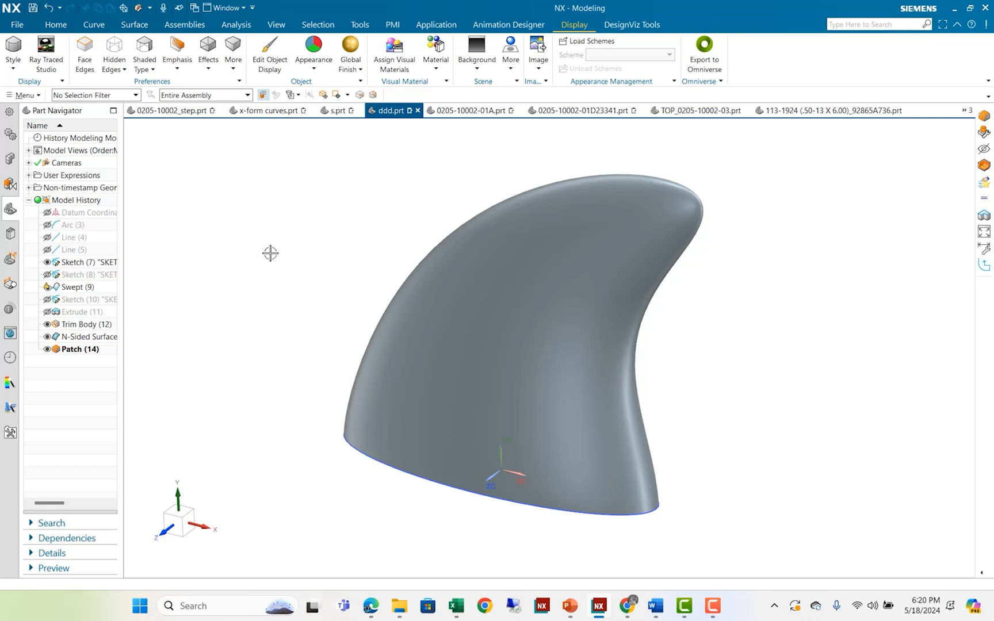
{"action": "mouse_move", "coordinate": [812, 503]}
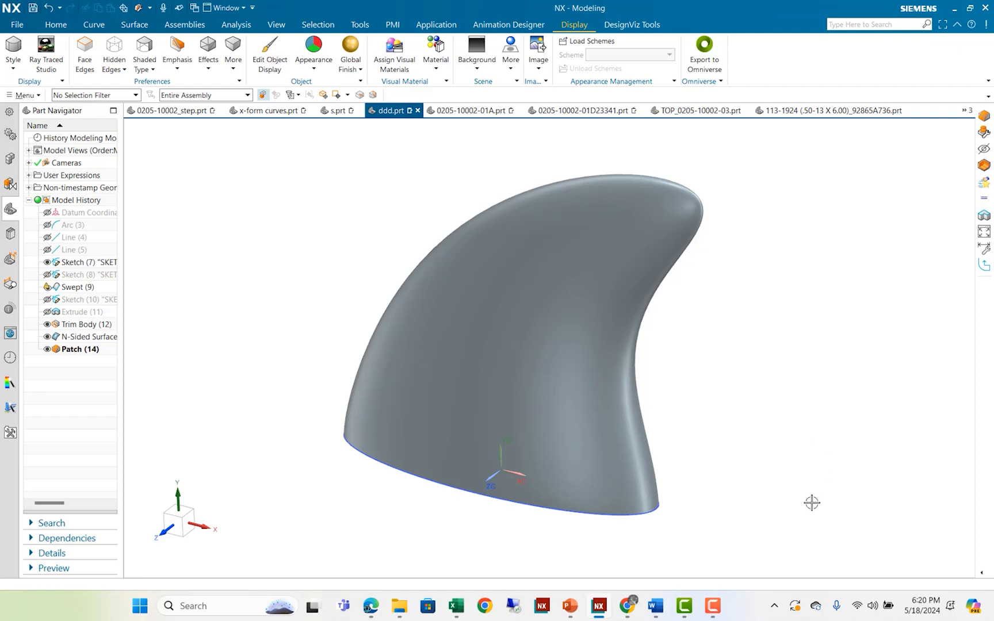
{"action": "left_click", "coordinate": [708, 606]}
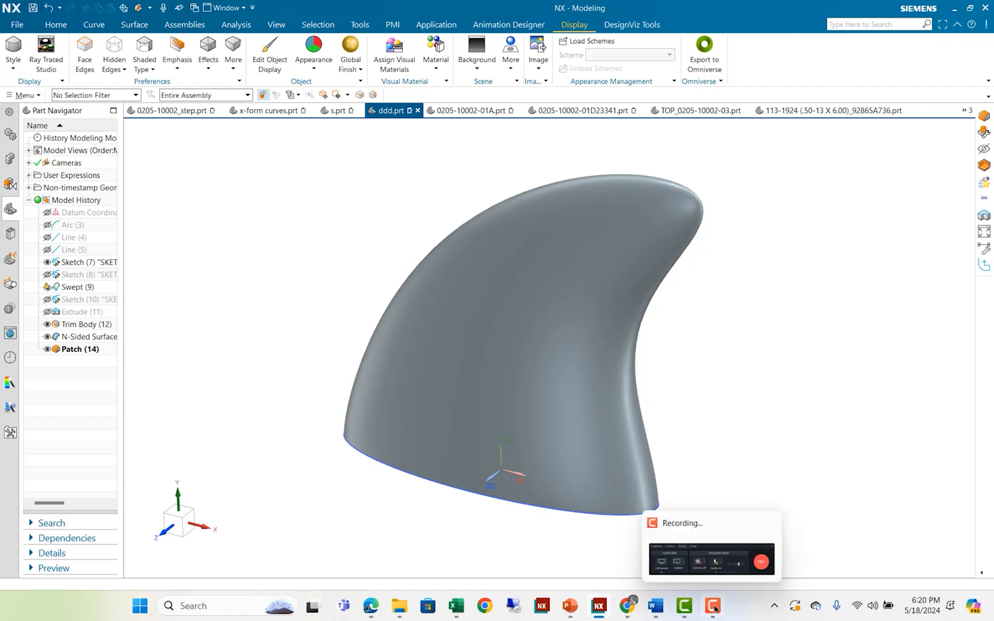